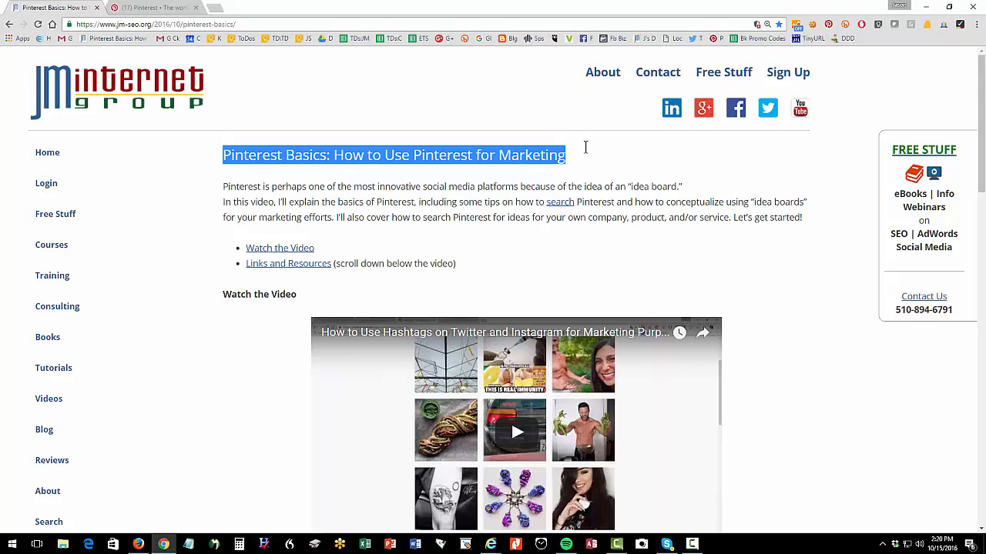
# Step: Read down the blog post and highlight the passage about the Pinterest browser button
pyautogui.scroll(-3)
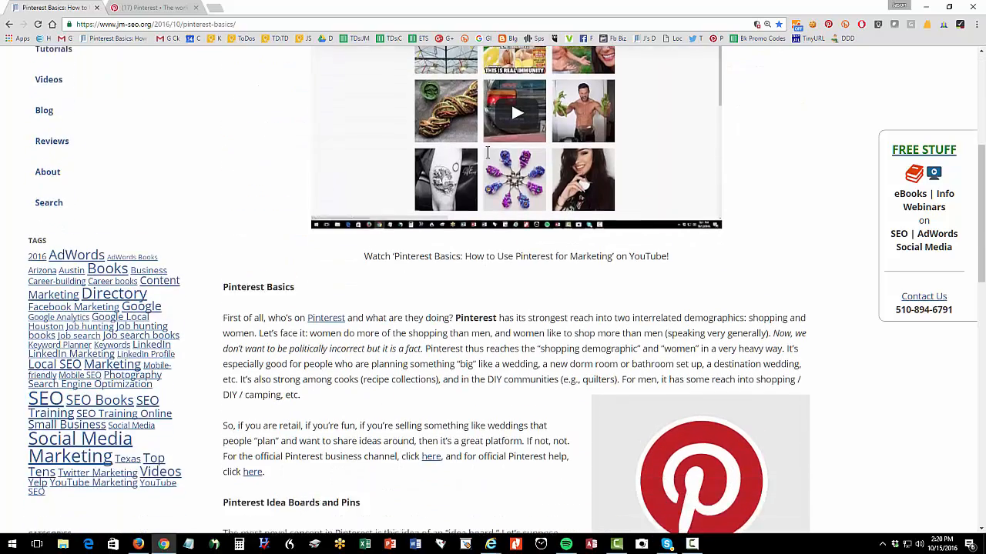
pyautogui.scroll(-3)
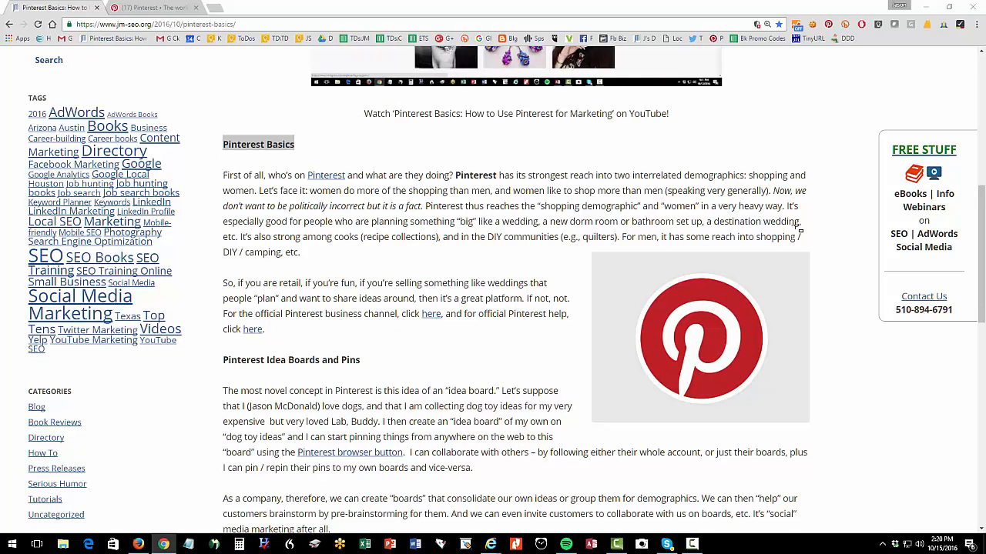
pyautogui.moveTo(208, 157); pyautogui.dragTo(839, 229)
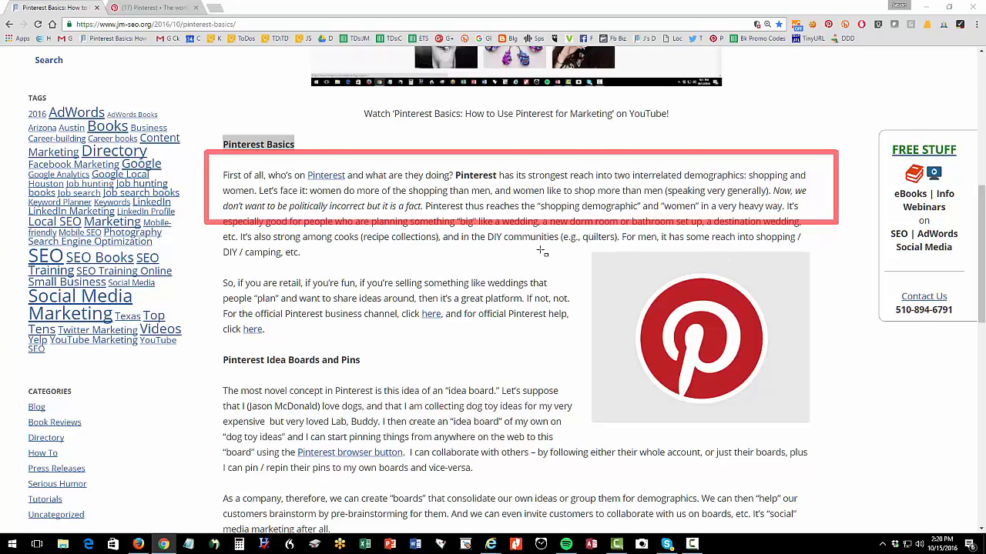
pyautogui.moveTo(549, 283)
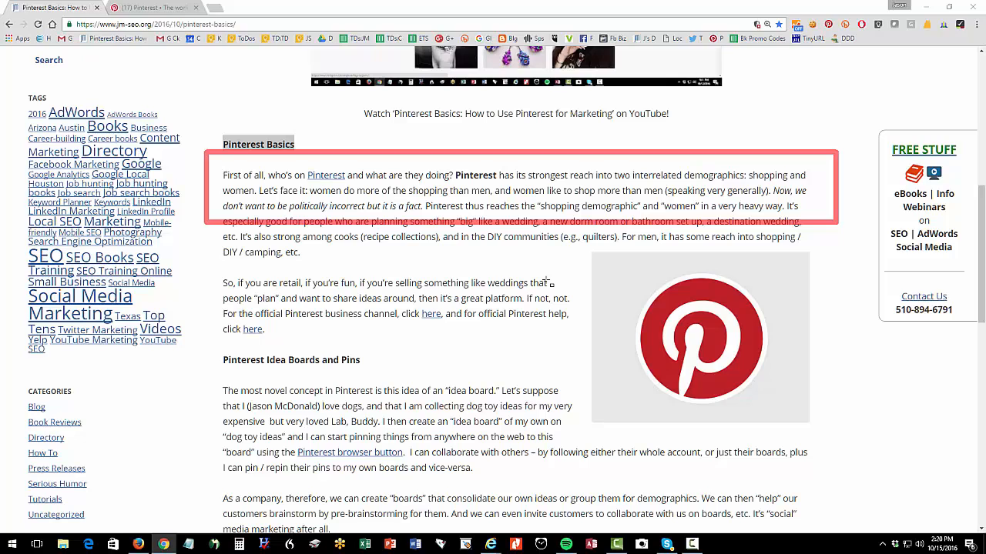
pyautogui.moveTo(394, 268)
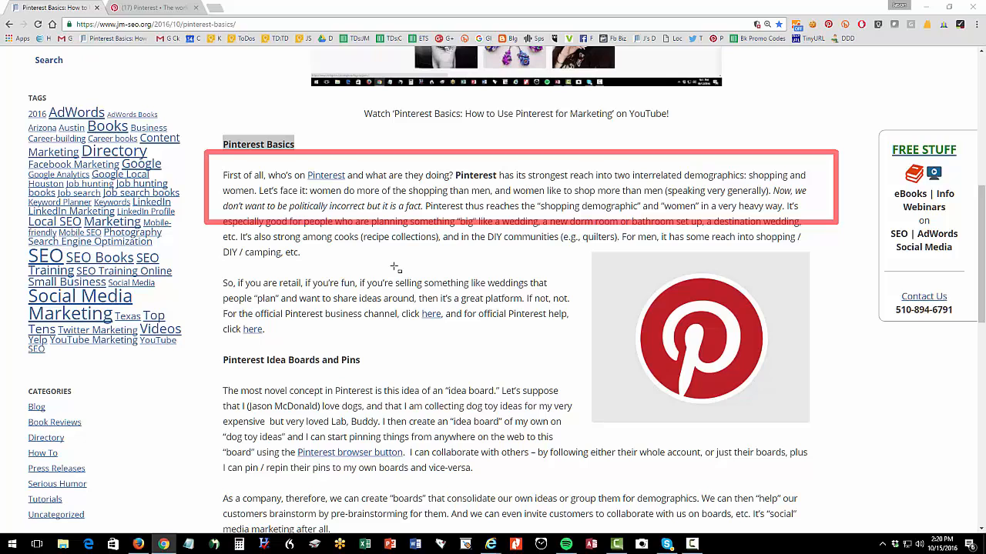
pyautogui.moveTo(968, 256)
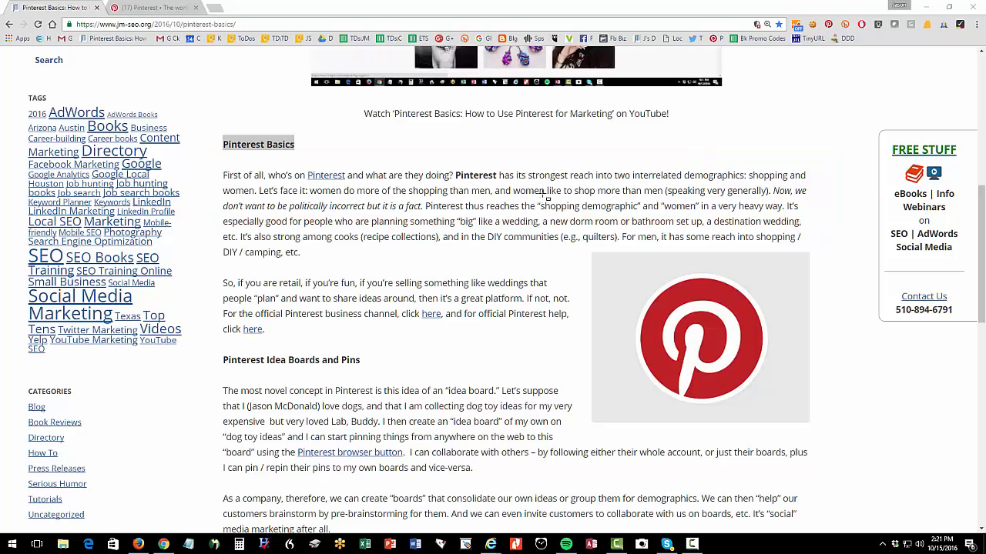
pyautogui.scroll(-3)
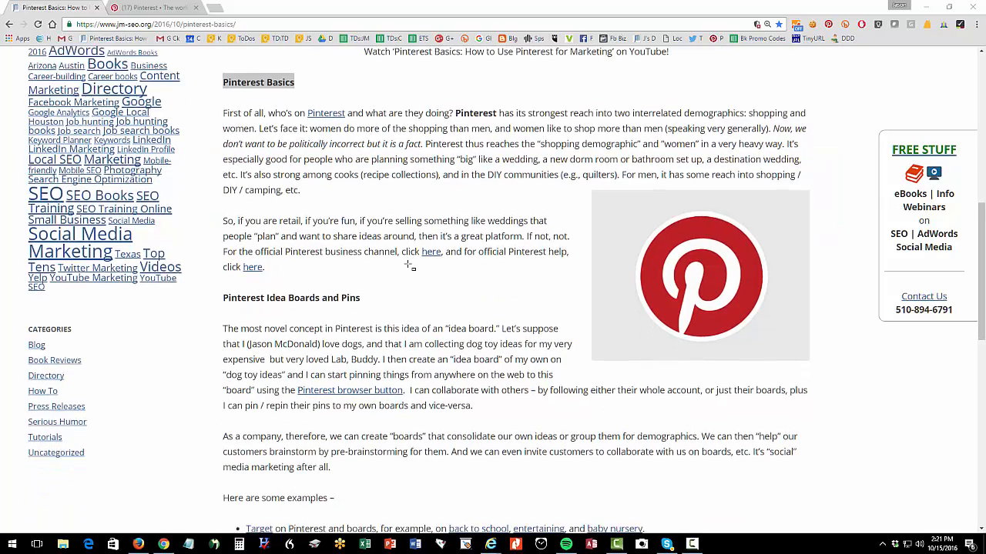
pyautogui.scroll(-3)
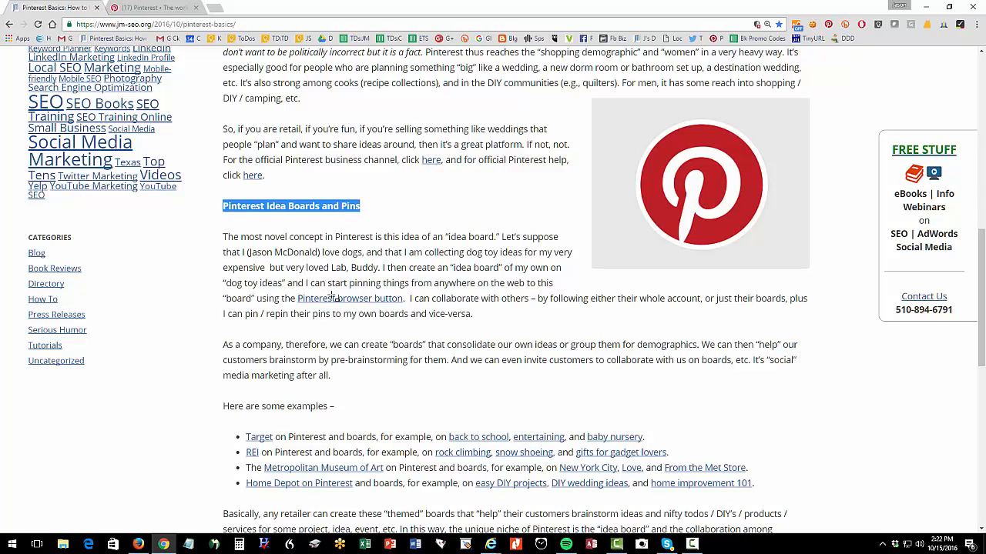
# Step: View the Help Center article on the browser button, then start a 'pinterst but' search in the address bar
pyautogui.click(348, 299)
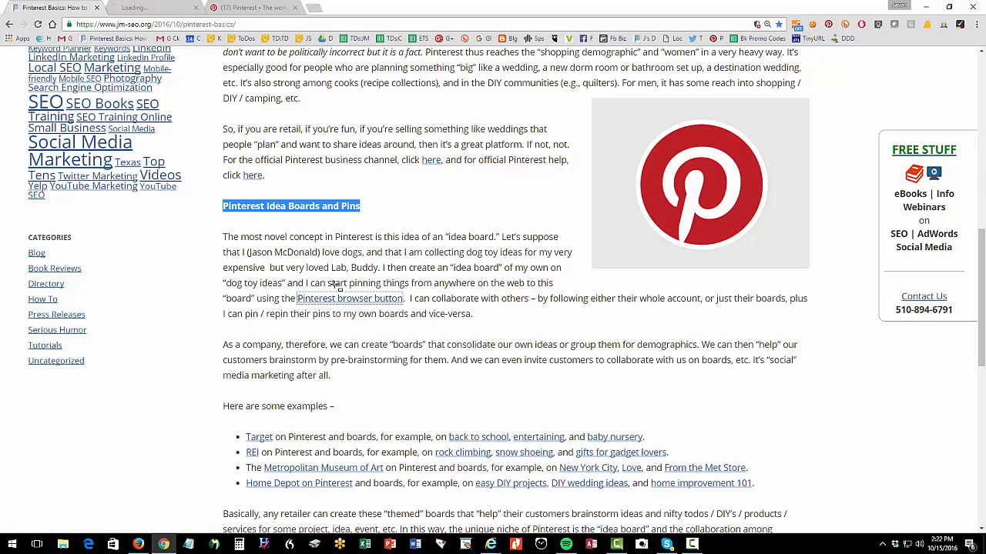
pyautogui.click(348, 299)
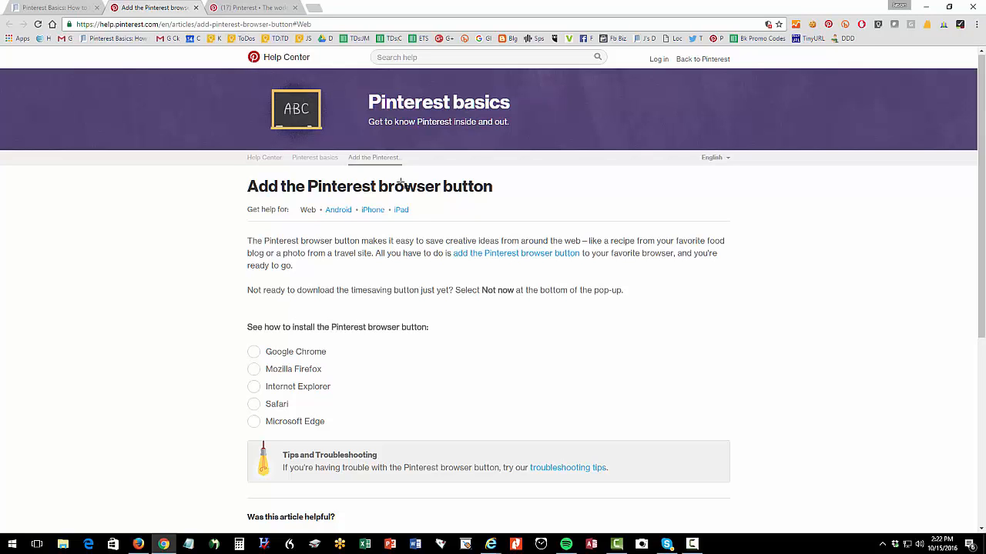
pyautogui.scroll(-3)
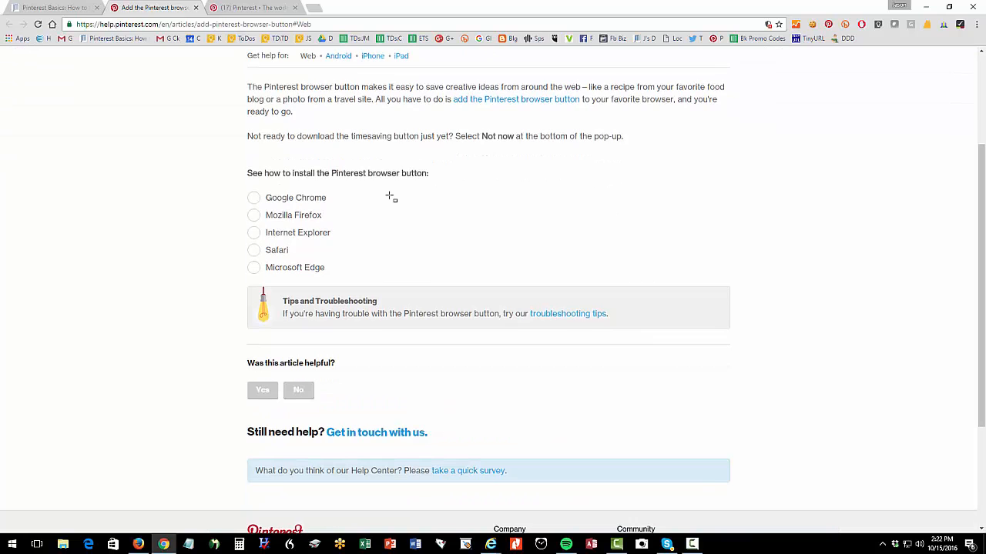
pyautogui.scroll(3)
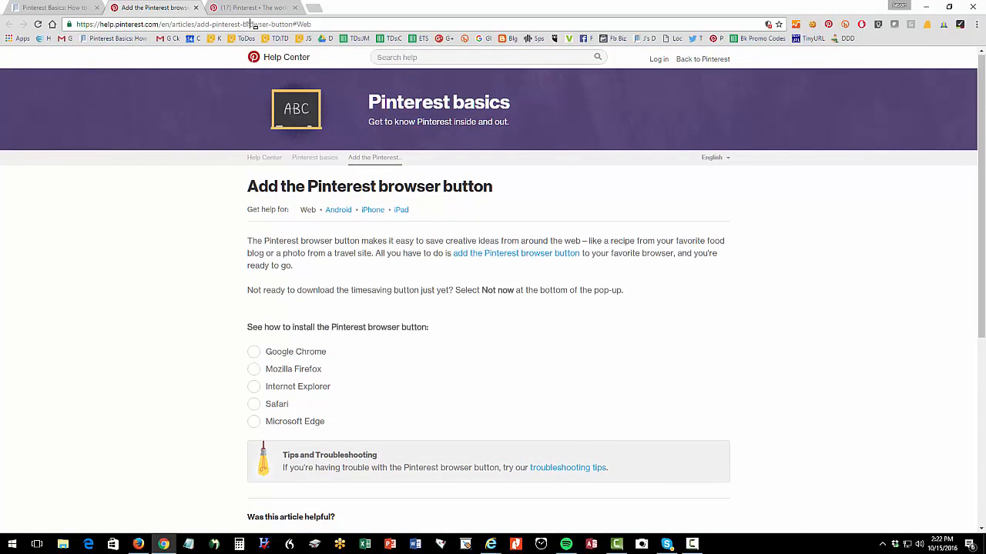
pyautogui.click(193, 25)
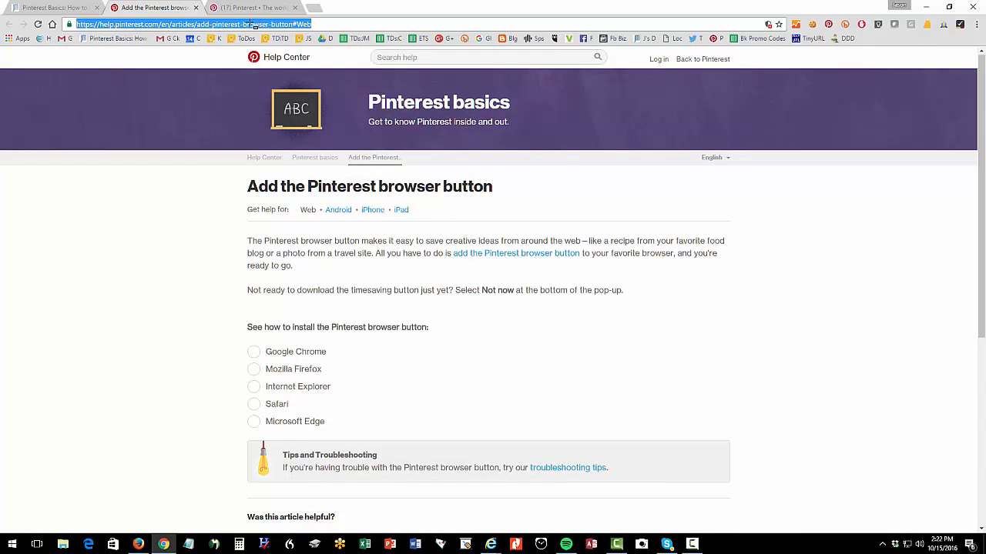
pyautogui.write('pinterst but')
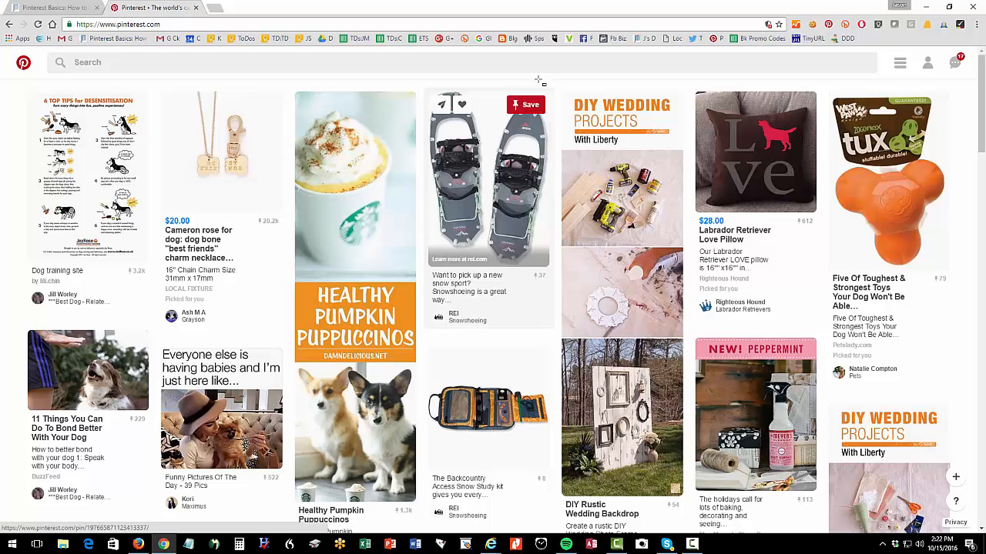
pyautogui.moveTo(311, 182)
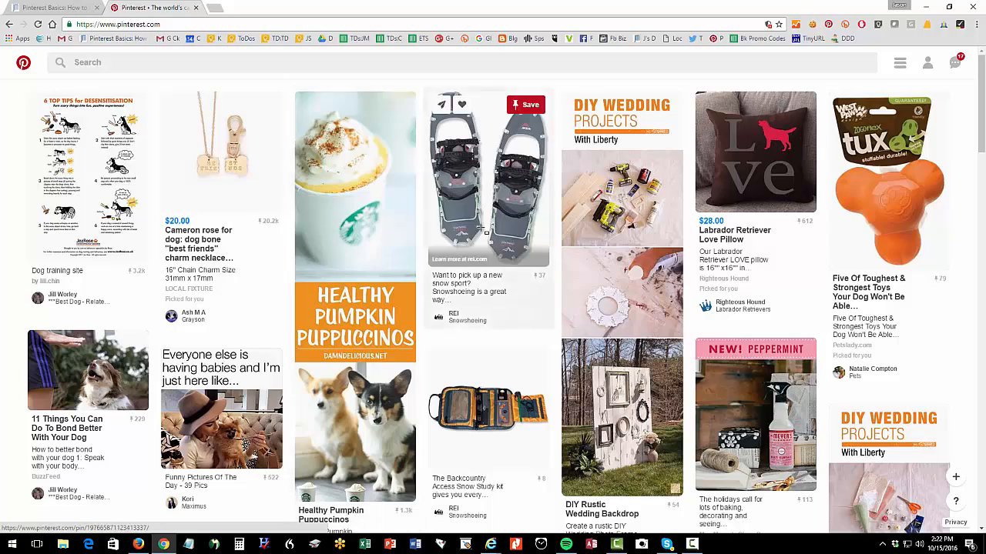
# Step: Scroll through the recommended pins in the Pinterest home feed
pyautogui.scroll(-3)
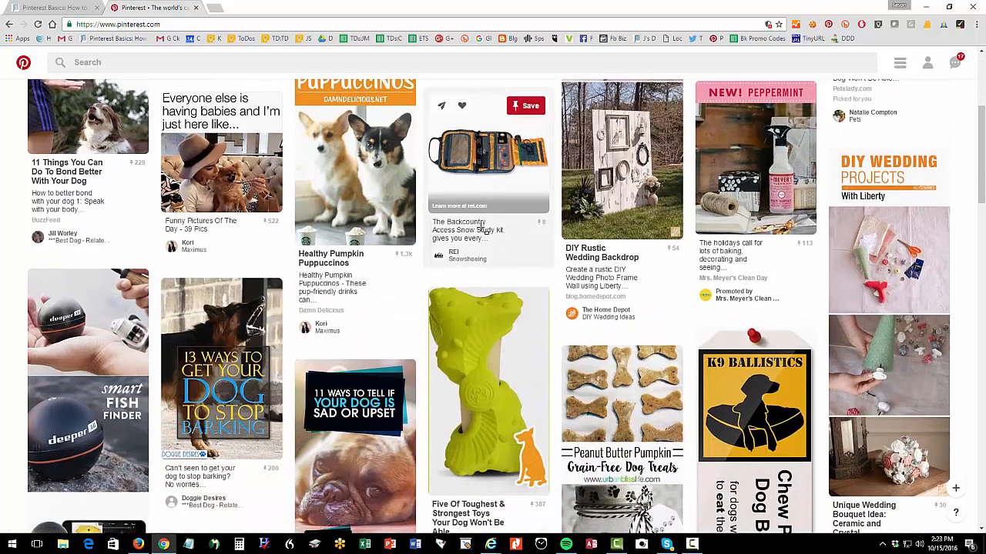
pyautogui.scroll(-3)
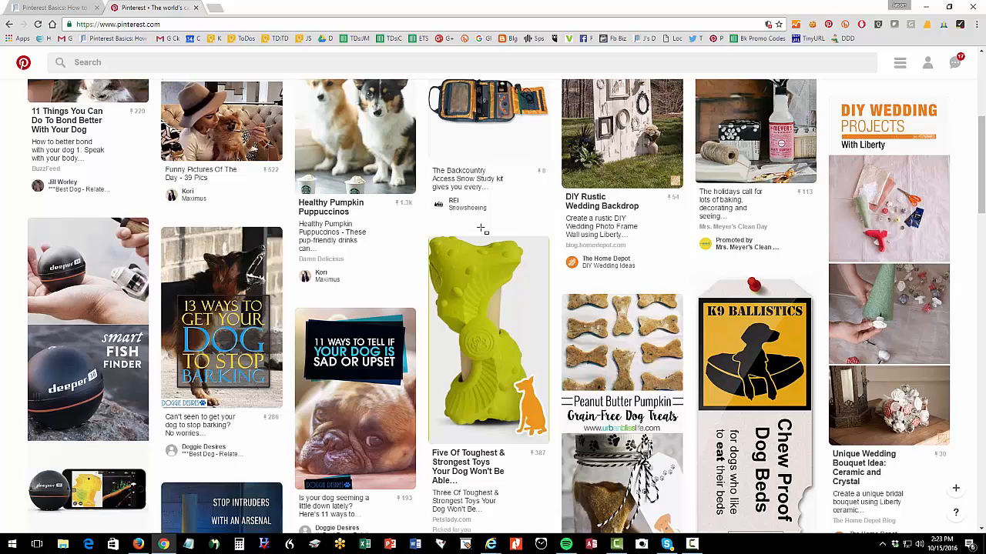
pyautogui.scroll(3)
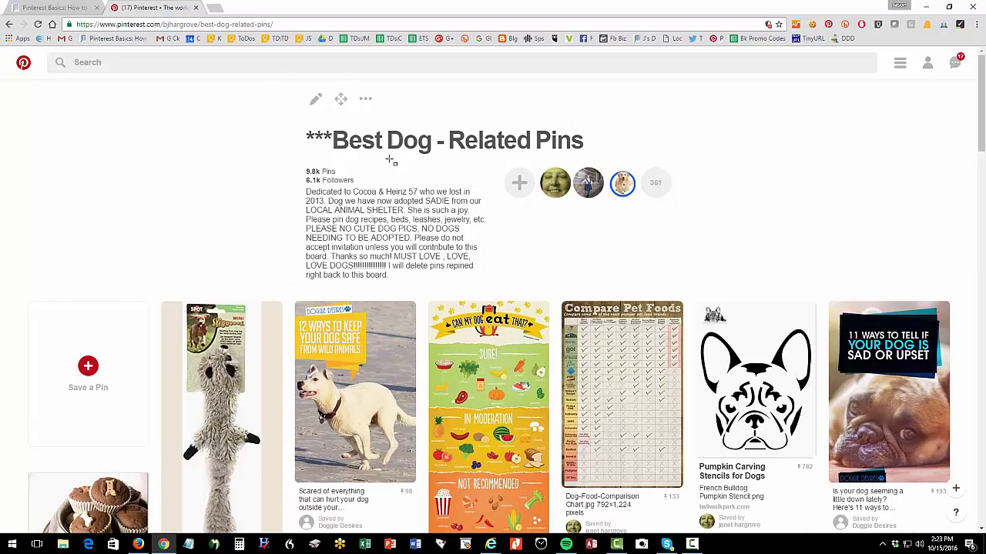
pyautogui.moveTo(423, 222)
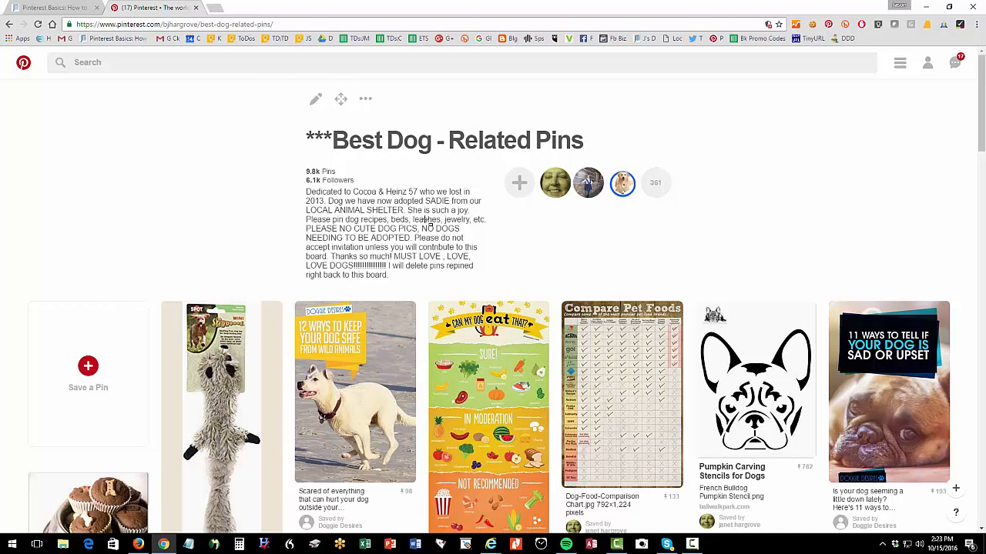
# Step: Search for 'dog', land on the Dog Toys board and follow it
pyautogui.scroll(-3)
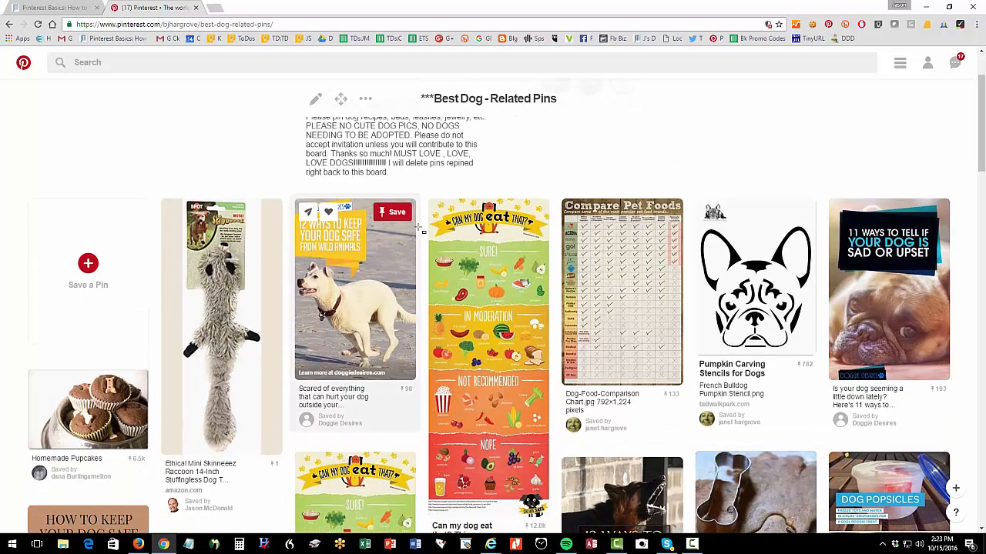
pyautogui.scroll(3)
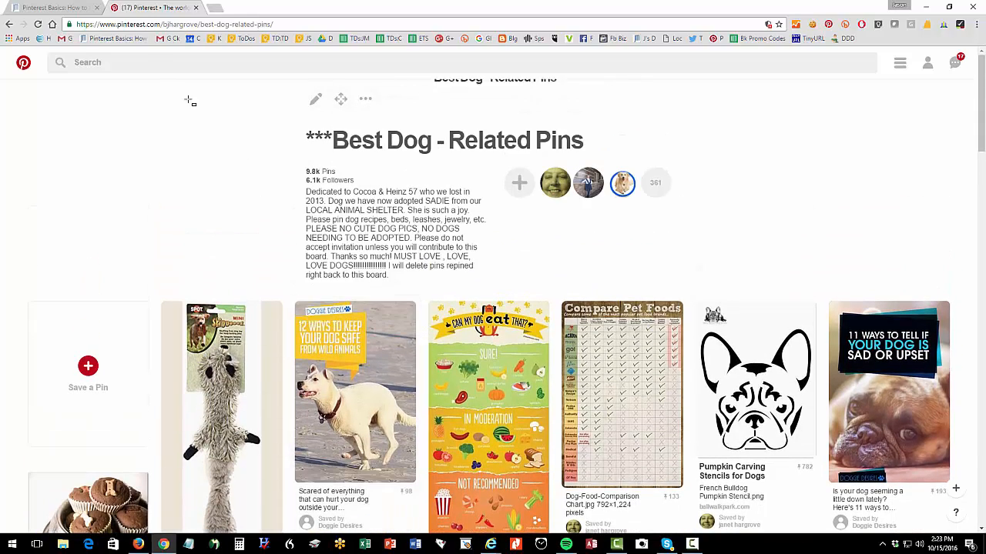
pyautogui.write('dog')
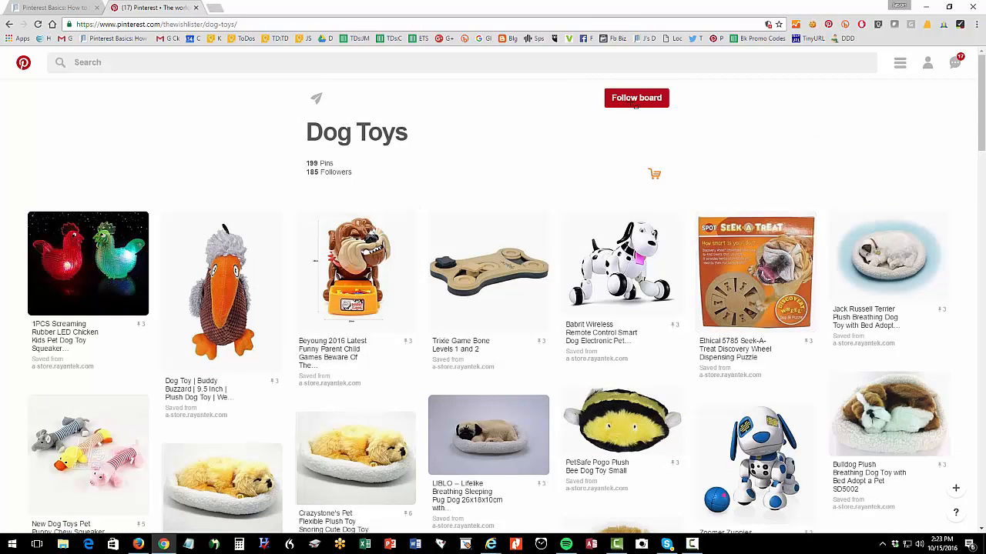
pyautogui.click(636, 99)
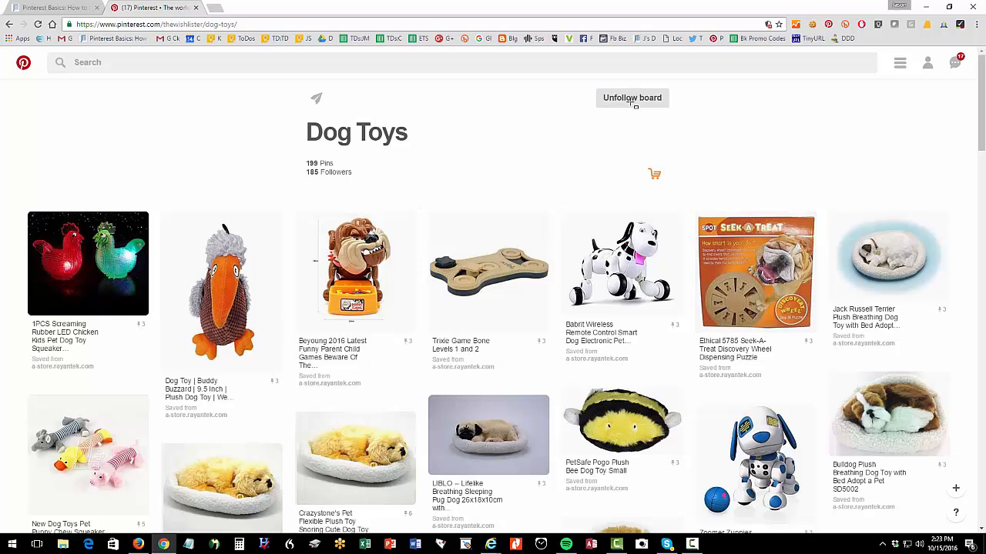
pyautogui.moveTo(330, 193)
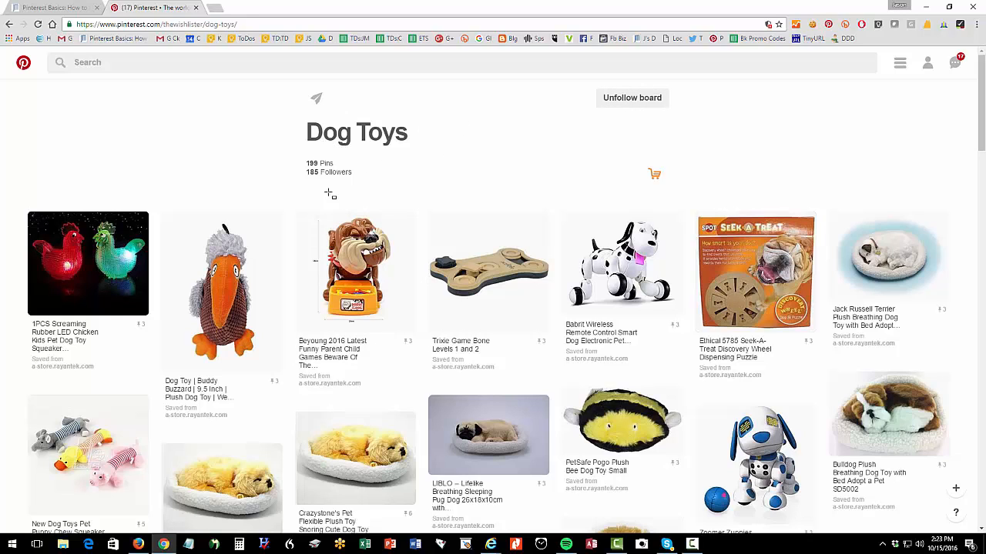
pyautogui.moveTo(354, 274)
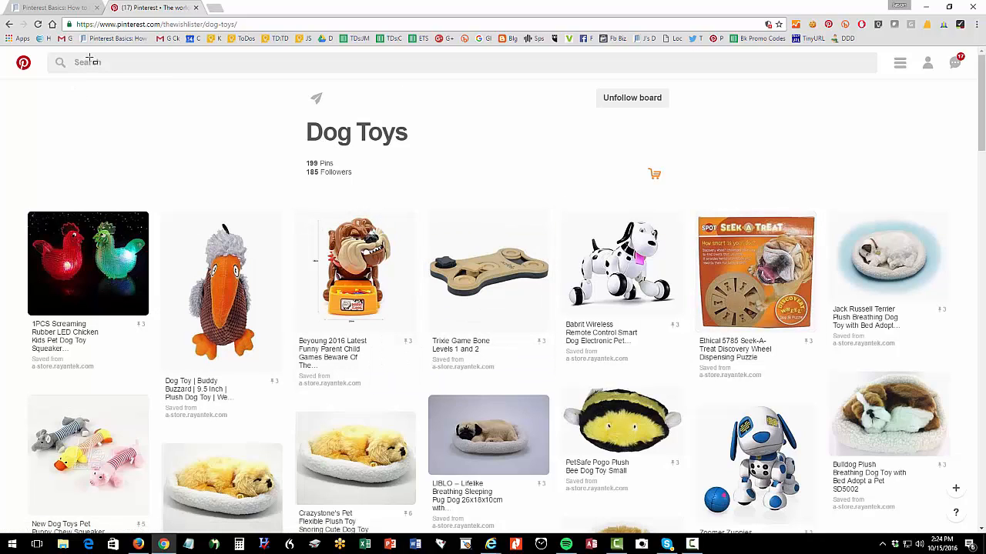
pyautogui.moveTo(922, 70)
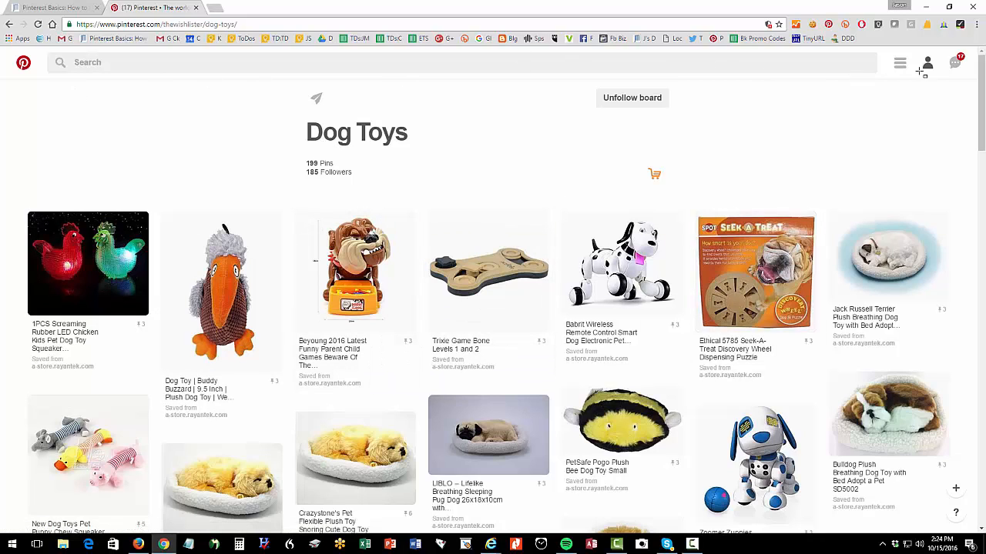
# Step: Go to own profile and locate the Dog Toys to Buy board among the boards list
pyautogui.click(927, 62)
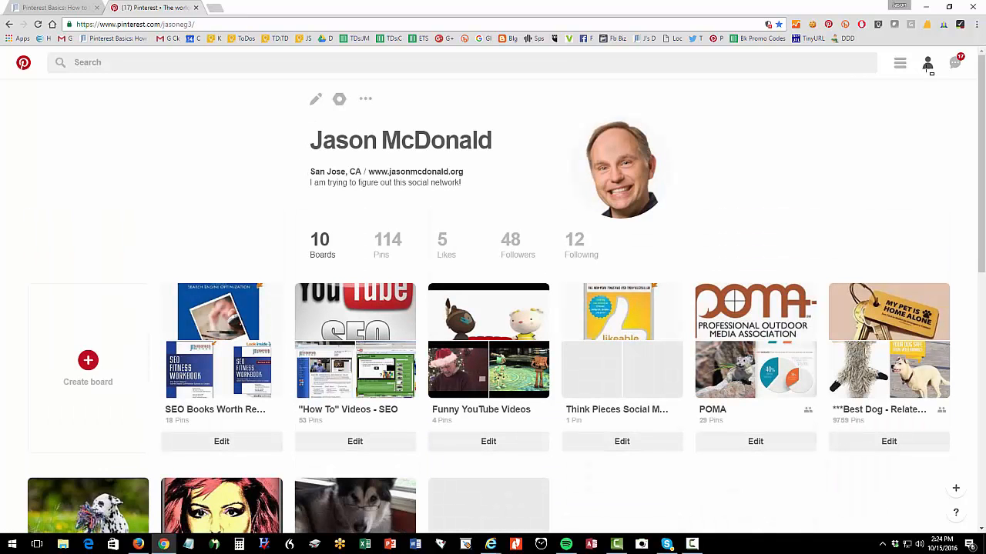
pyautogui.scroll(-3)
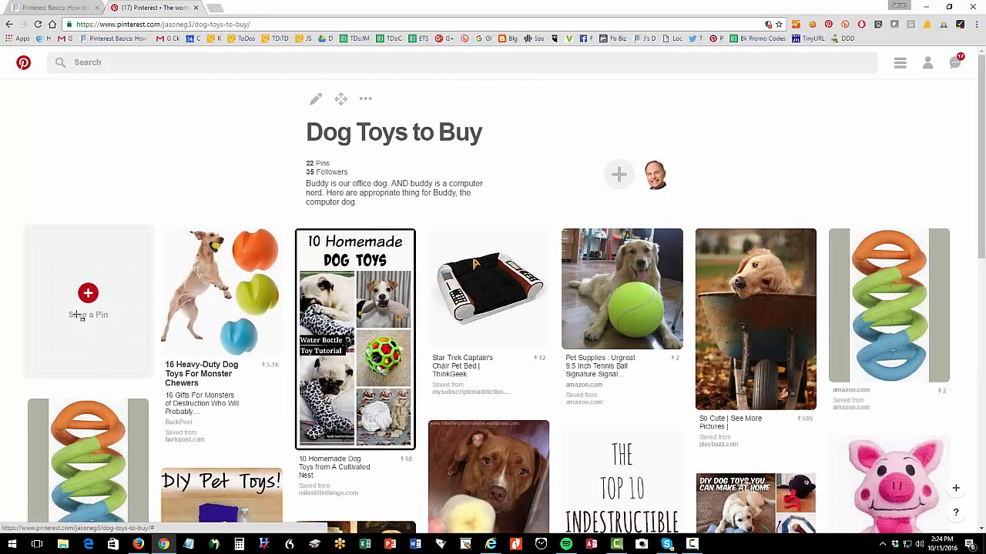
pyautogui.moveTo(354, 336)
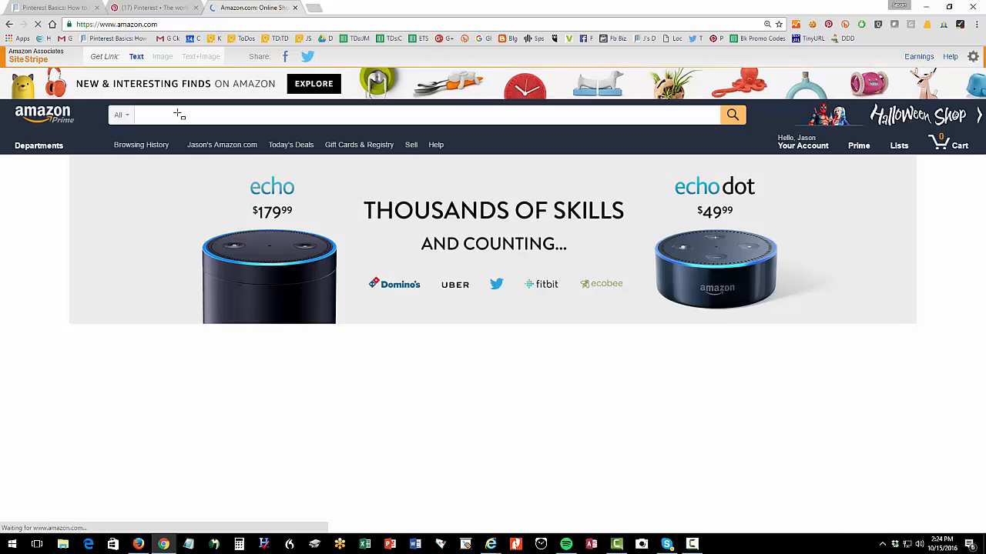
# Step: Search Amazon for dog toys and bring up the Benebone Bacon Flavored Wishbone Chew Toy page
pyautogui.write('dog d')
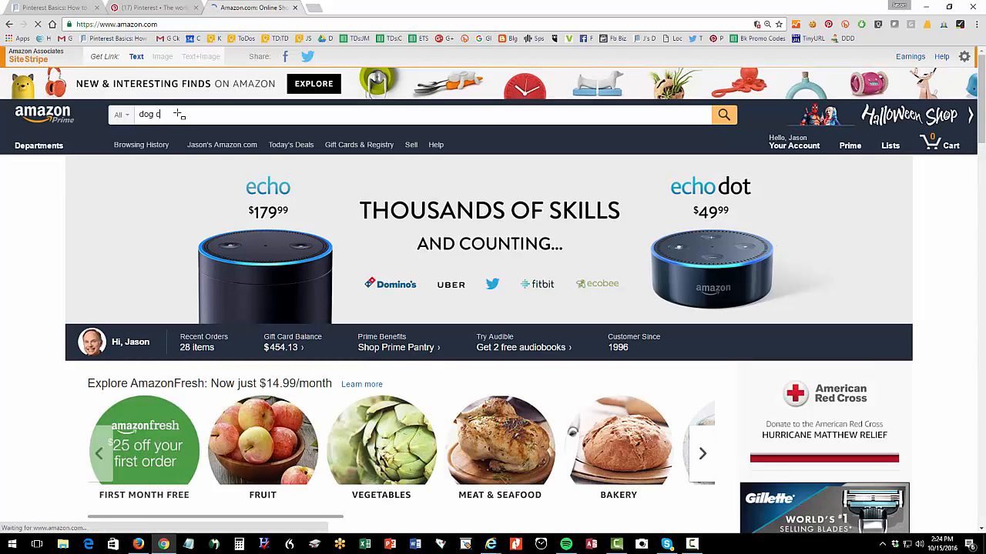
pyautogui.write('oys')
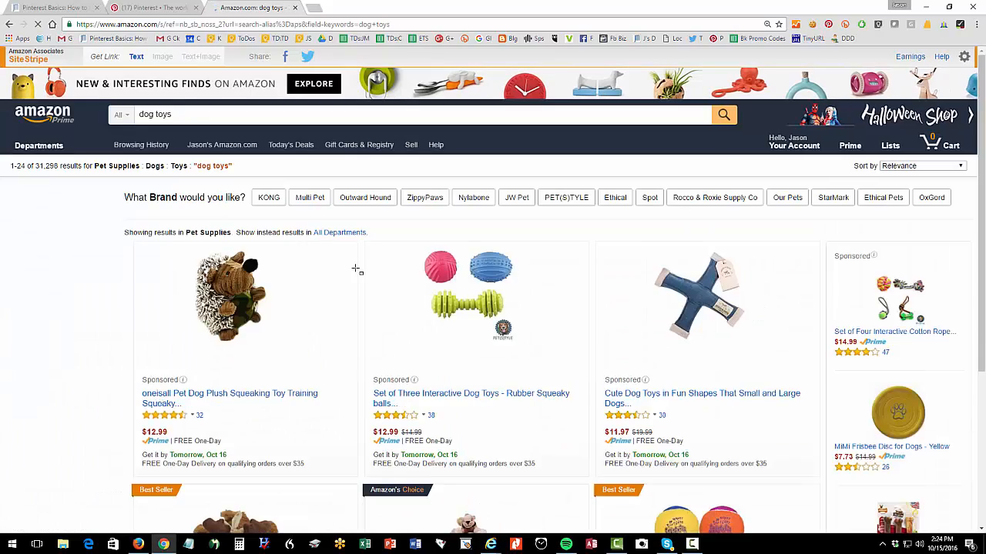
pyautogui.scroll(-3)
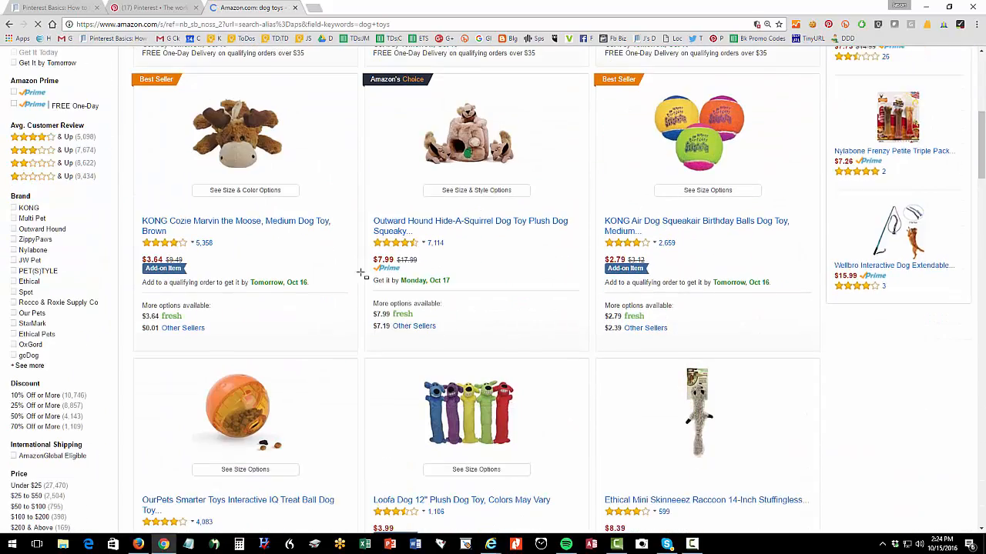
pyautogui.scroll(-3)
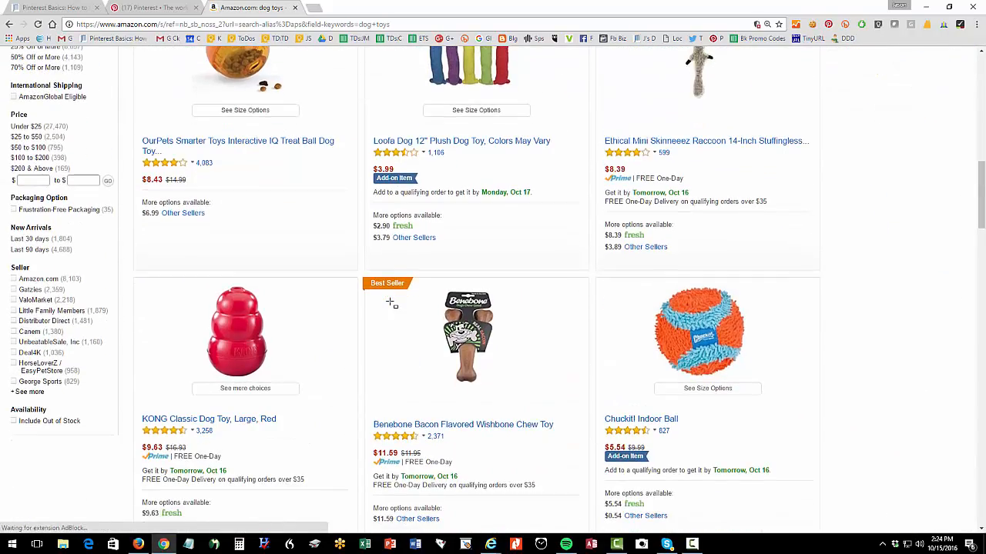
pyautogui.click(462, 425)
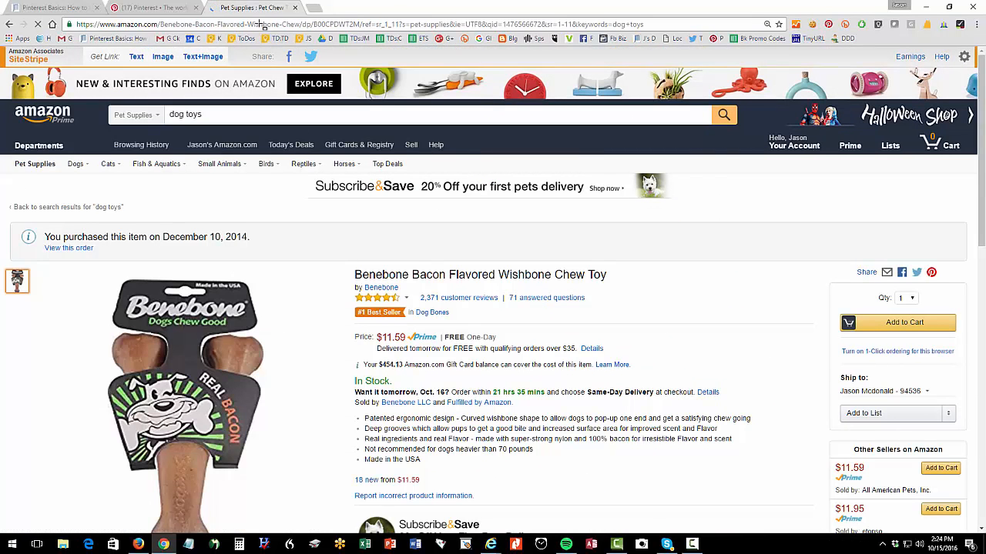
# Step: Pin the Benebone toy to the Dog Toys to Buy board via the browser button and dismiss the confirmation
pyautogui.click(424, 25)
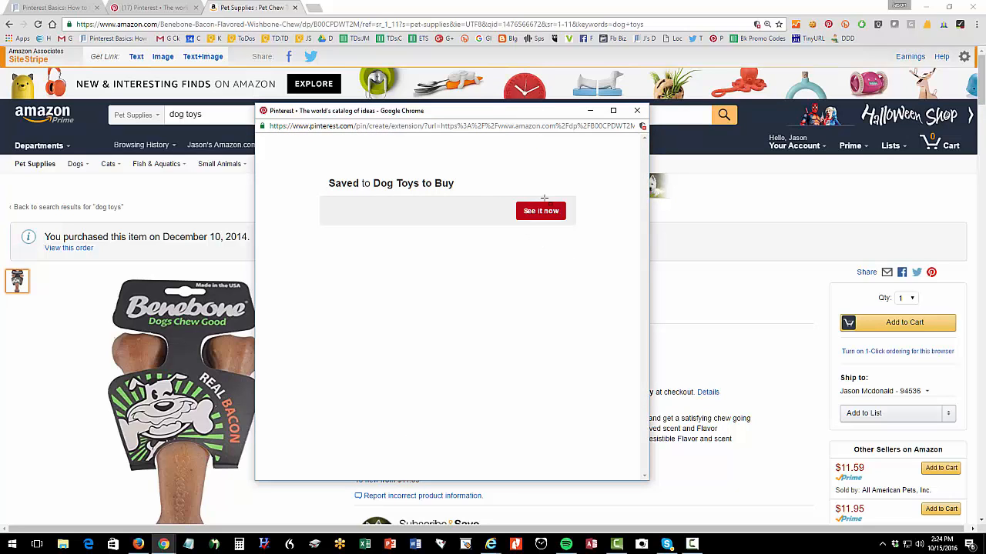
pyautogui.click(638, 111)
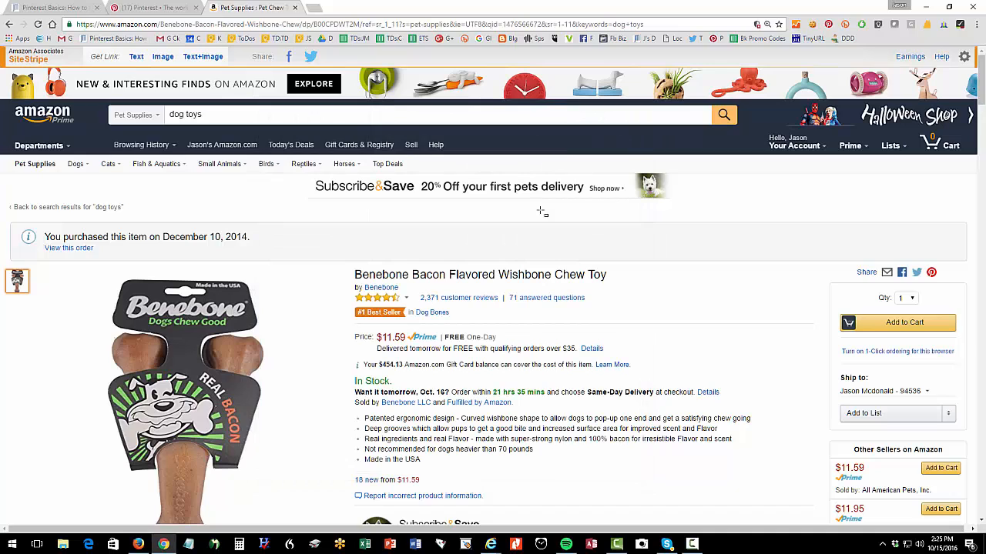
pyautogui.moveTo(490, 202)
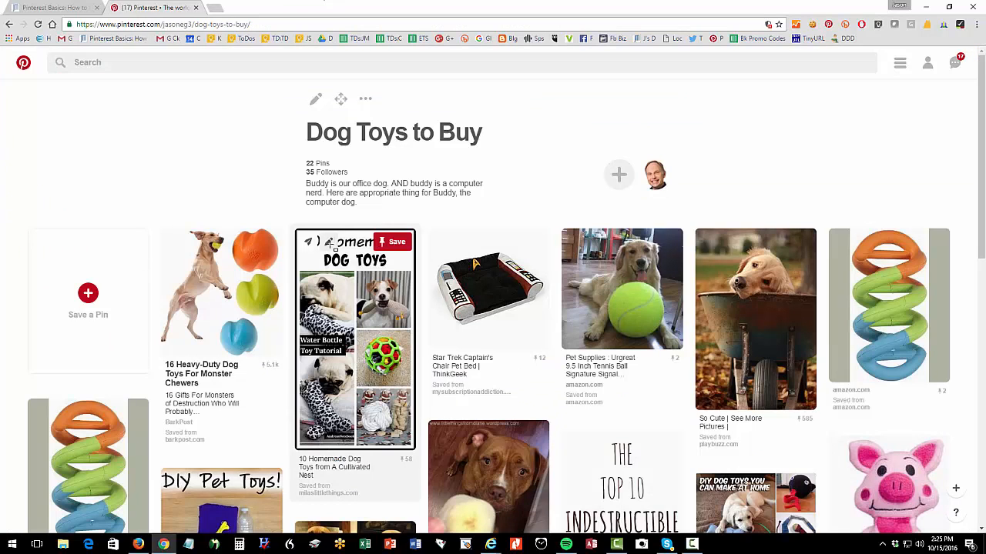
pyautogui.moveTo(489, 290)
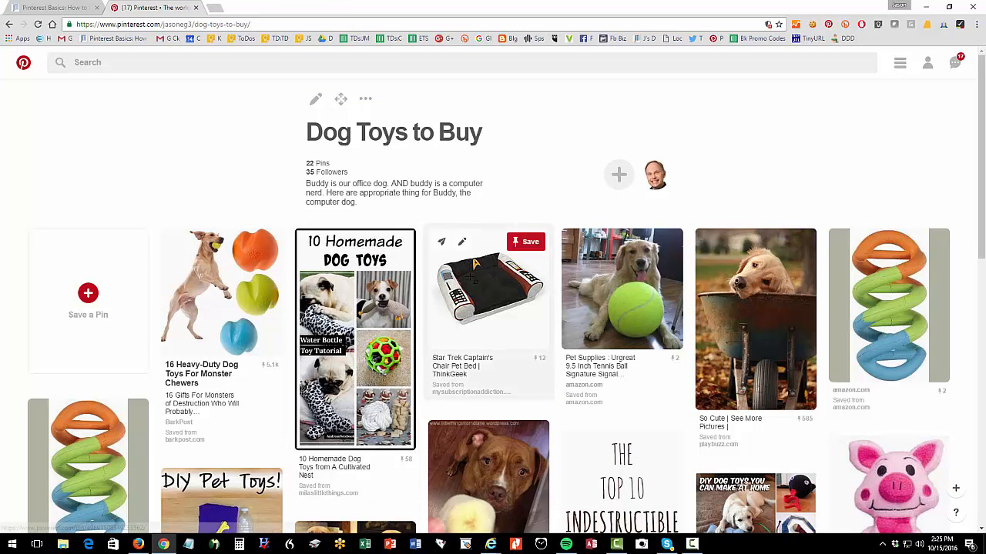
# Step: View the Star Trek Captain's Chair Pet Bed pin, cancel its Choose board dialog and return to the blog tab
pyautogui.click(488, 290)
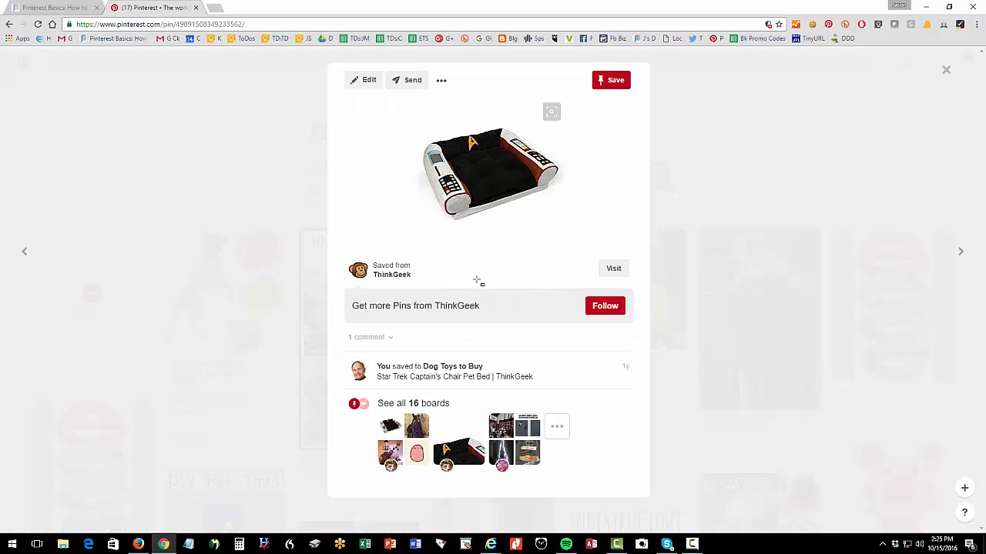
pyautogui.click(610, 80)
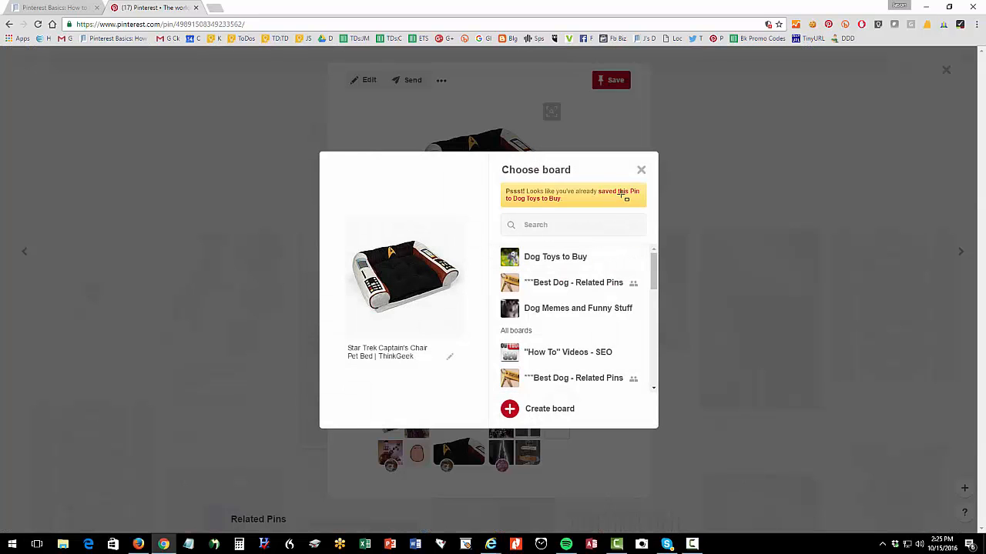
pyautogui.click(641, 169)
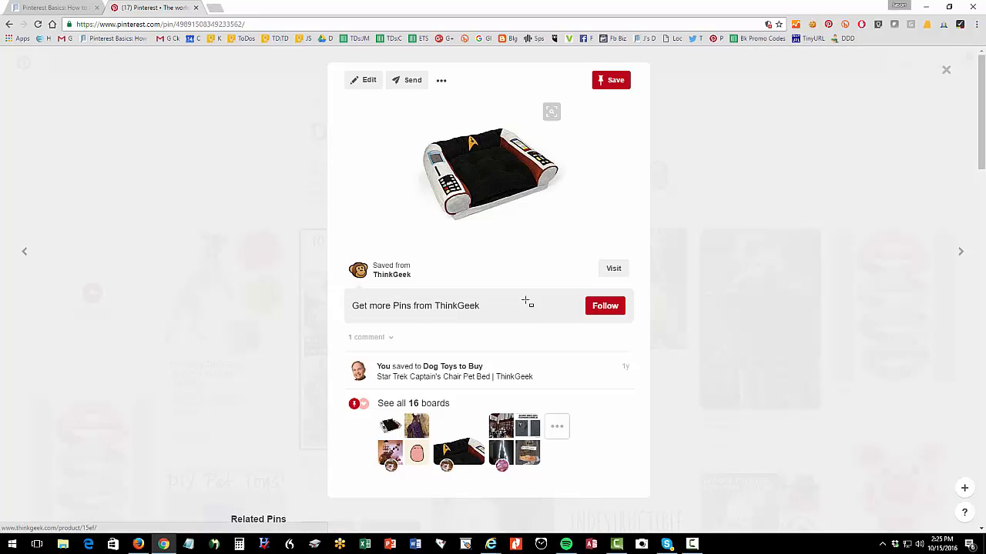
pyautogui.click(613, 268)
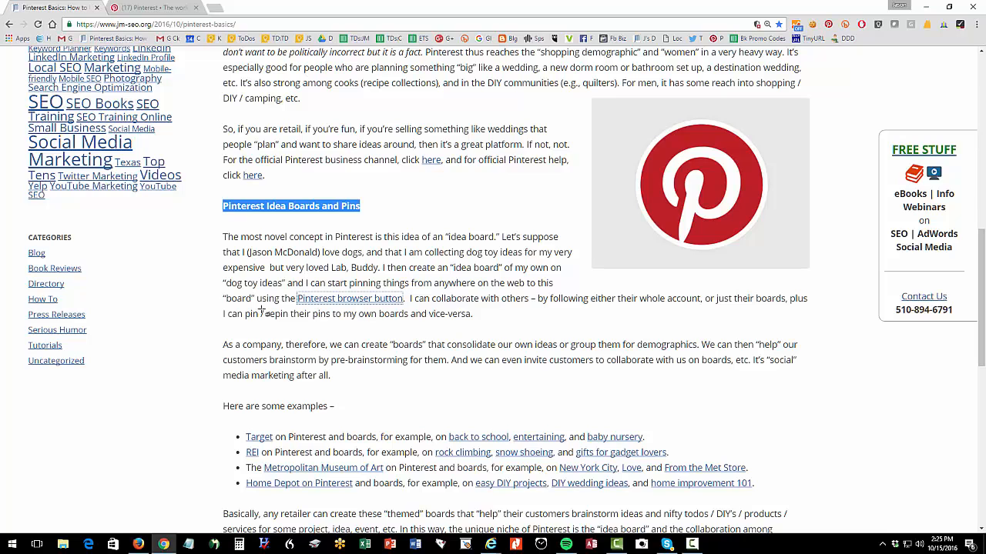
# Step: Highlight the 'As a company, therefore…' paragraph and bring up Target's Pinterest profile from the examples list
pyautogui.scroll(-3)
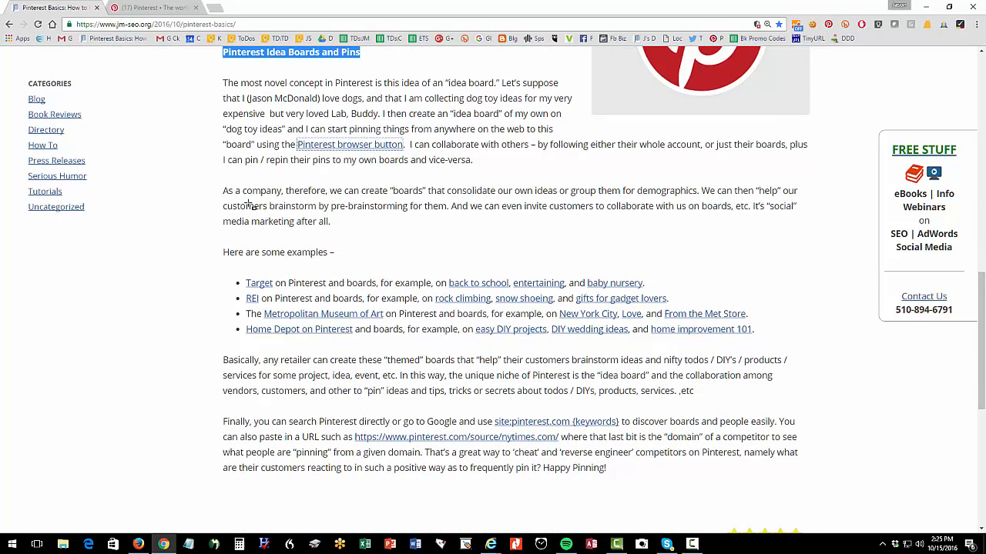
pyautogui.moveTo(234, 191); pyautogui.dragTo(329, 222)
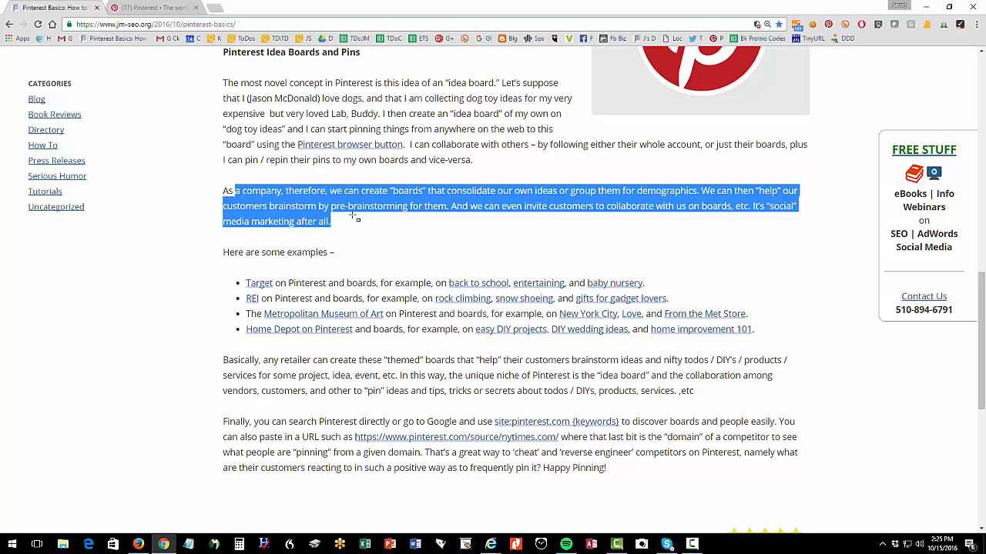
pyautogui.moveTo(258, 284)
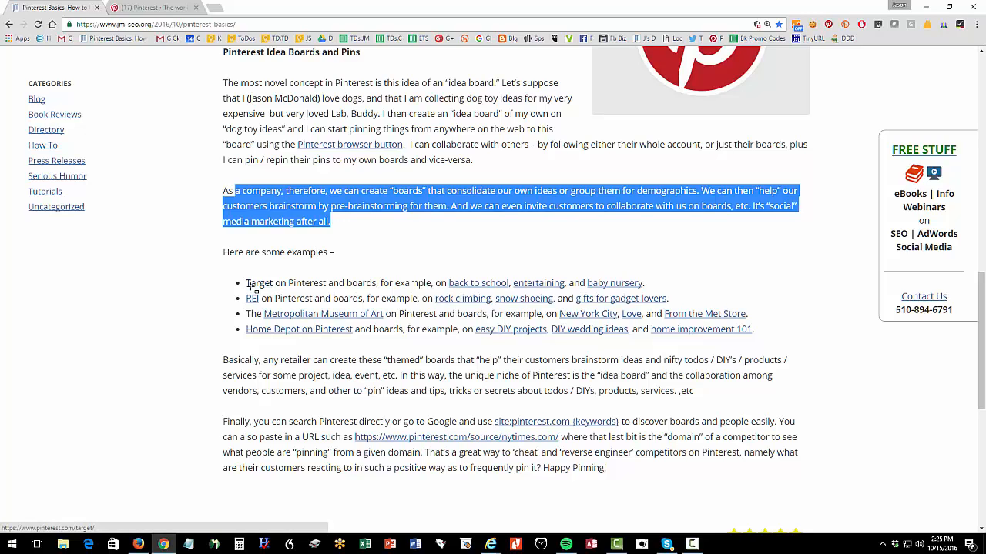
pyautogui.click(258, 283)
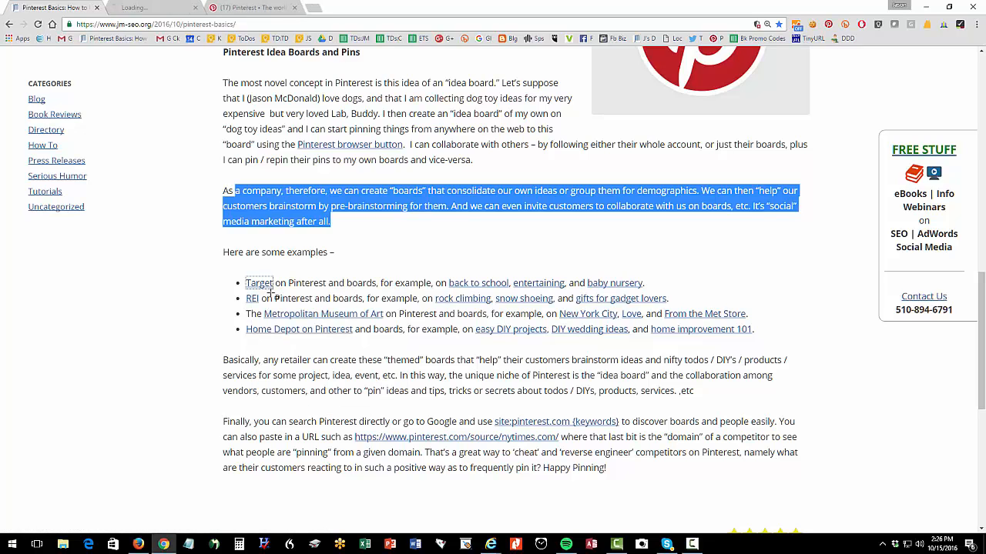
pyautogui.click(259, 283)
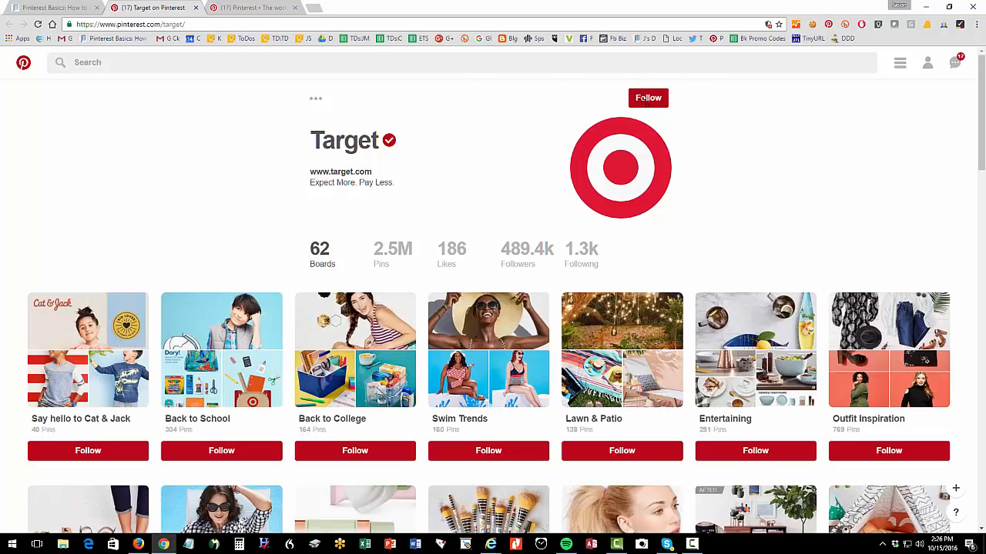
# Step: Browse Target's boards down to Kitchen, follow it, and return to the blog post
pyautogui.scroll(-3)
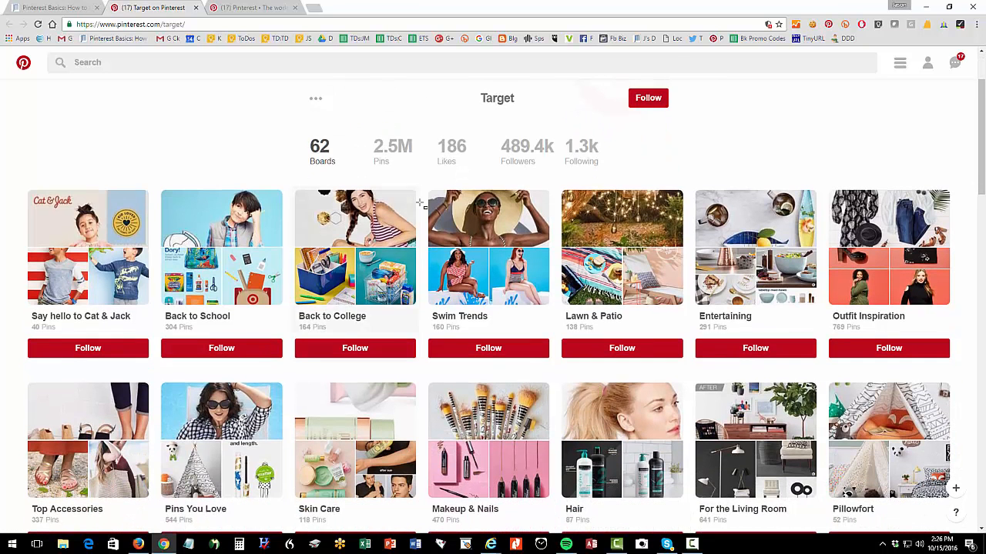
pyautogui.scroll(-3)
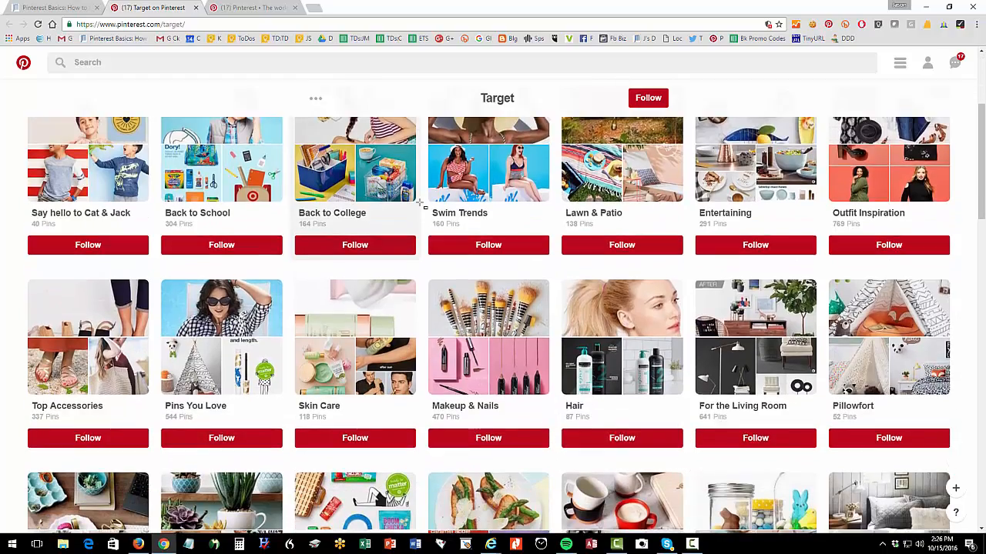
pyautogui.scroll(-3)
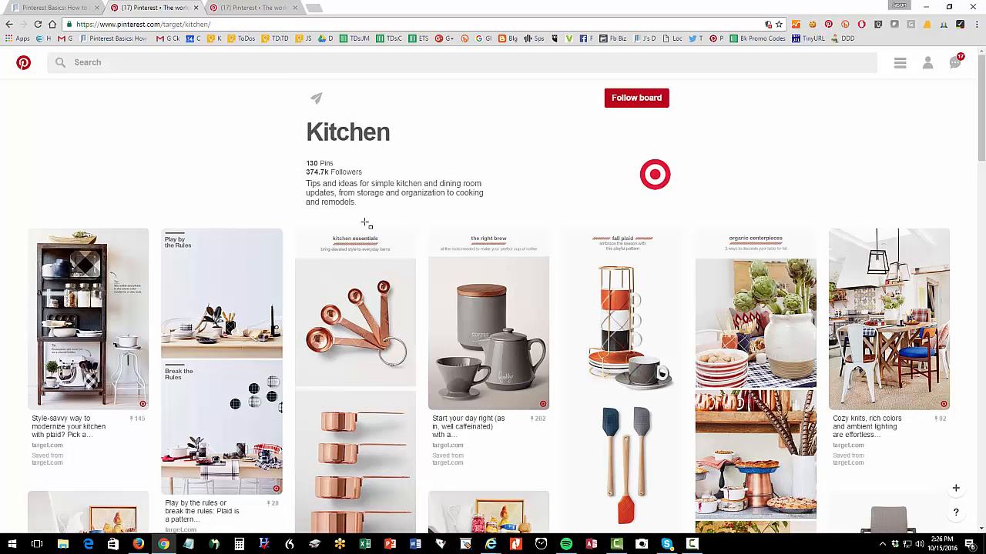
pyautogui.moveTo(636, 99)
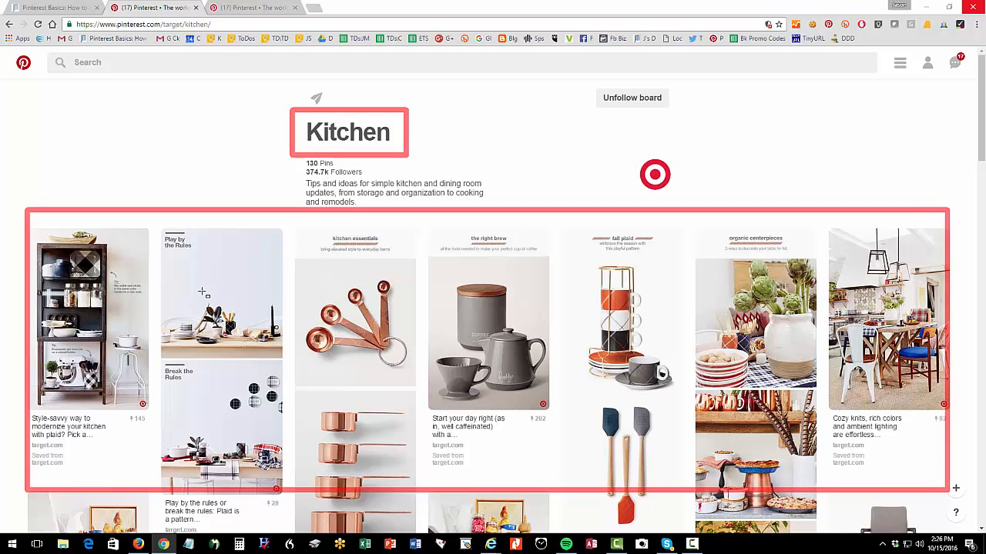
pyautogui.moveTo(221, 126)
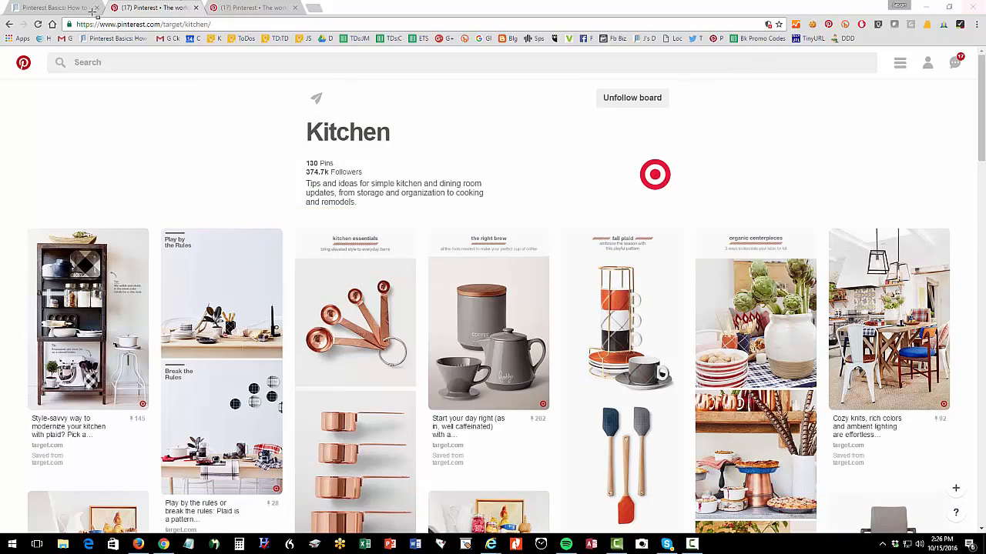
pyautogui.click(53, 8)
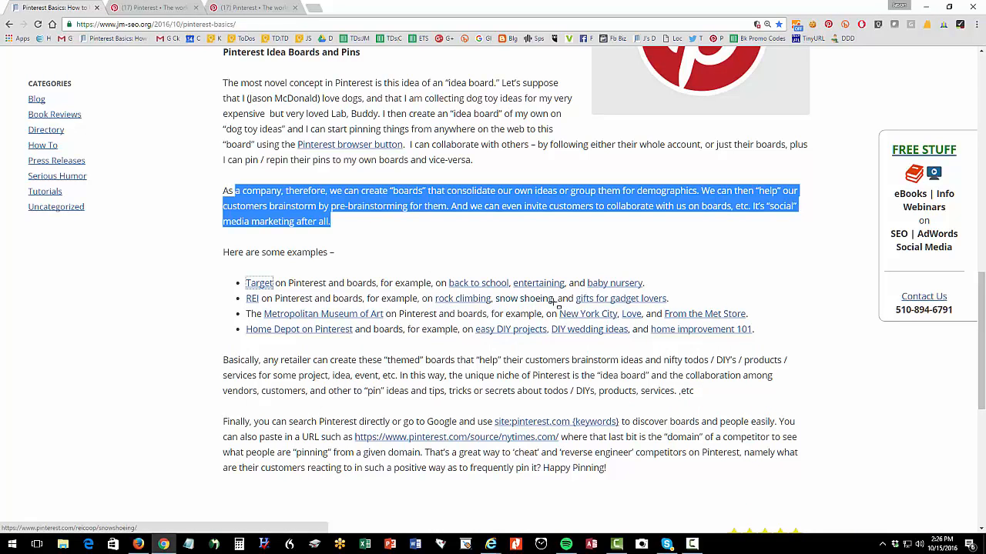
# Step: Follow REI's Gifts for Gadget Lovers board from the examples link, browse it, and return to the blog
pyautogui.click(619, 298)
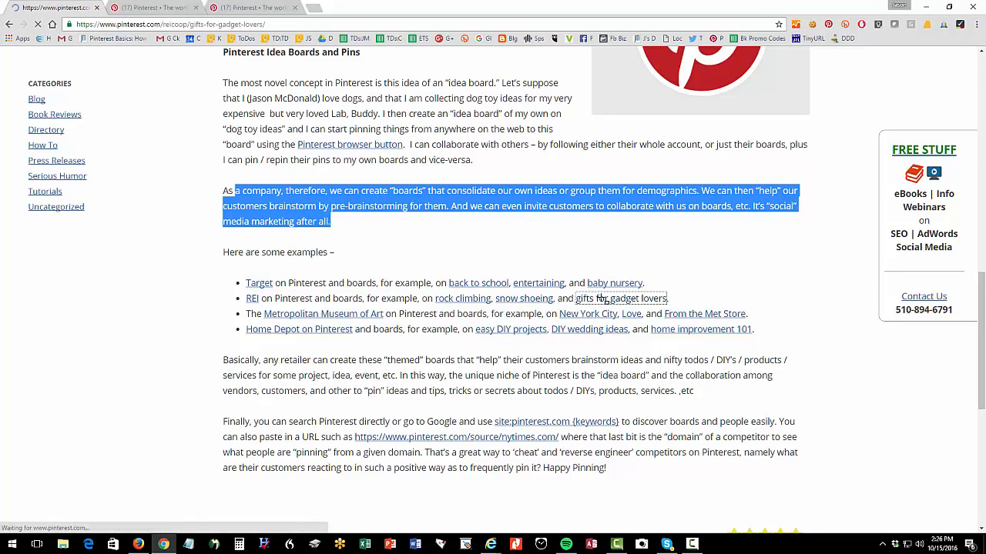
pyautogui.click(619, 299)
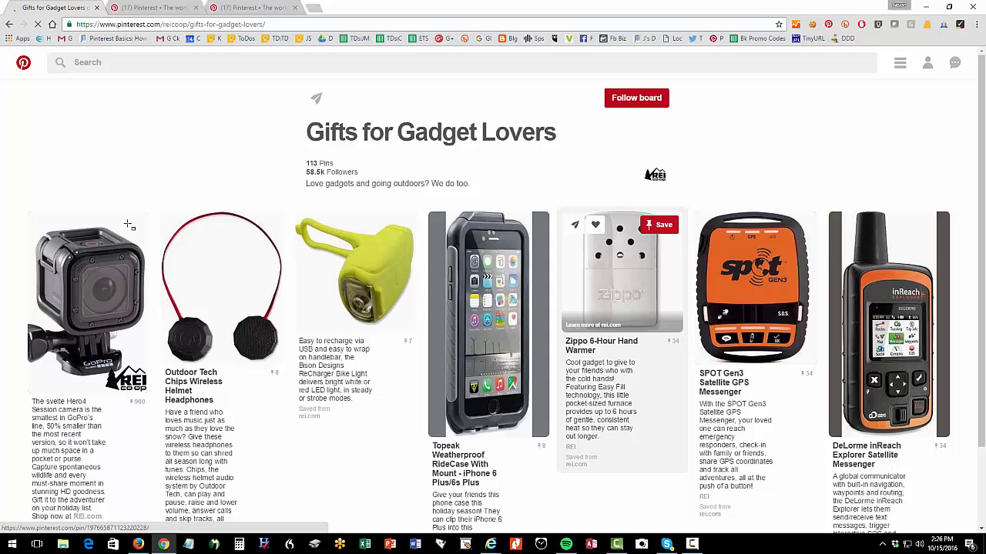
pyautogui.scroll(-3)
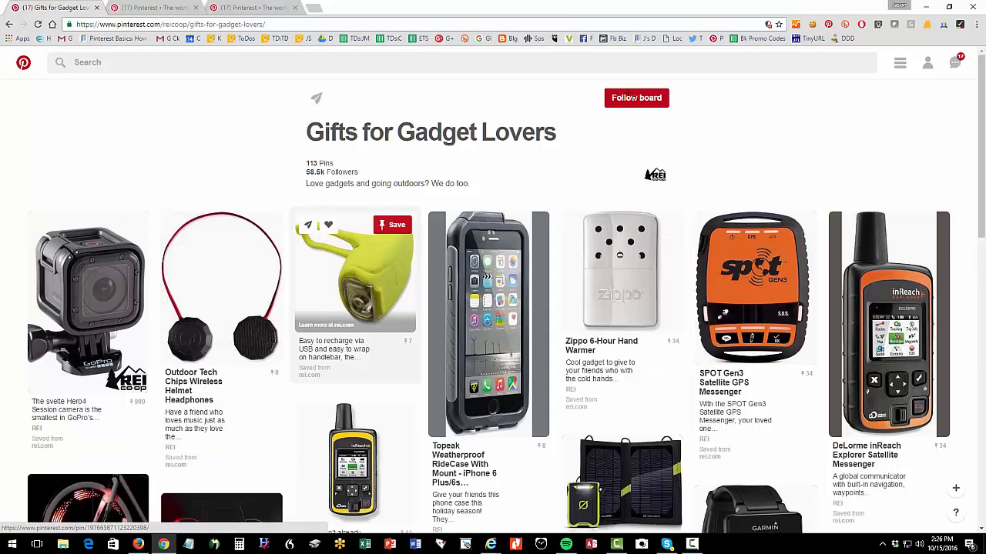
pyautogui.click(636, 99)
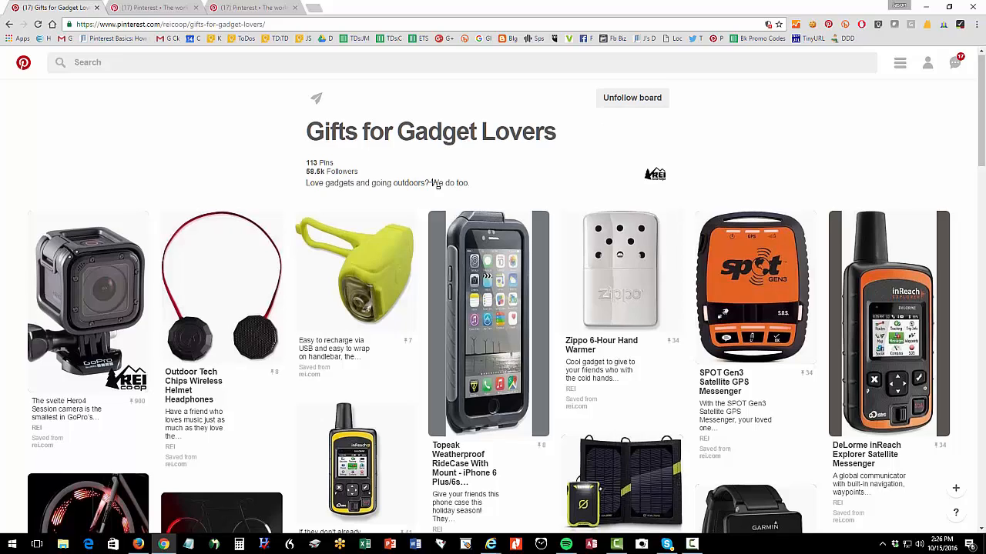
pyautogui.scroll(-3)
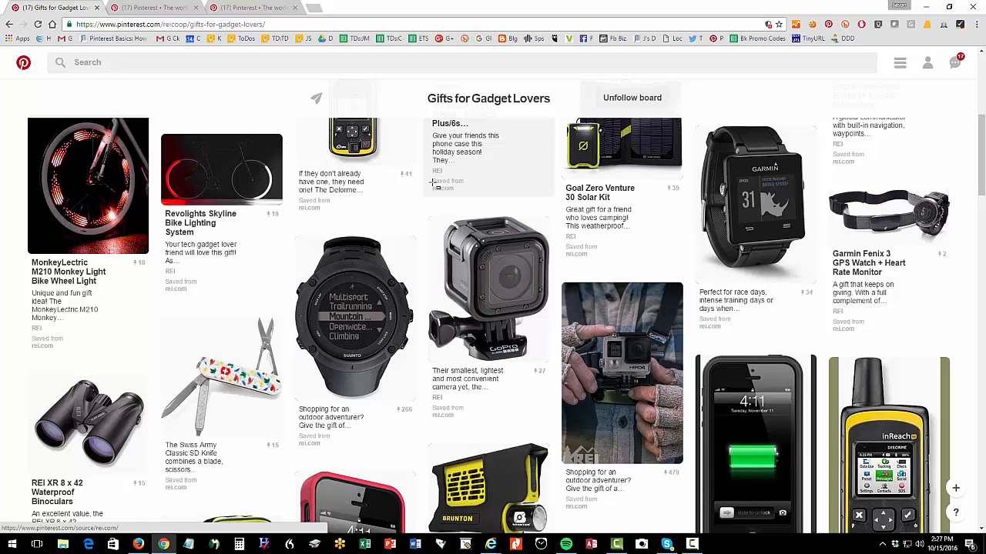
pyautogui.scroll(3)
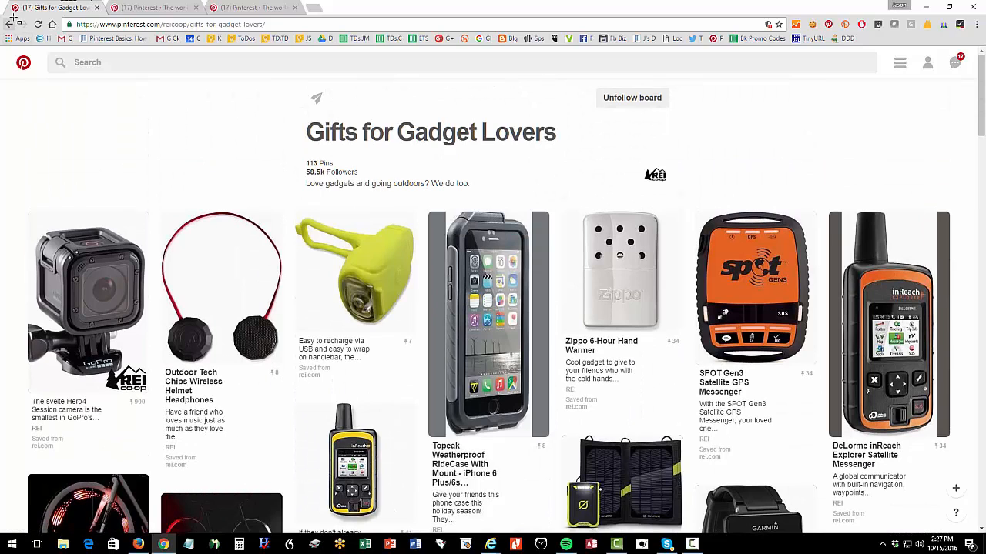
pyautogui.click(54, 6)
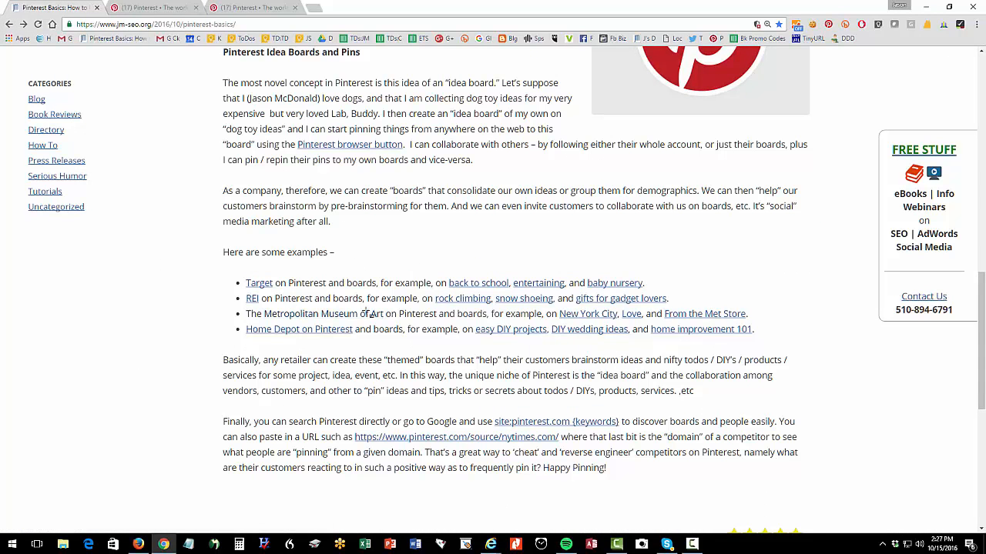
pyautogui.click(322, 314)
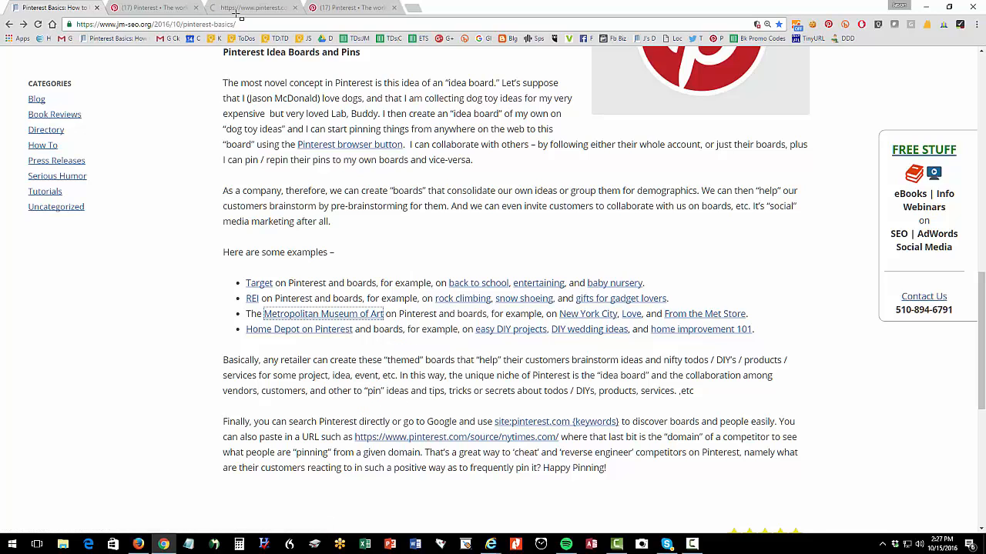
pyautogui.click(324, 315)
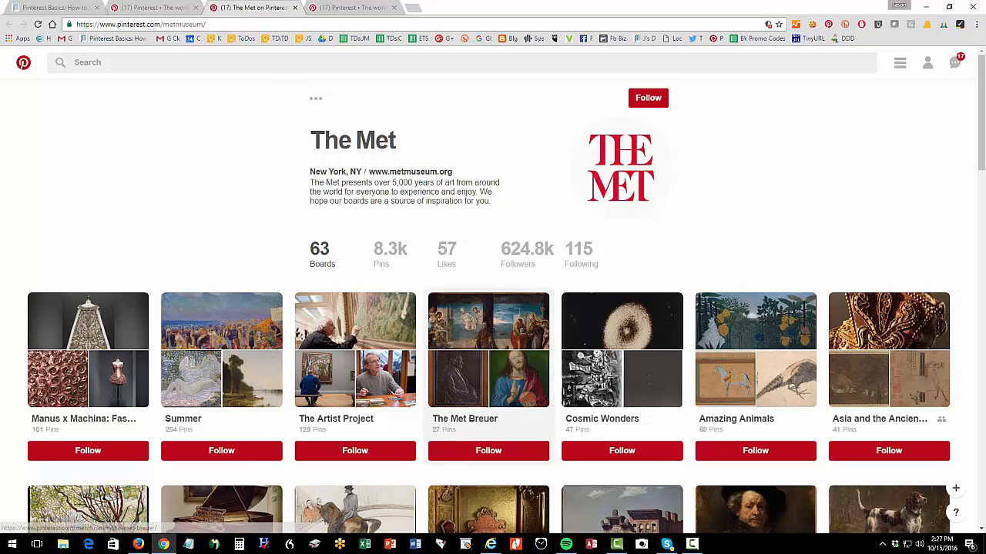
pyautogui.click(488, 351)
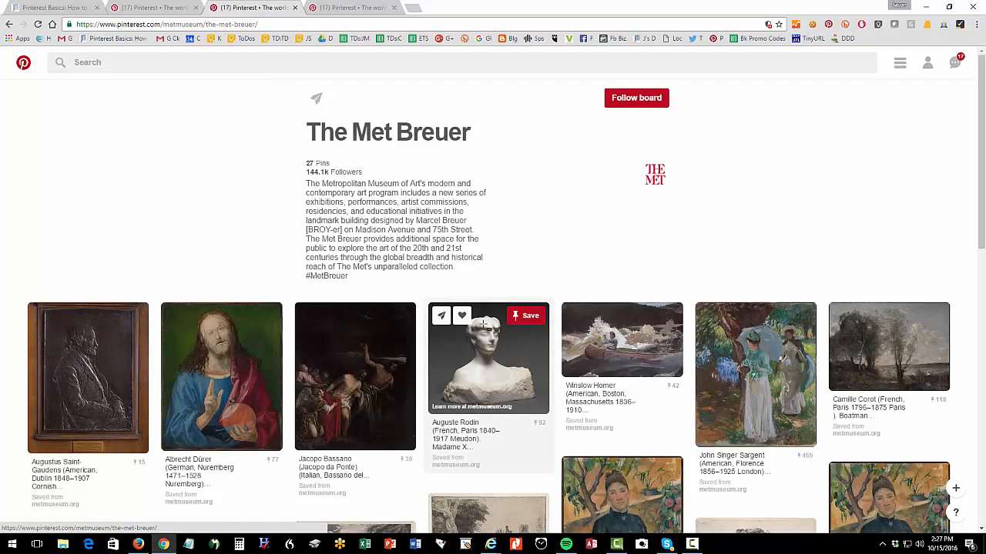
pyautogui.scroll(-3)
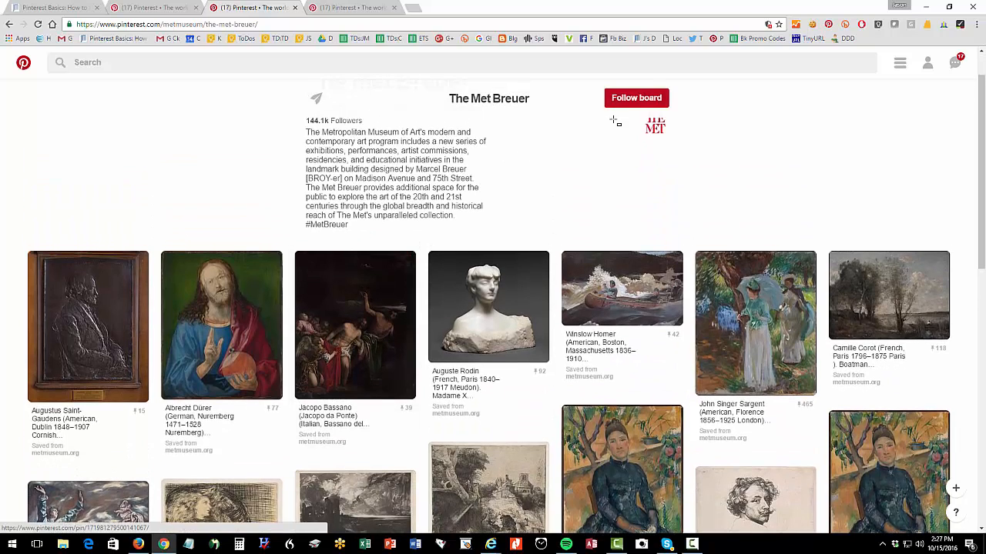
pyautogui.click(637, 99)
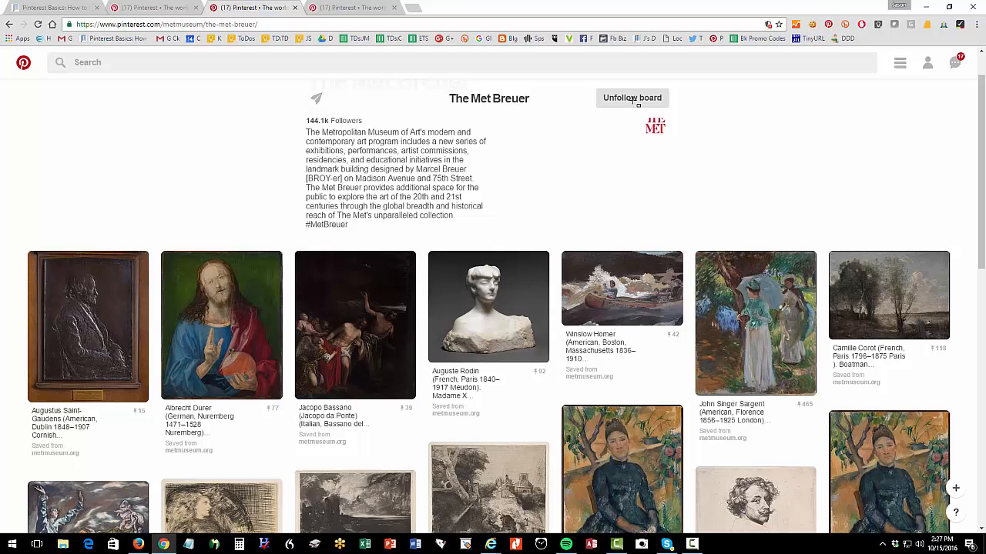
pyautogui.moveTo(501, 164)
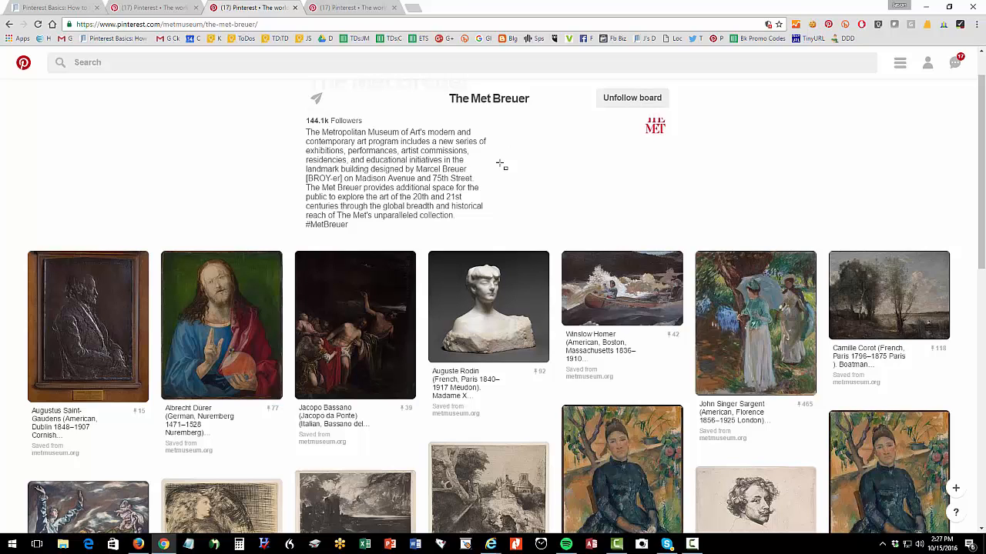
pyautogui.moveTo(459, 228)
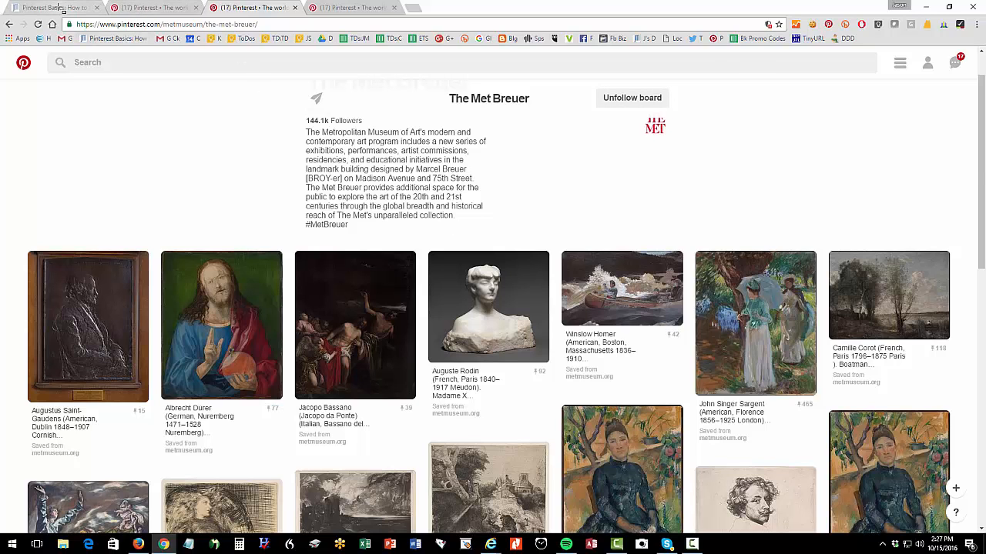
pyautogui.click(54, 7)
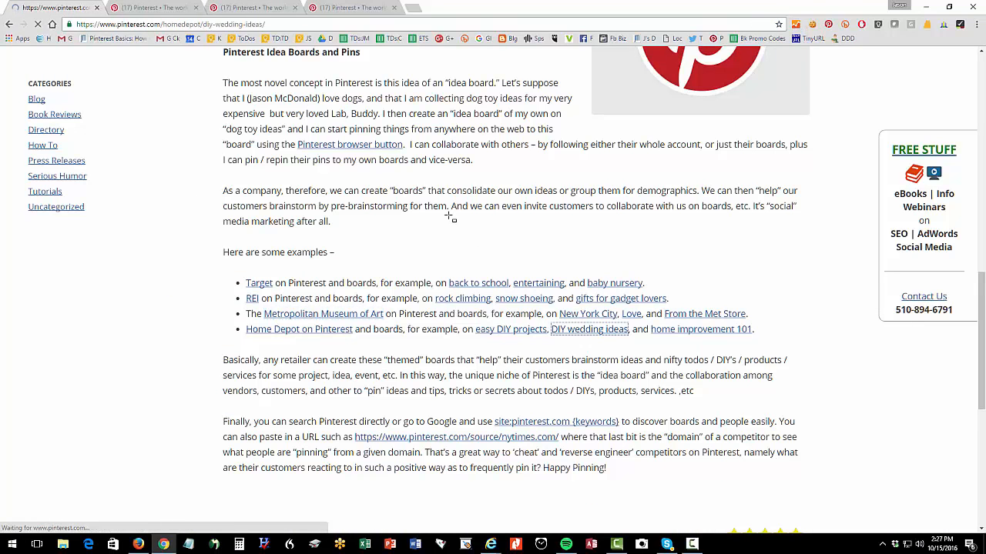
pyautogui.click(589, 329)
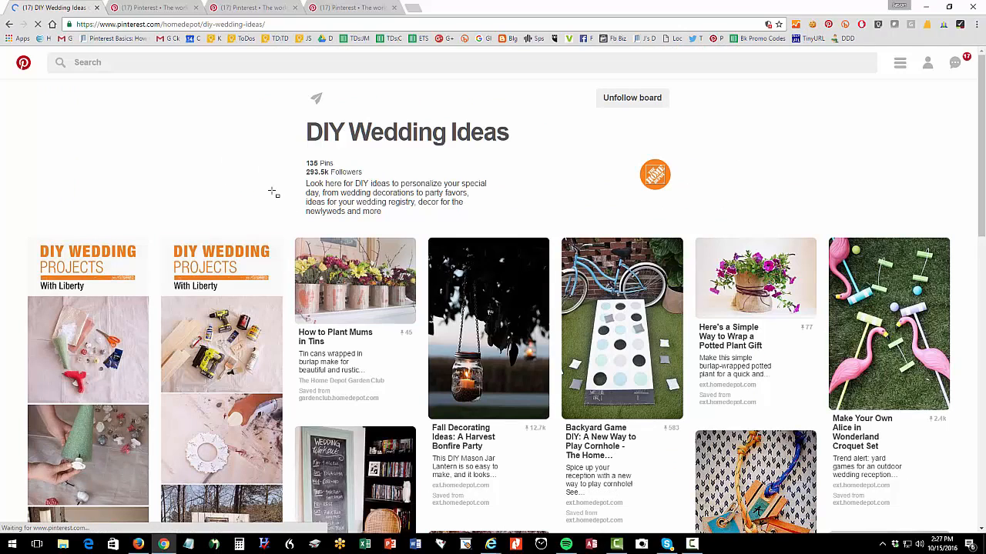
pyautogui.moveTo(354, 280)
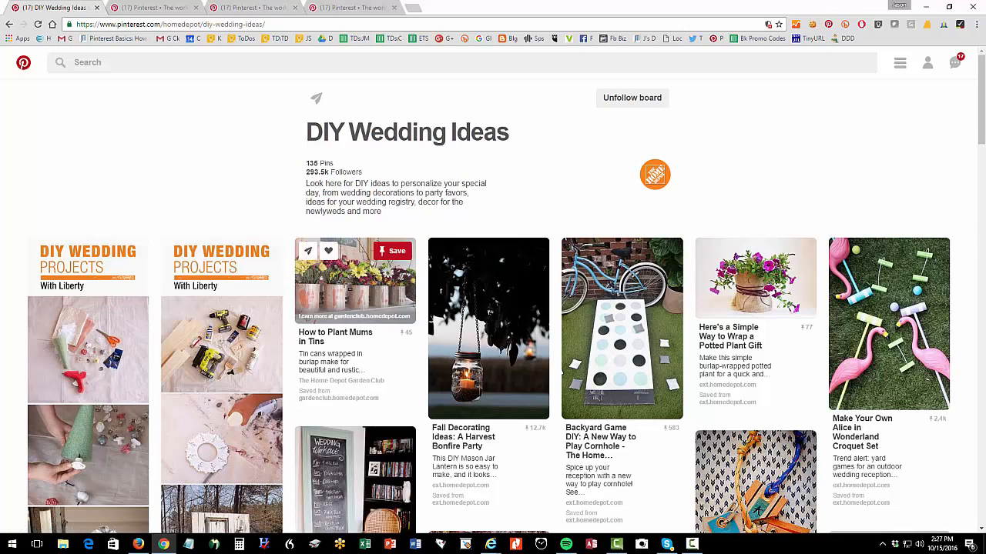
pyautogui.moveTo(336, 137)
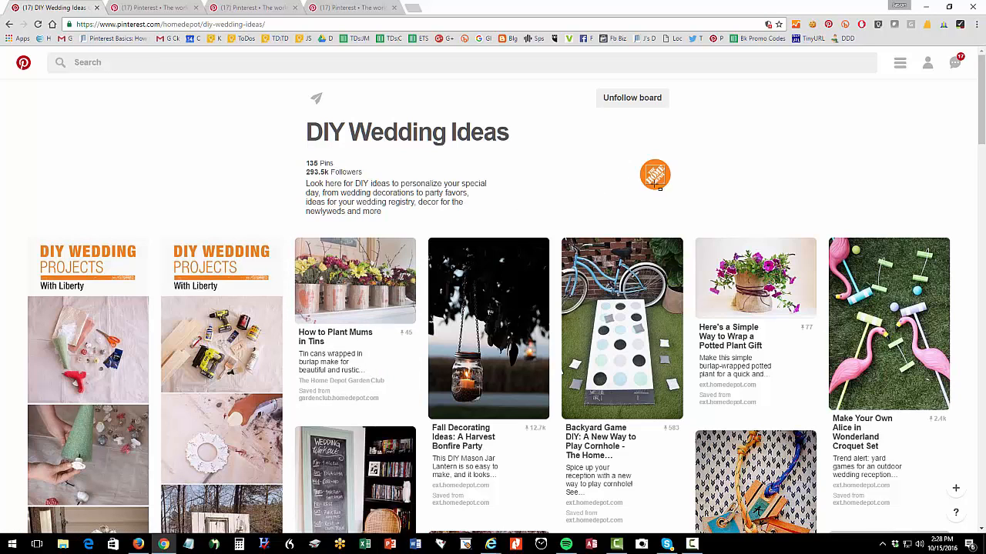
pyautogui.click(653, 174)
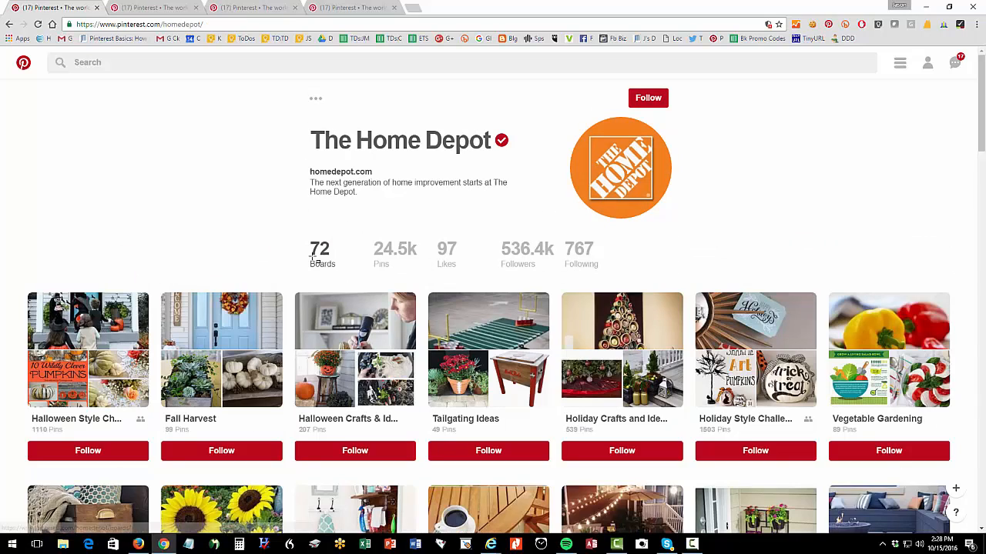
pyautogui.scroll(-3)
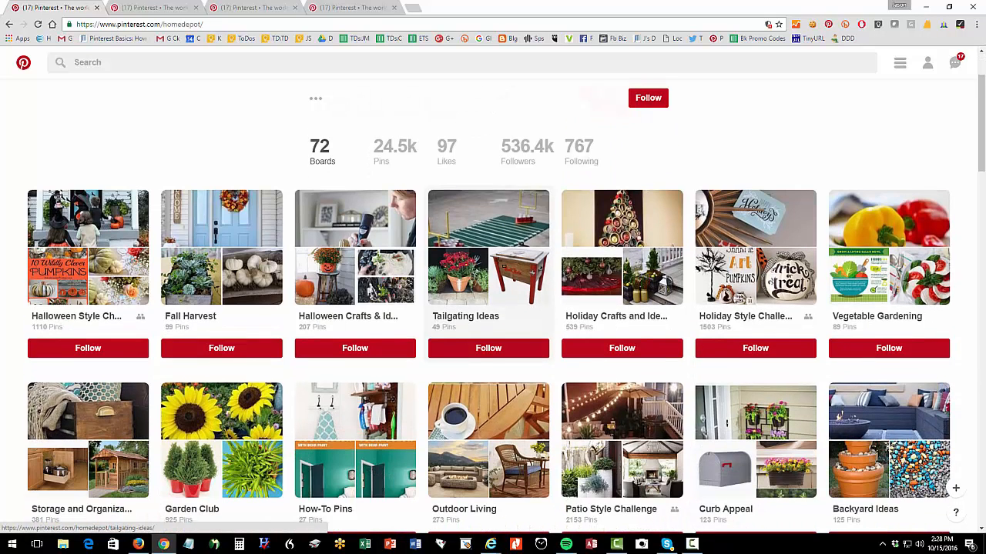
pyautogui.scroll(3)
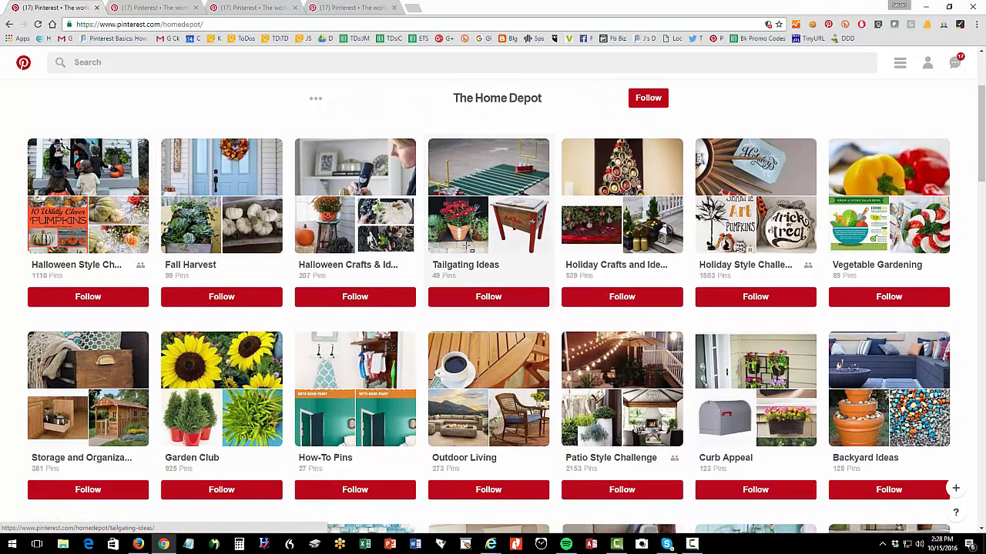
pyautogui.scroll(-3)
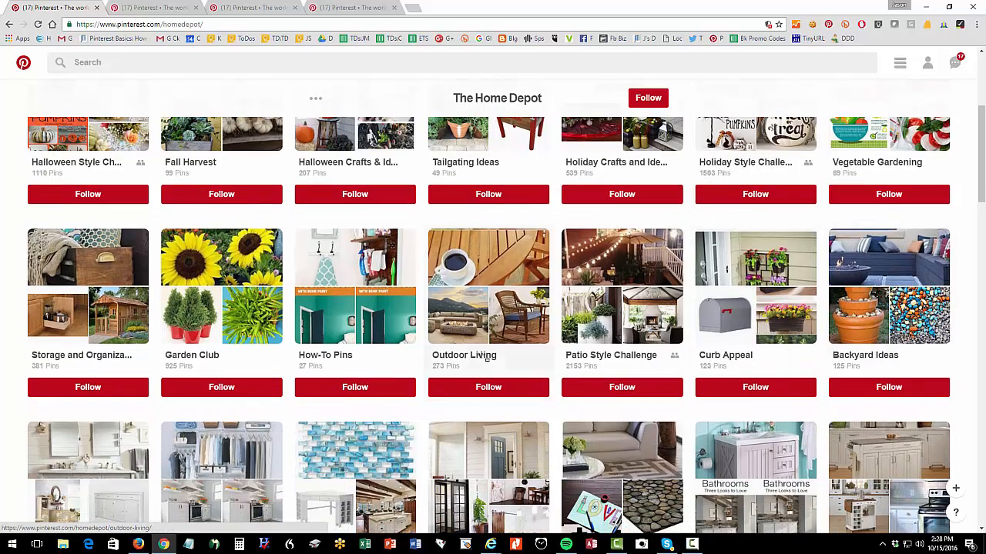
pyautogui.scroll(-3)
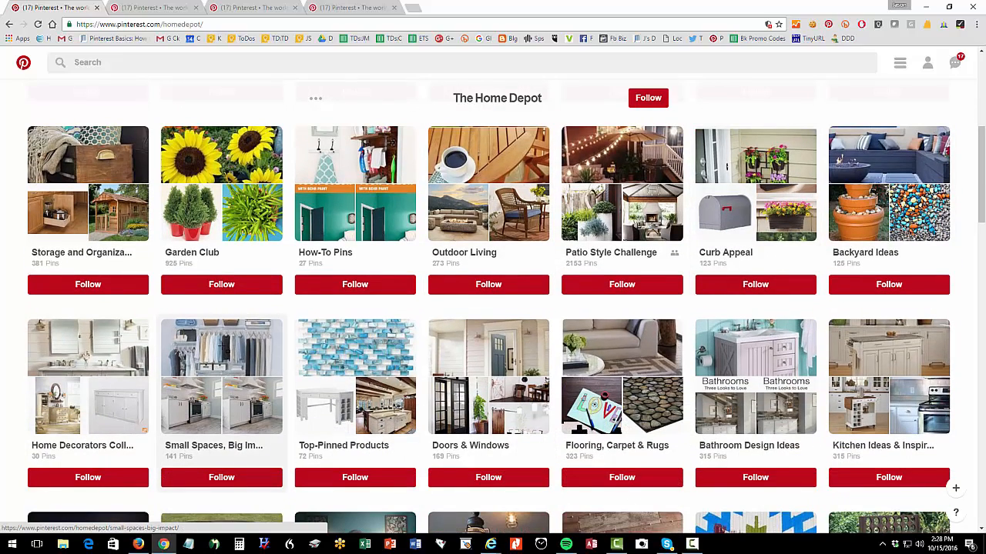
pyautogui.moveTo(166, 307)
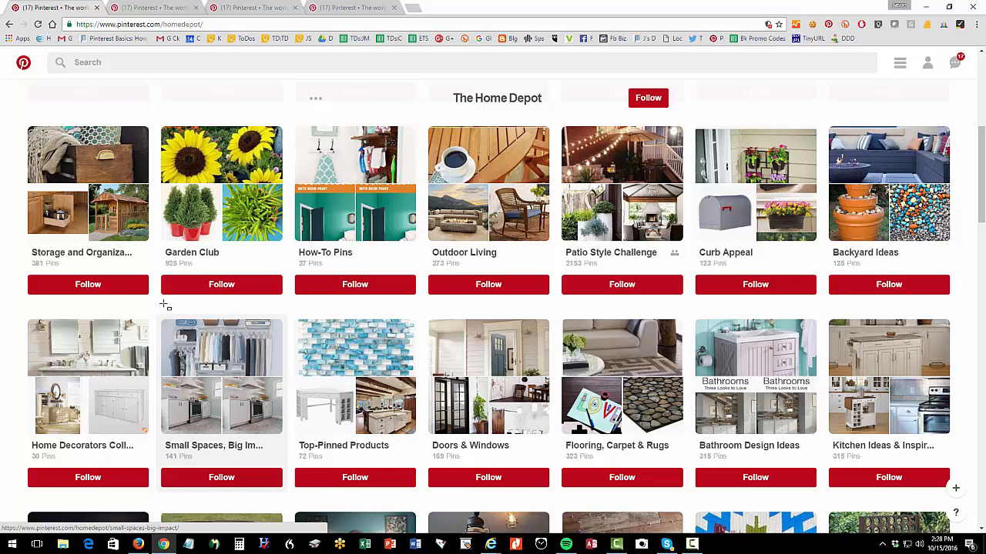
pyautogui.scroll(3)
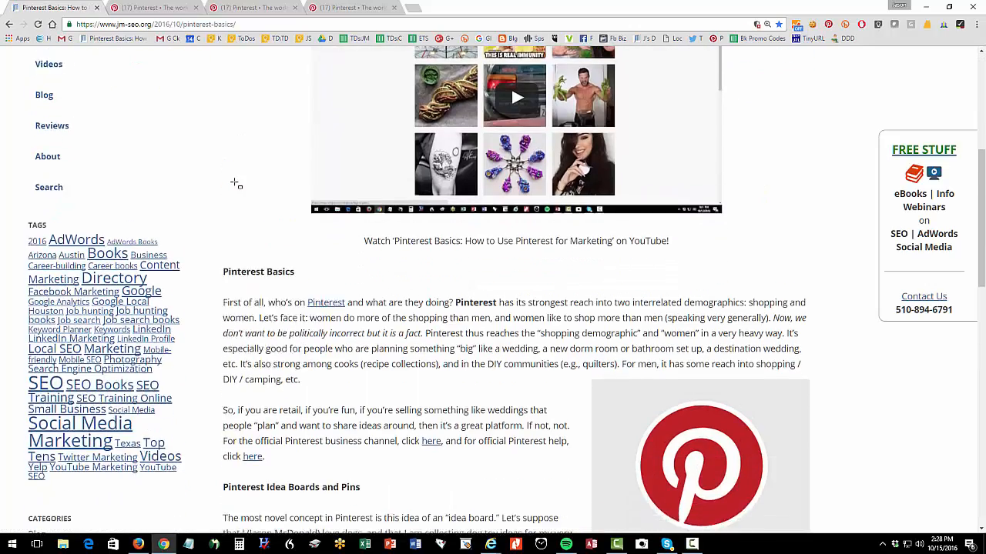
# Step: Scroll the Pinterest Basics post past the Idea Boards examples list to its closing paragraph
pyautogui.scroll(-3)
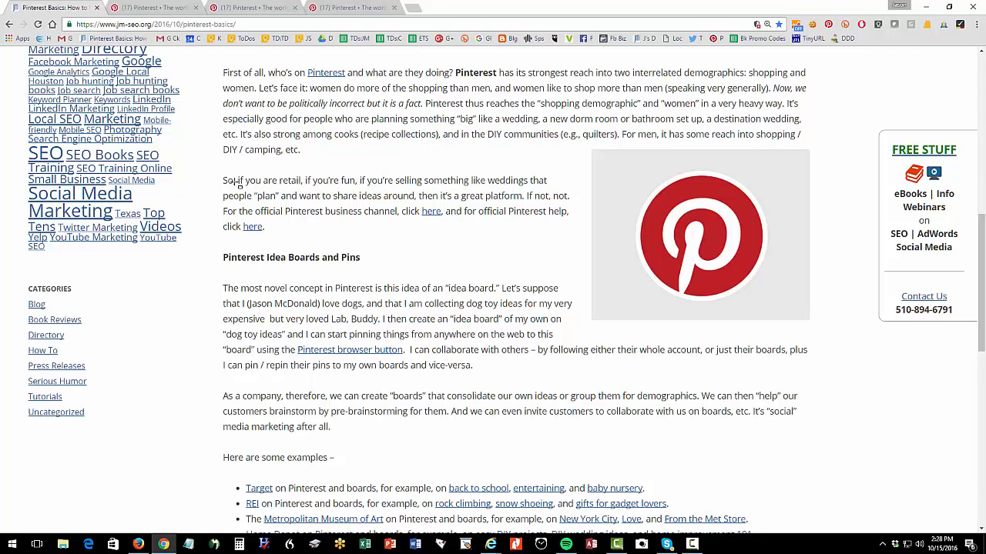
pyautogui.scroll(-3)
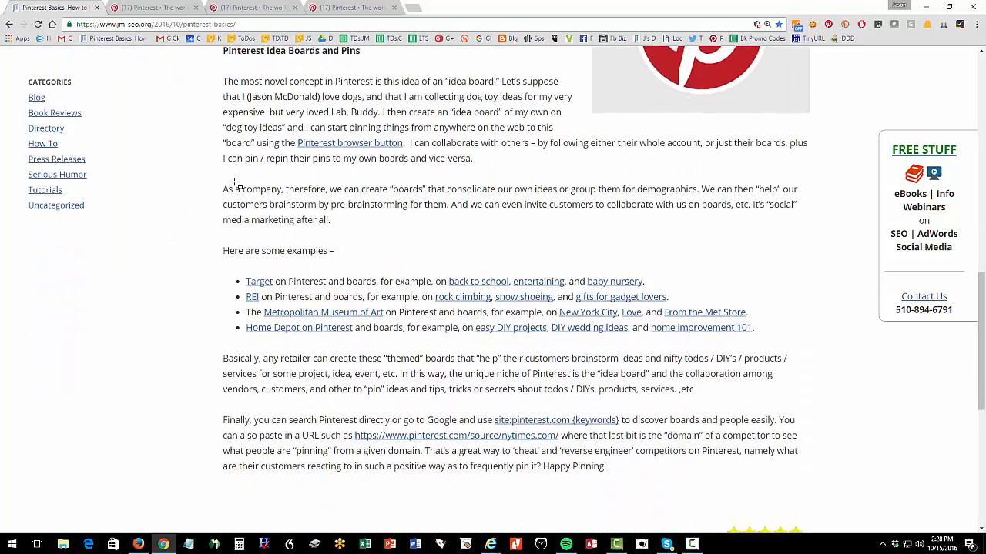
pyautogui.scroll(-3)
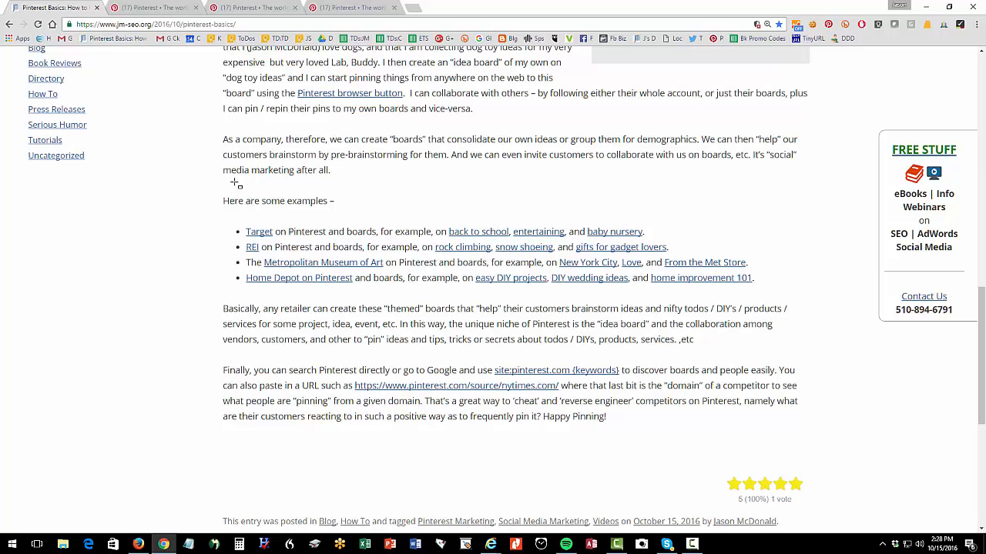
pyautogui.moveTo(244, 193)
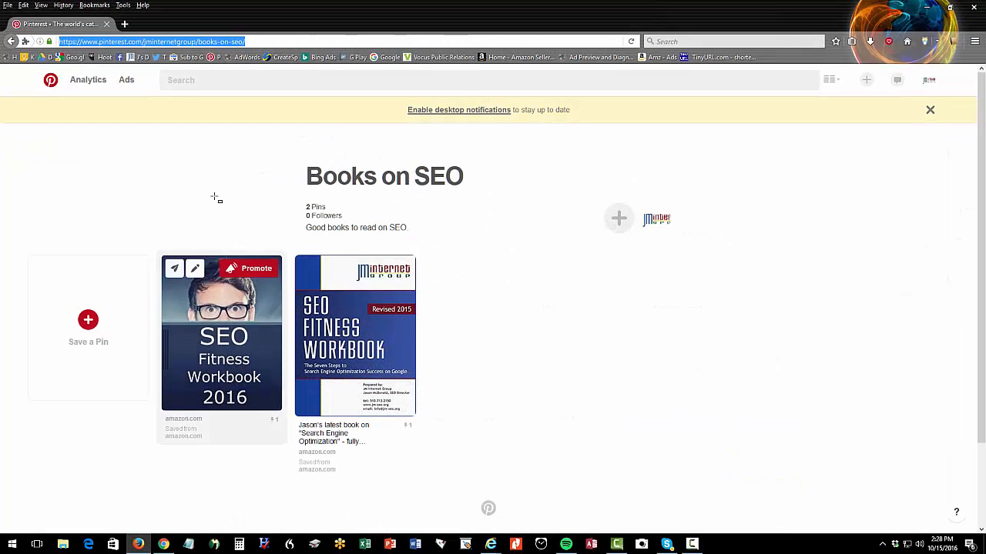
pyautogui.moveTo(198, 122)
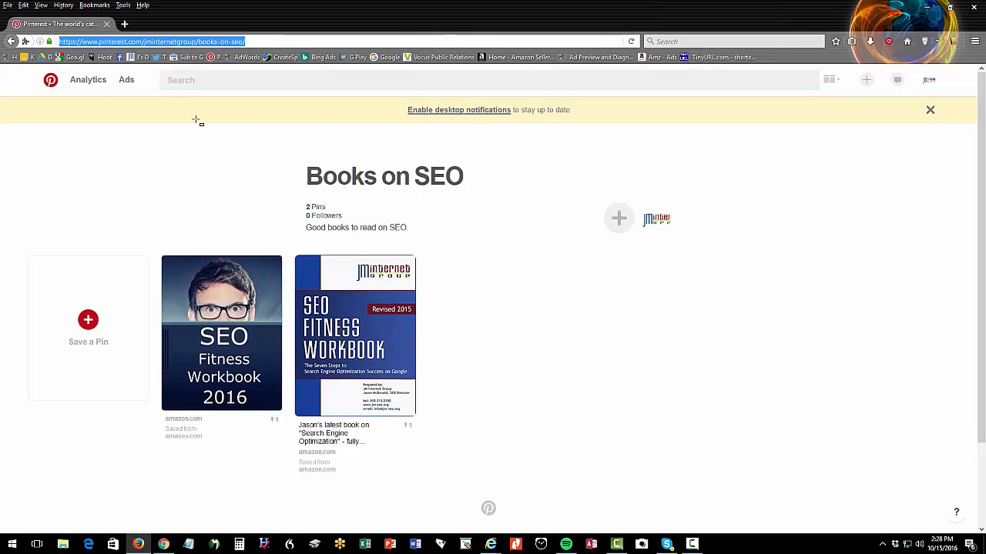
# Step: Go to the account's own profile showing its four boards via My profile
pyautogui.click(928, 80)
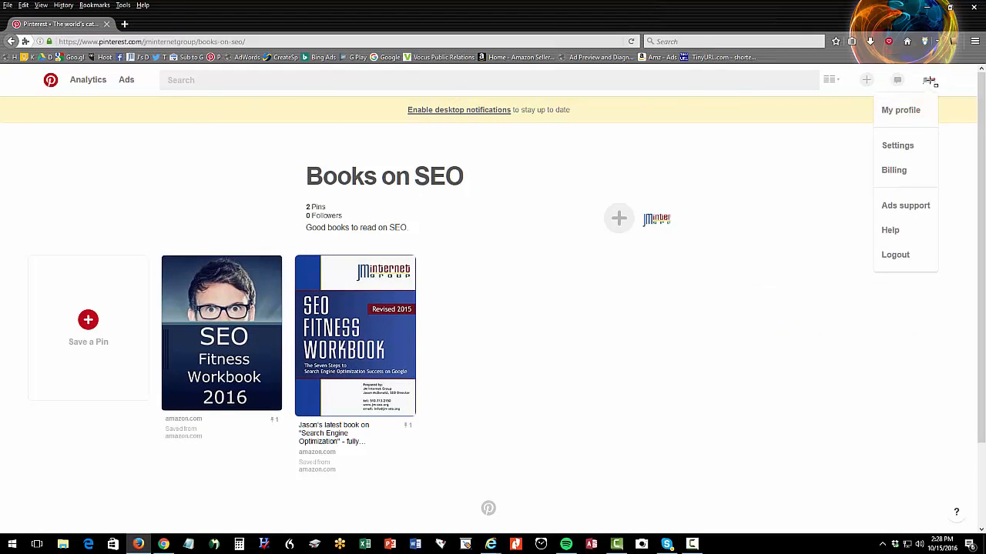
pyautogui.moveTo(900, 111)
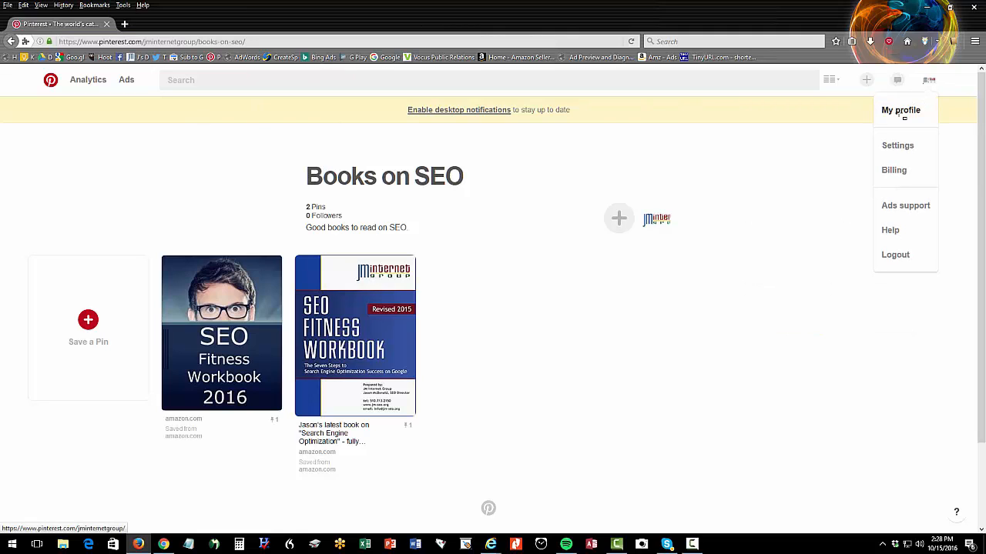
pyautogui.click(900, 109)
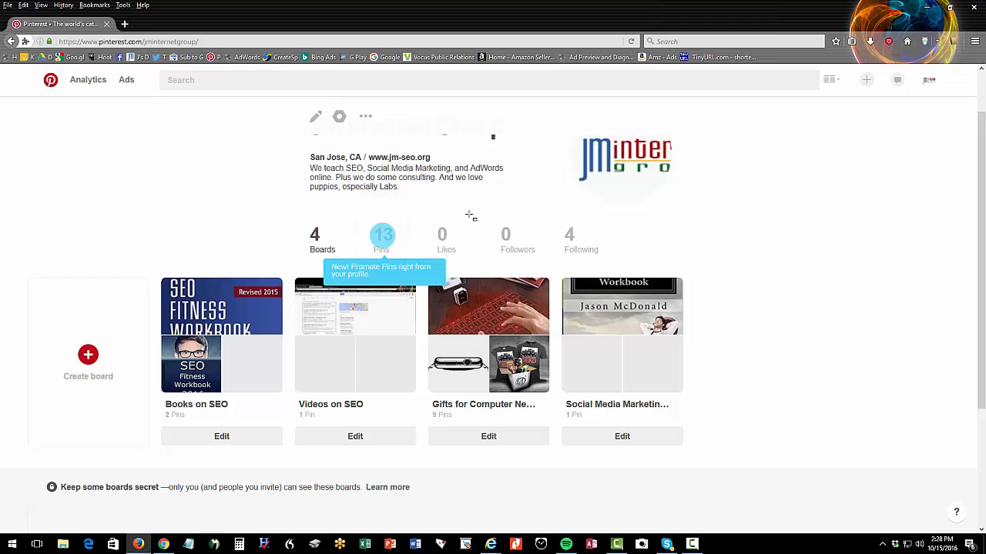
pyautogui.moveTo(292, 228)
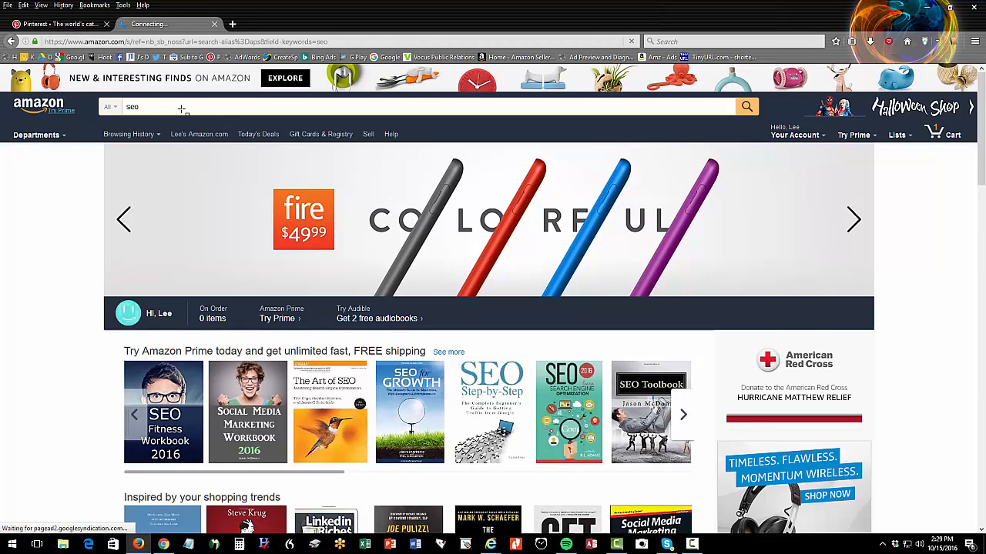
# Step: Search Amazon for 'seo' and open the SEO for Growth book listing
pyautogui.click(746, 106)
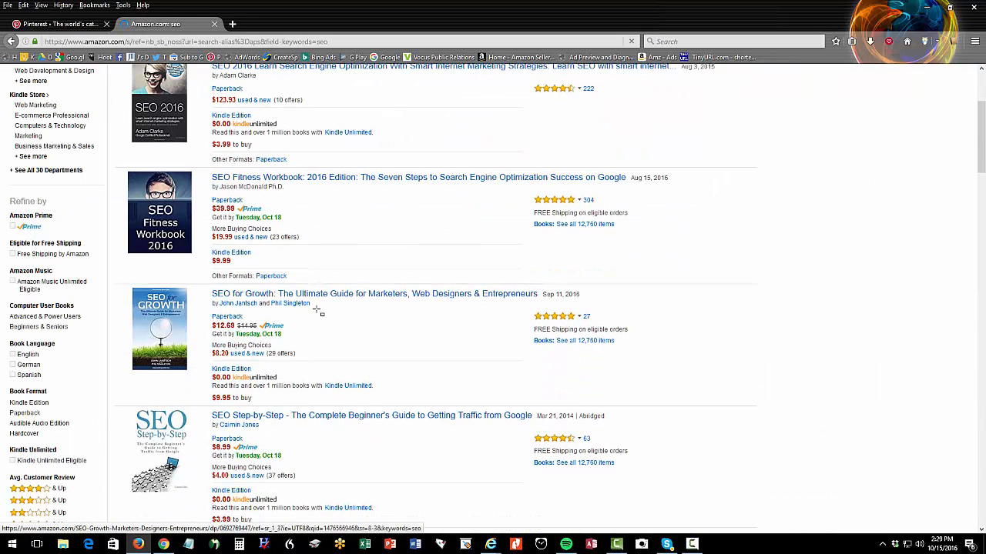
pyautogui.click(370, 292)
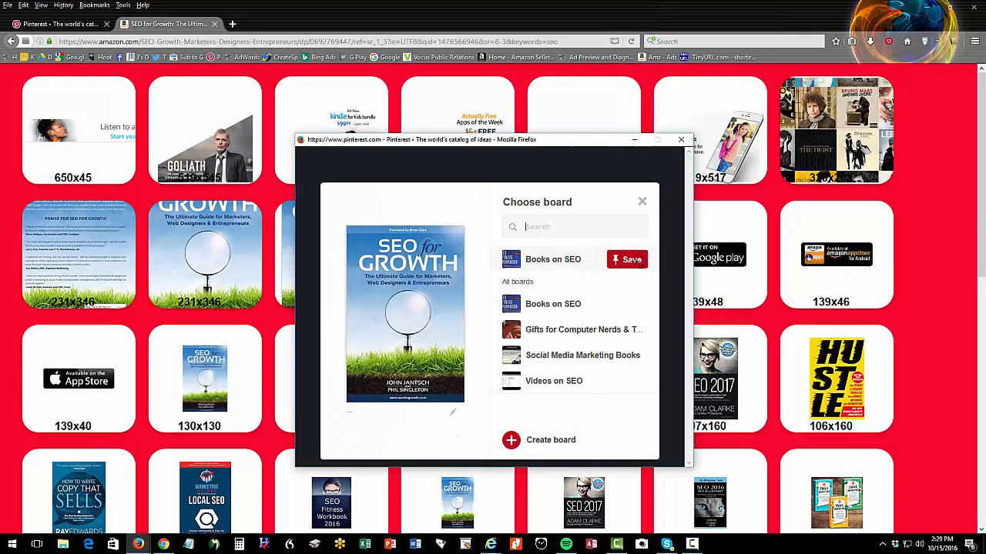
# Step: Save SEO for Growth to the Books on SEO board and reload the board to show it
pyautogui.click(632, 259)
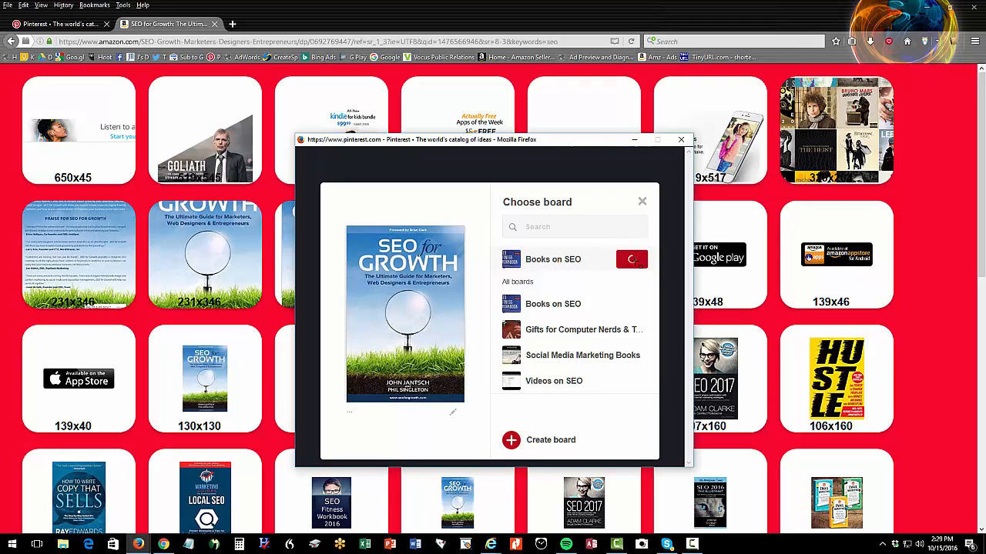
pyautogui.click(630, 259)
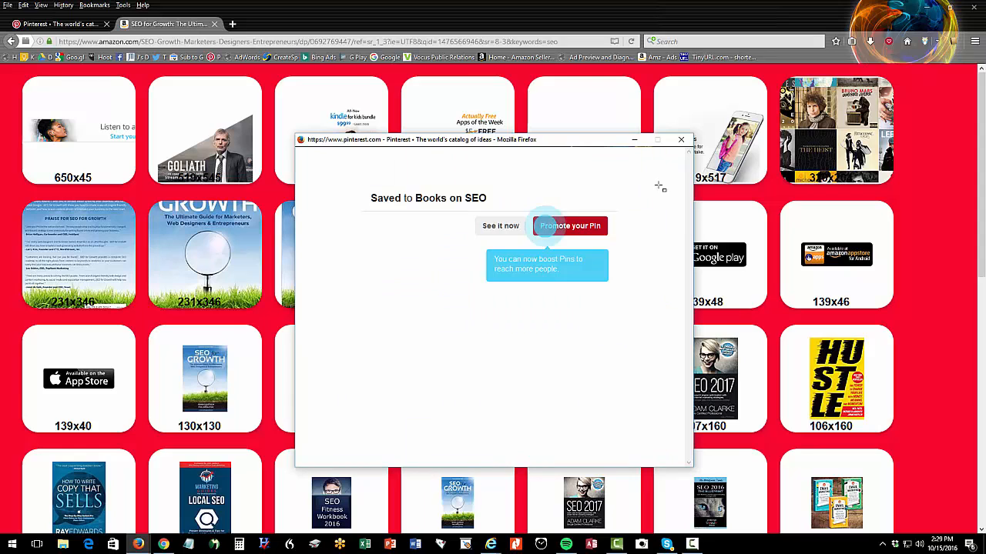
pyautogui.click(681, 139)
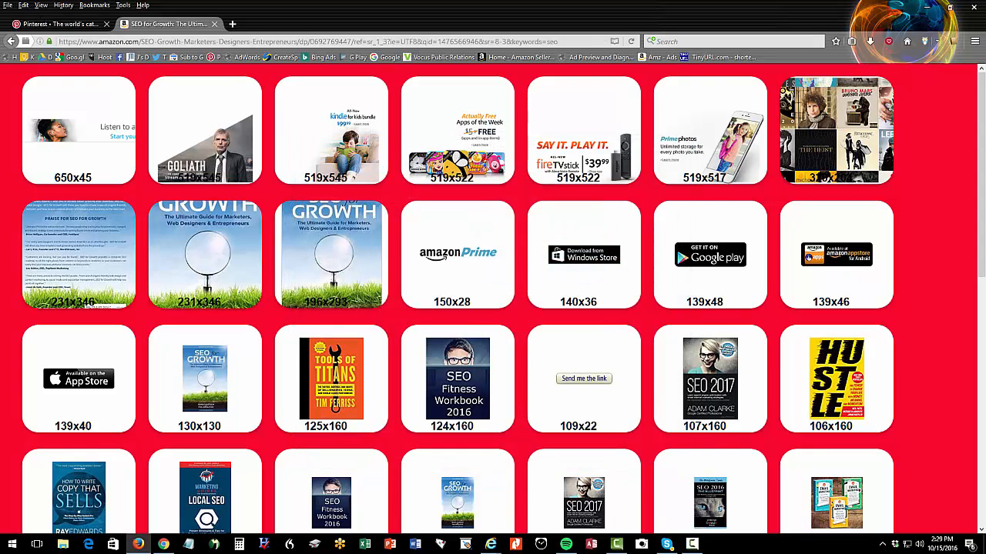
pyautogui.click(59, 24)
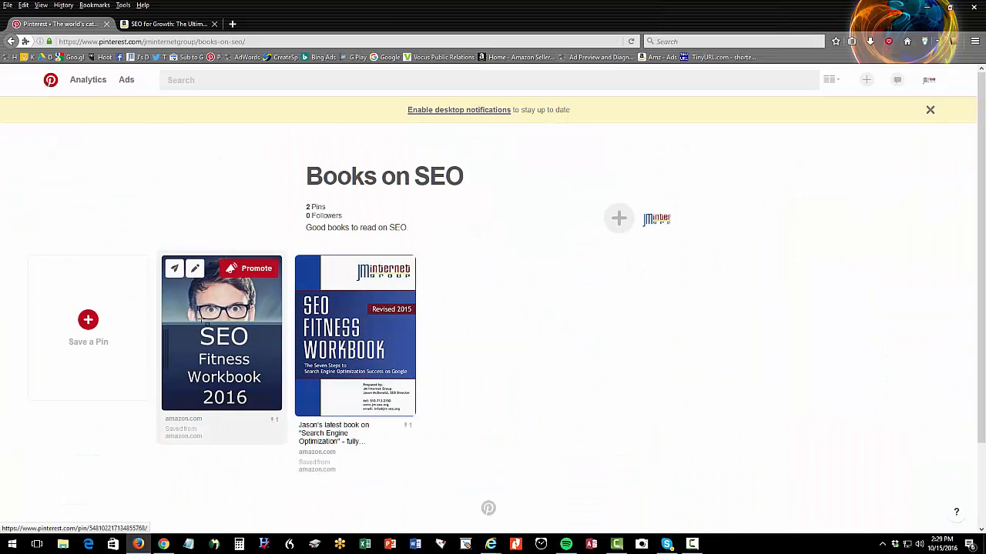
pyautogui.moveTo(185, 144)
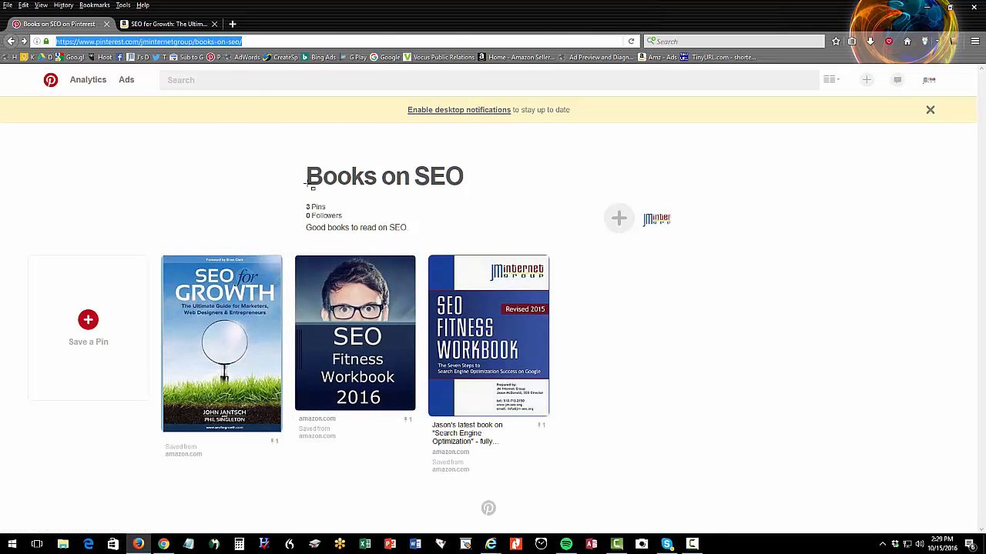
pyautogui.moveTo(354, 332)
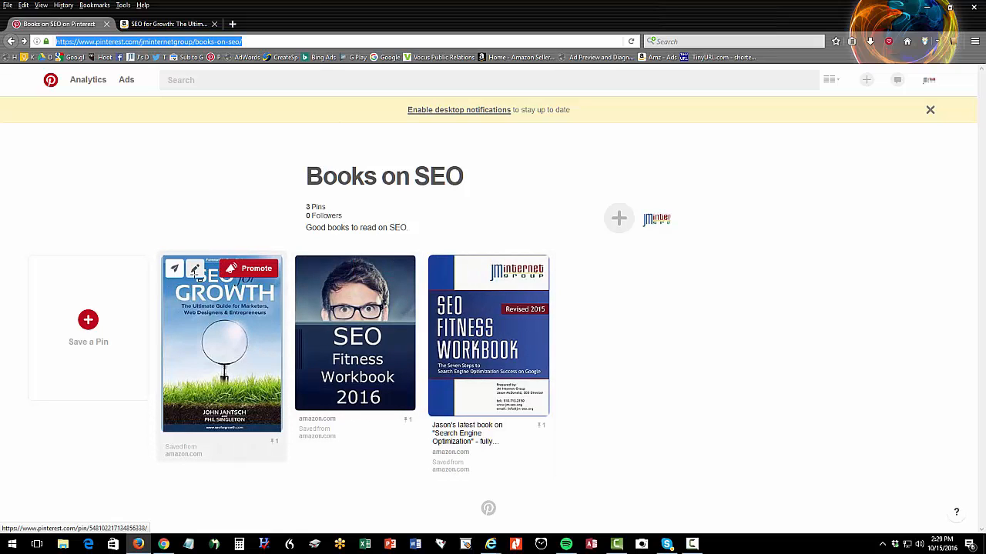
# Step: Replace the SEO for Growth pin description with 'Really good new book on SEO from the marketing industry.' and save
pyautogui.click(194, 268)
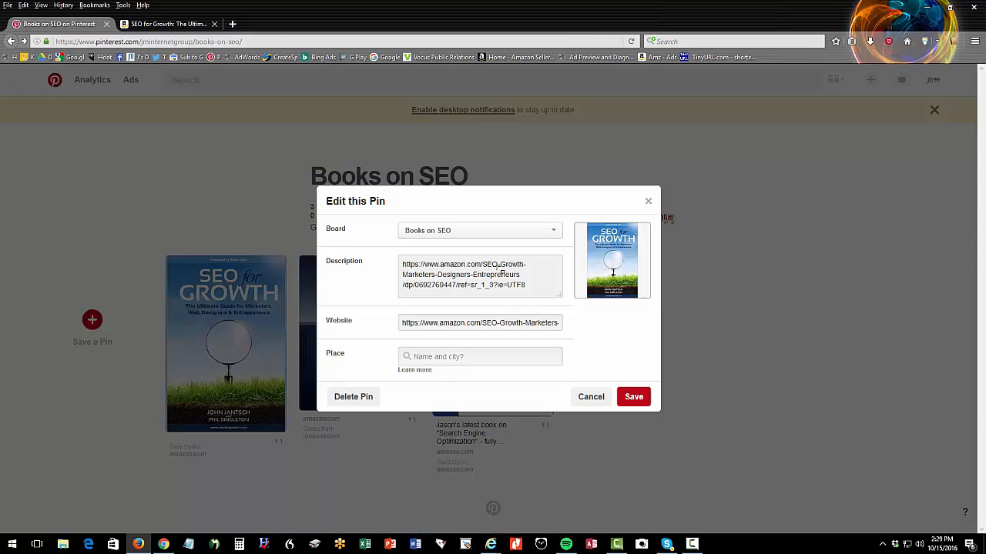
pyautogui.tripleClick(479, 274)
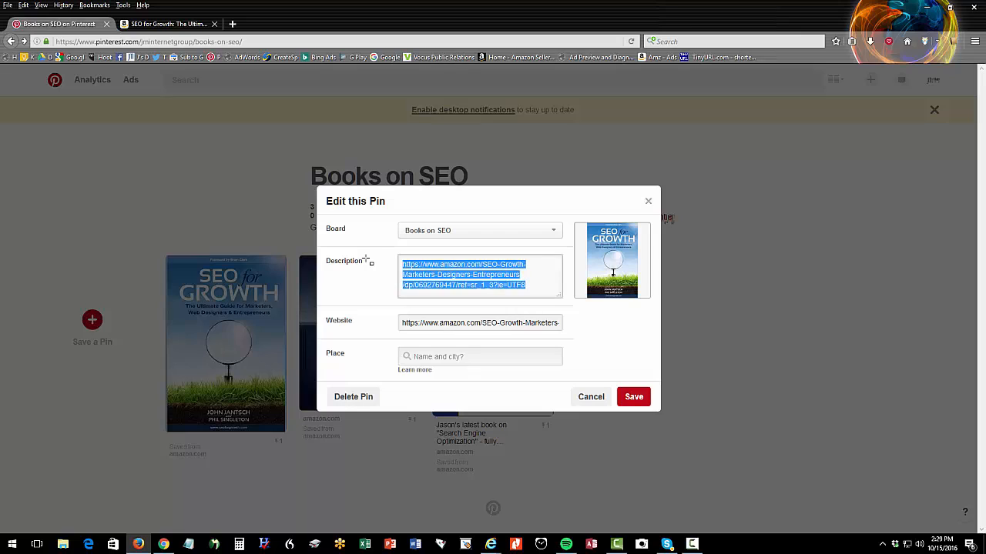
pyautogui.write('Really g')
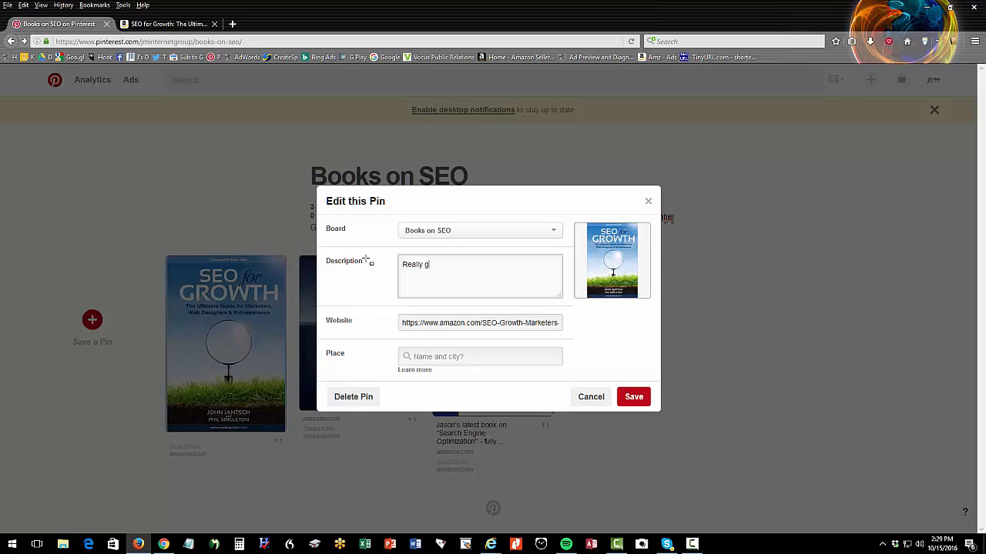
pyautogui.write('ood new book on SEO from some leaders in th')
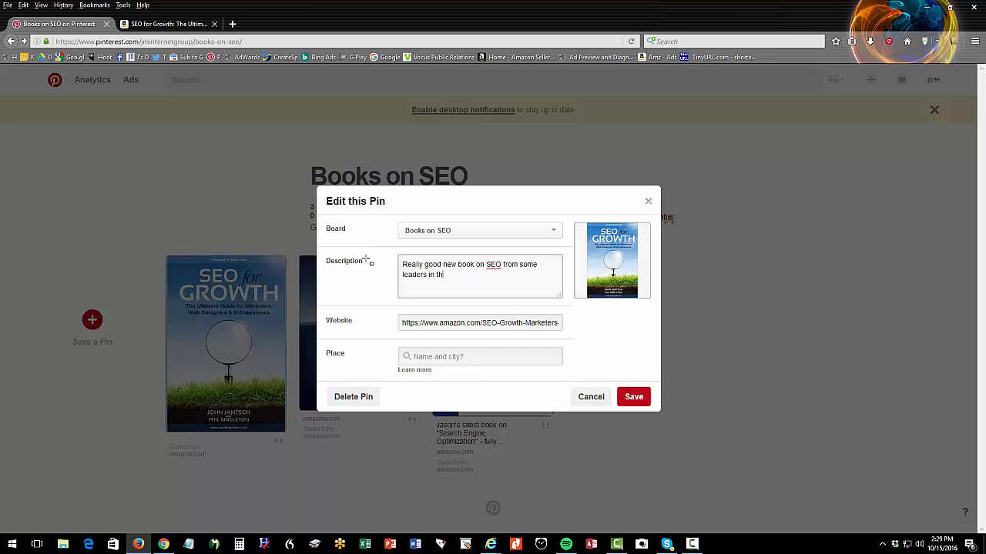
pyautogui.write('e marketing industry.')
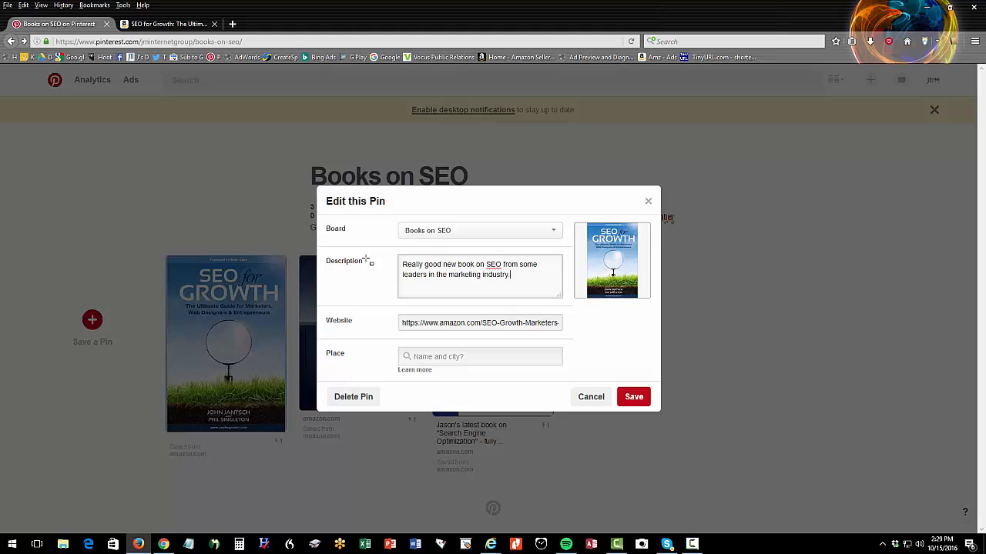
pyautogui.click(633, 397)
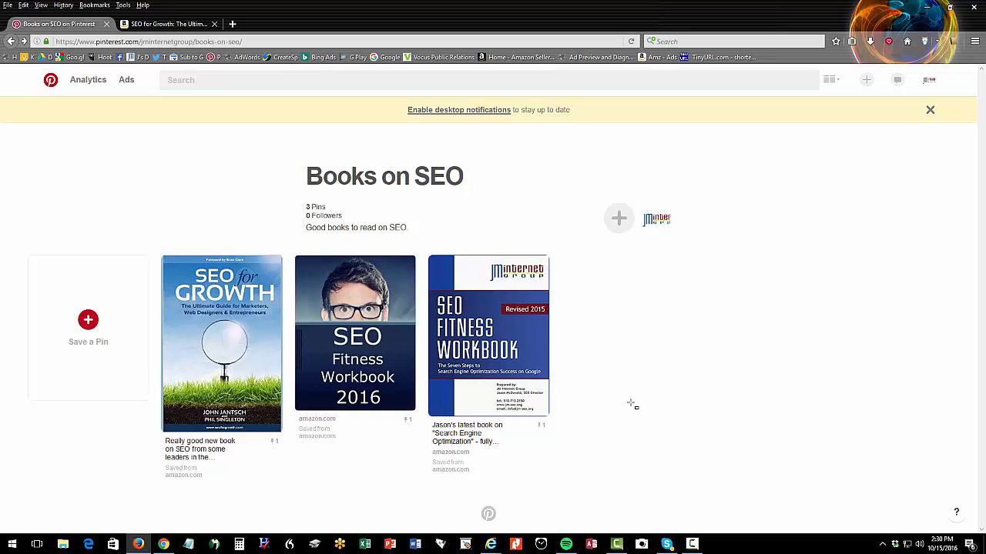
pyautogui.moveTo(32, 84)
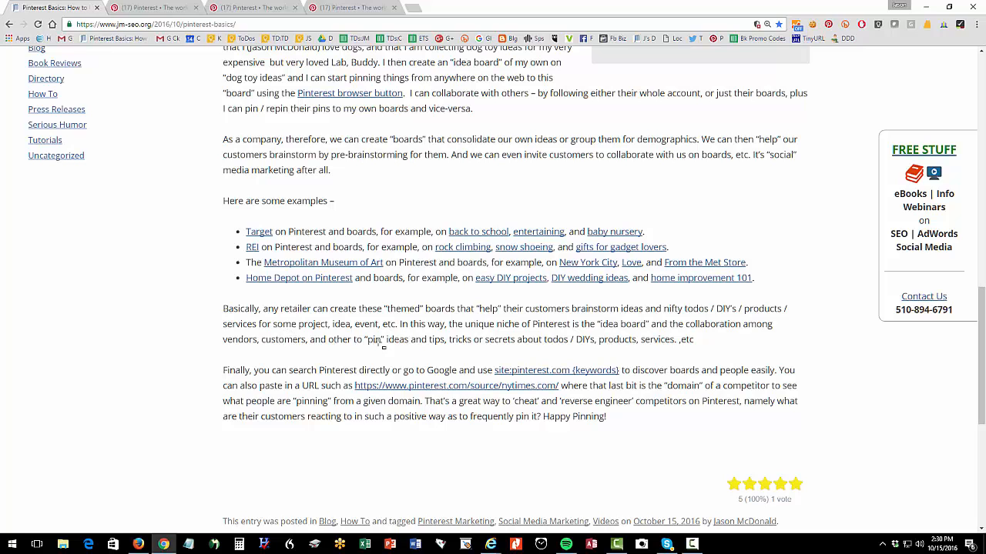
pyautogui.click(259, 231)
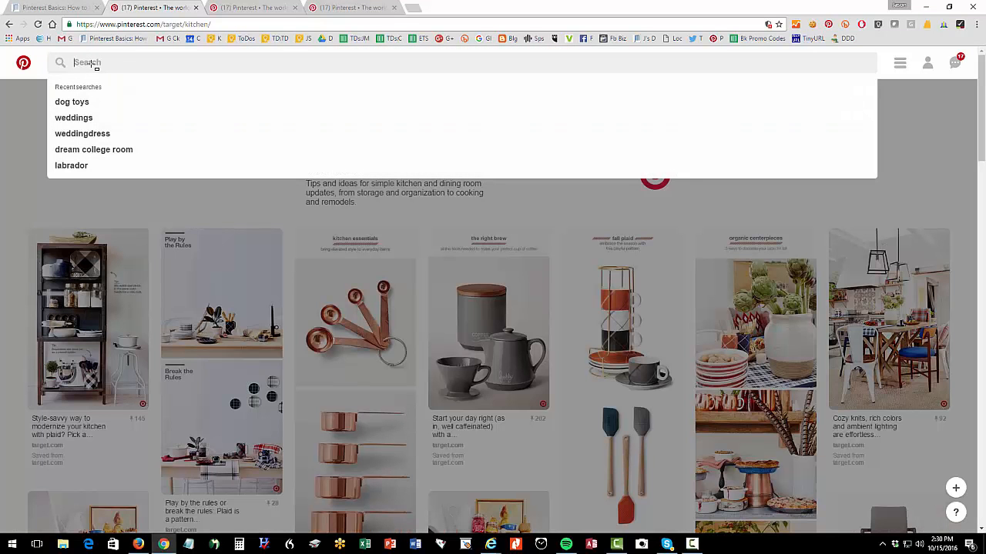
# Step: Search Pinterest for 'wedding photos' and view the Hawaii Wedding Photo Ideas board owner's profile
pyautogui.write('wedding photos')
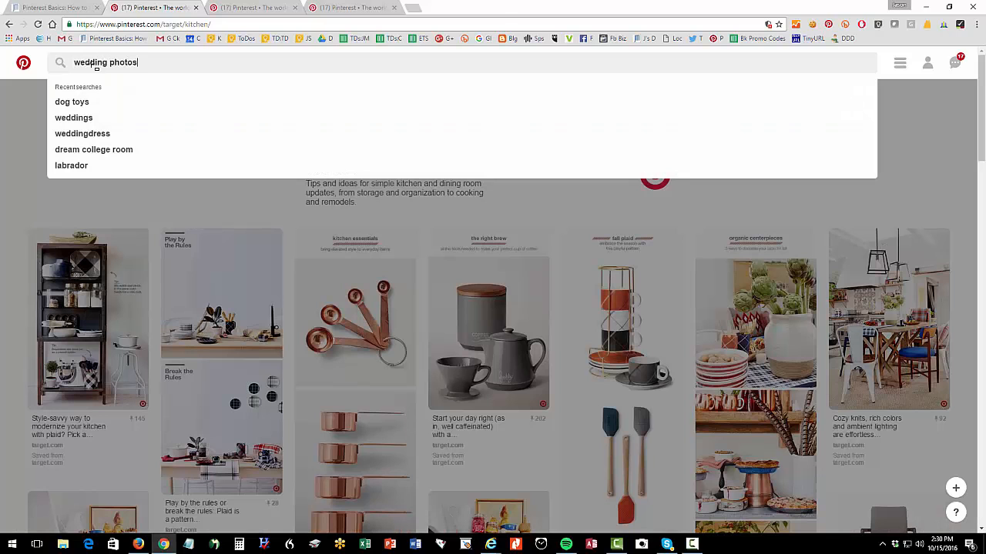
pyautogui.press('Return')
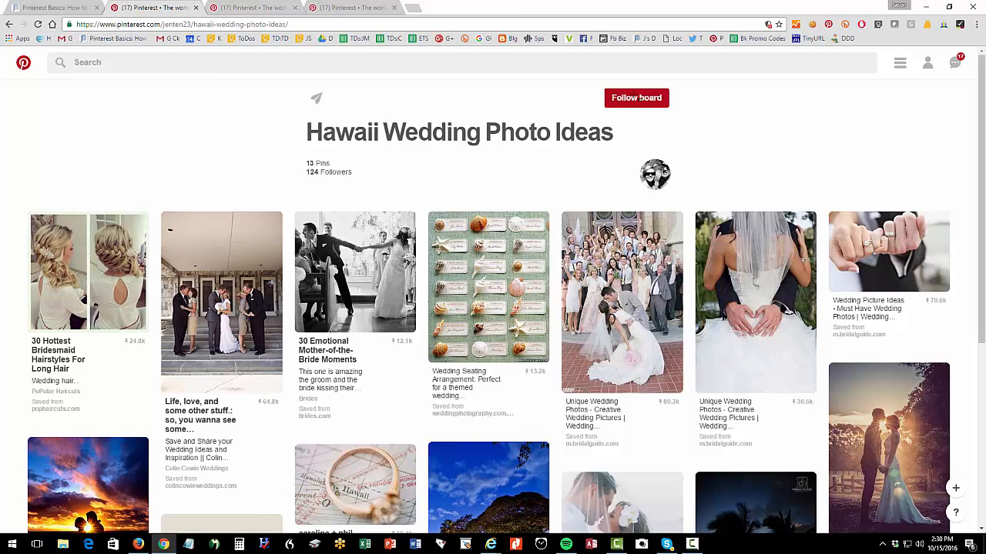
pyautogui.click(654, 173)
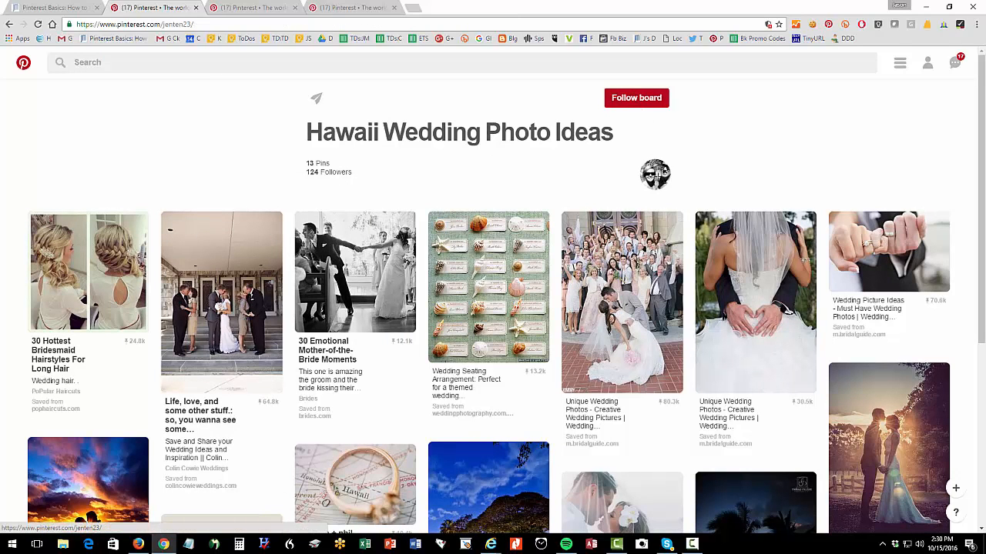
pyautogui.click(653, 174)
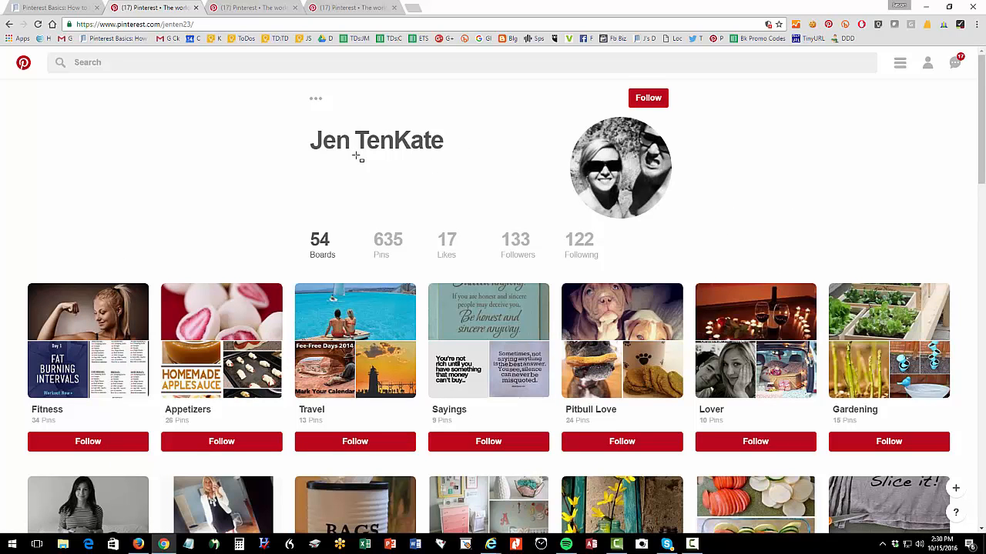
pyautogui.moveTo(5, 91)
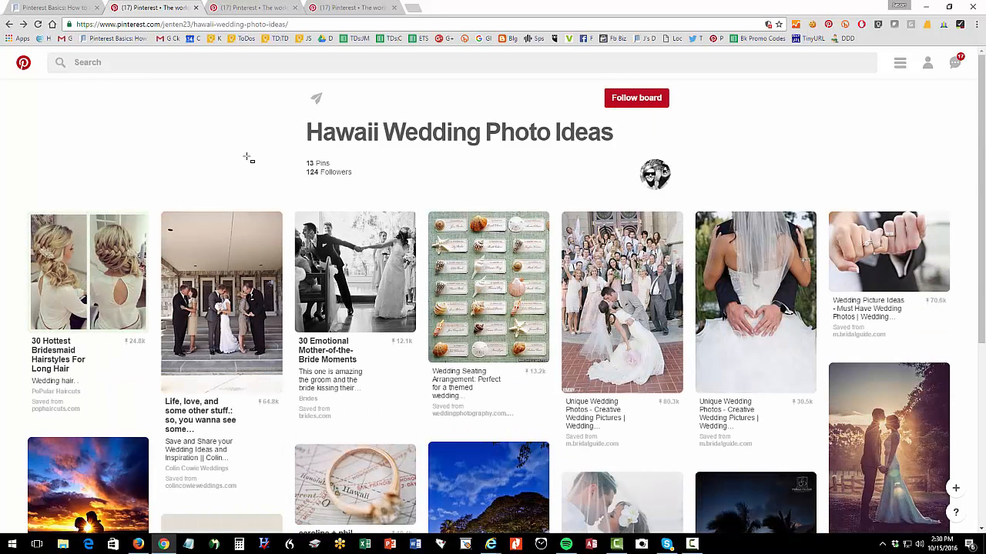
# Step: Follow the Hawaii Wedding Photo Ideas board and begin a new search for 'organic'
pyautogui.click(634, 99)
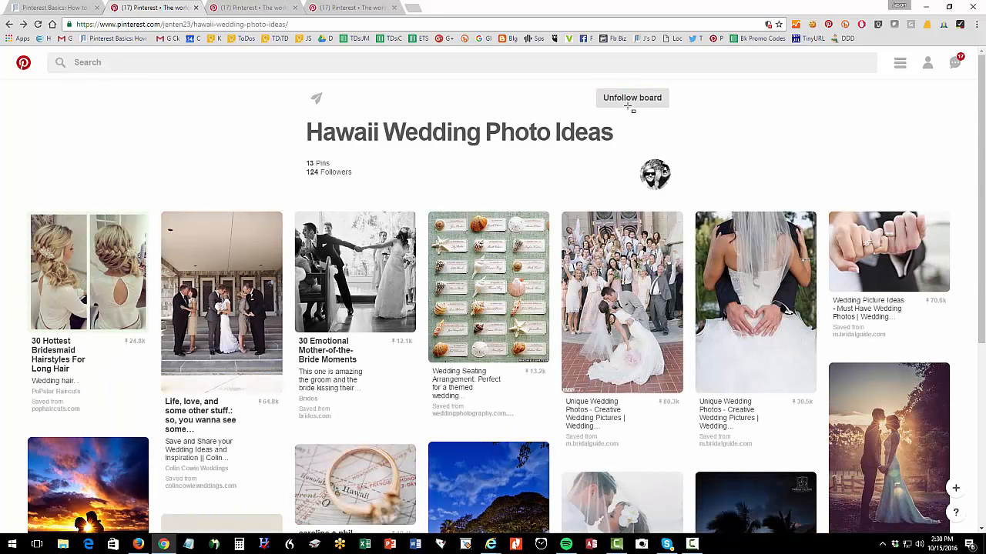
pyautogui.click(86, 62)
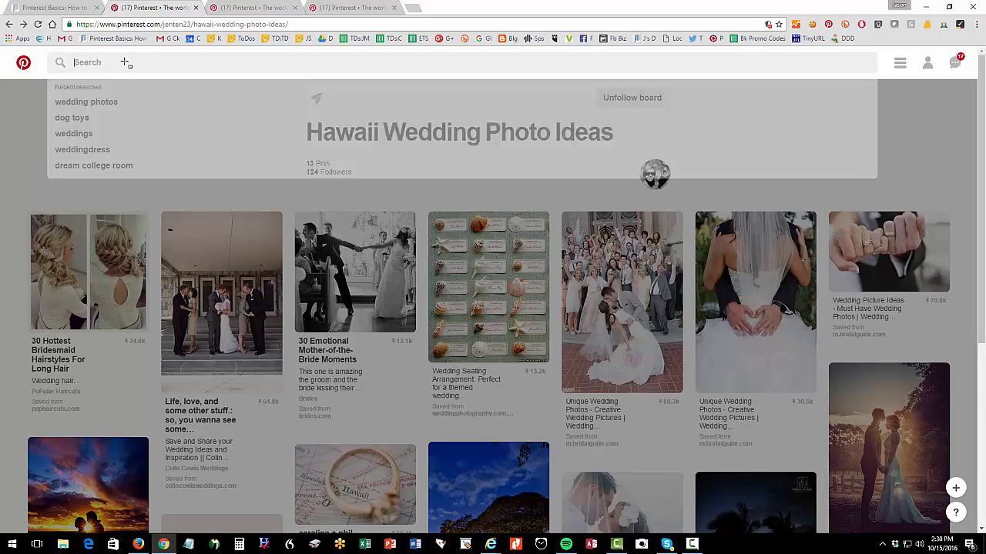
pyautogui.write('organic')
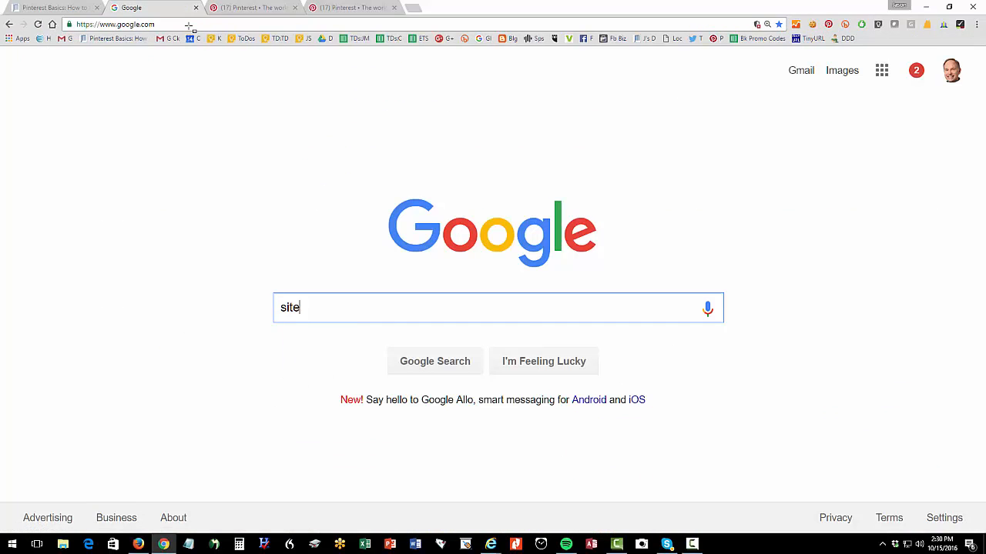
# Step: Search Google for site:pinterest.com "organic foods" and limit results to the past month
pyautogui.write(':pinterest.com')
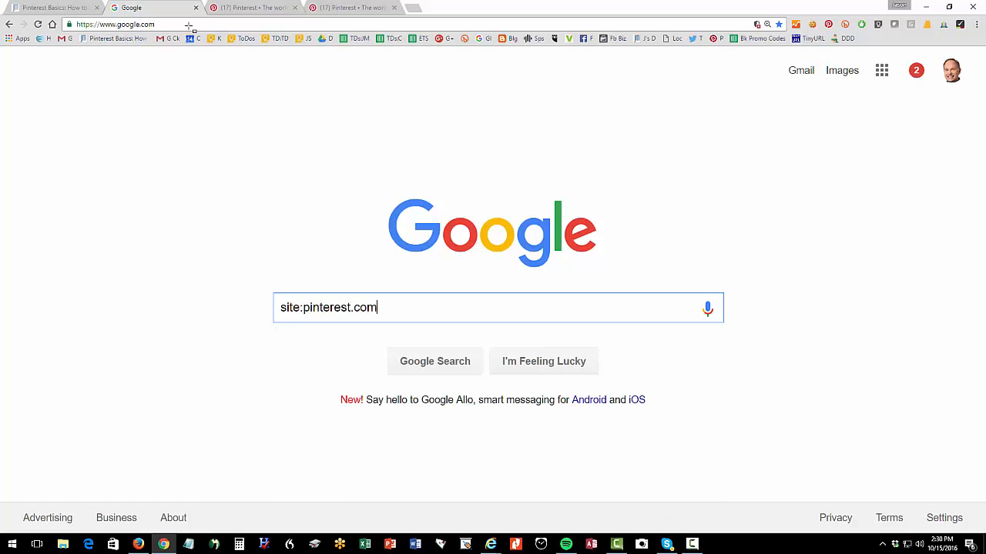
pyautogui.write('"organic foods"')
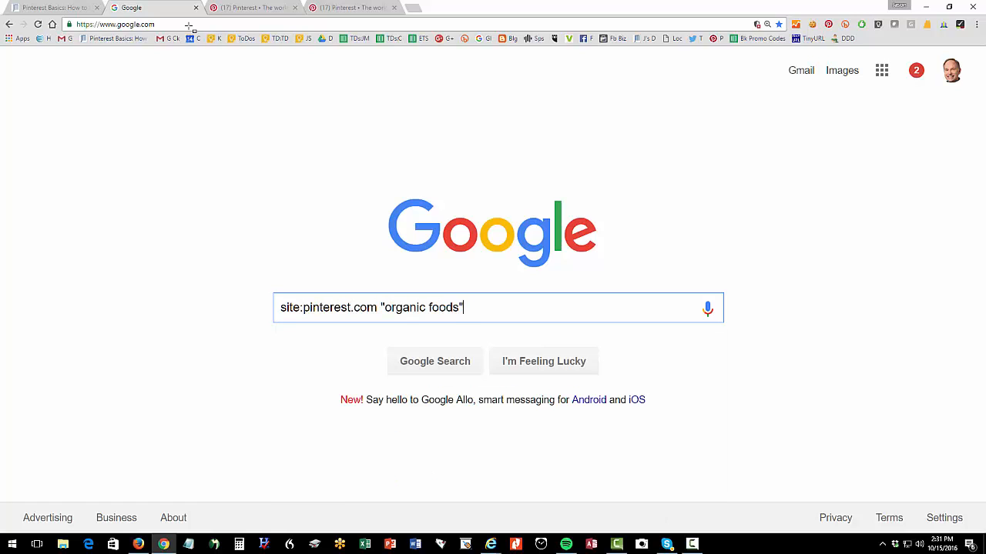
pyautogui.press('Return')
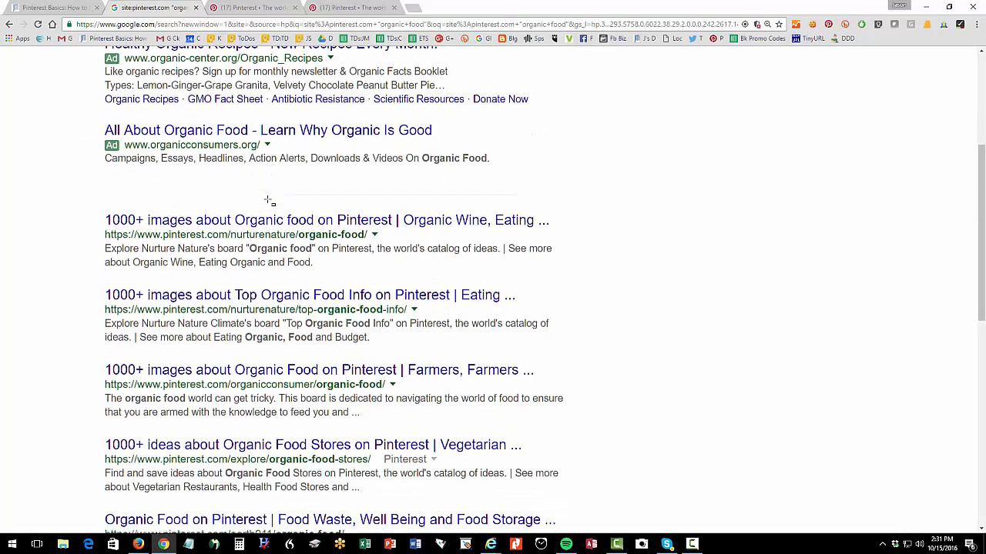
pyautogui.scroll(3)
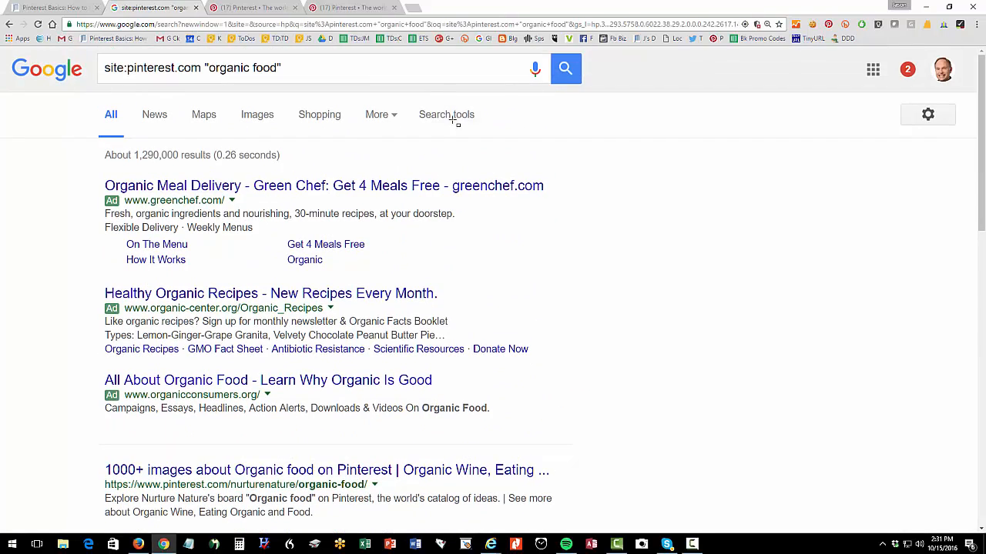
pyautogui.click(447, 114)
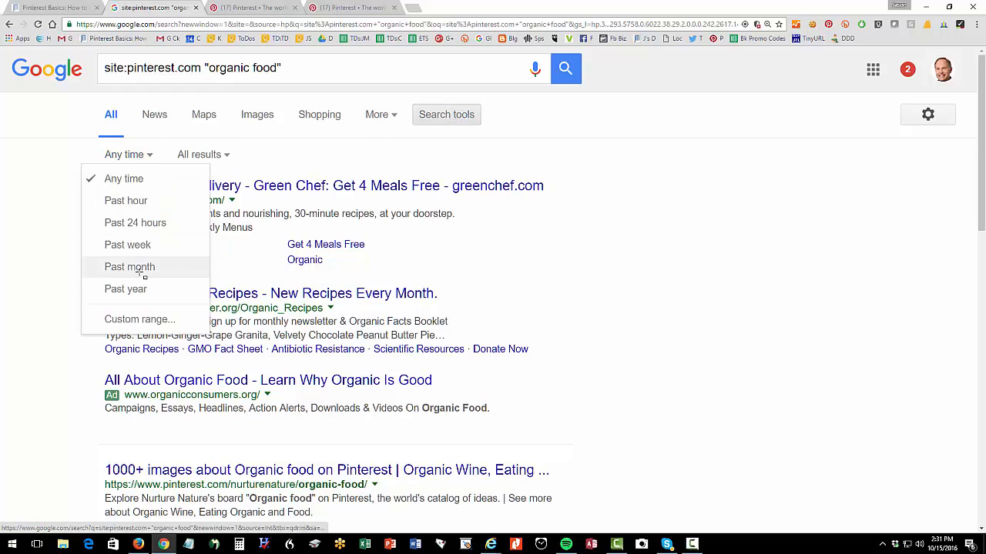
pyautogui.click(130, 267)
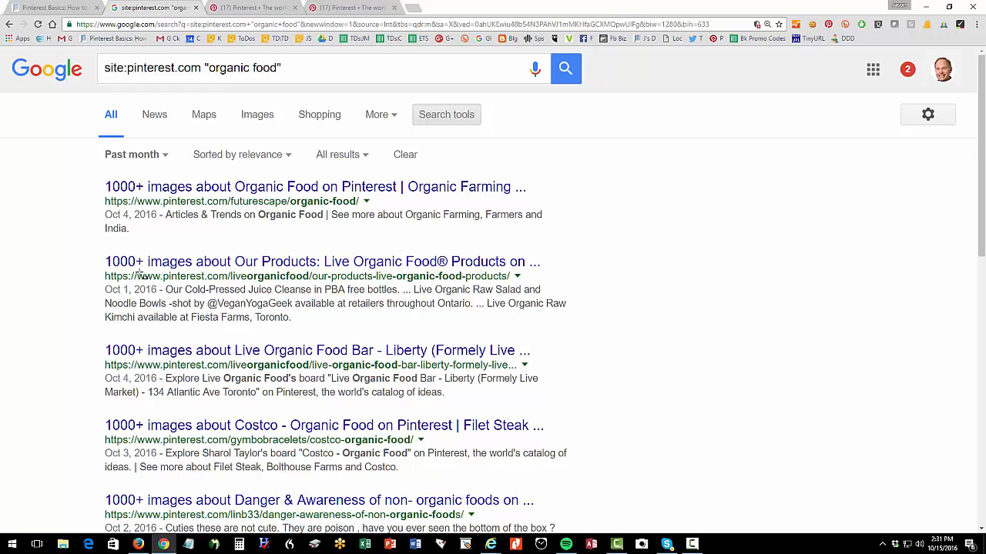
# Step: From the blog post, open the pinterest.com/source/nytimes.com link in a new tab
pyautogui.click(54, 7)
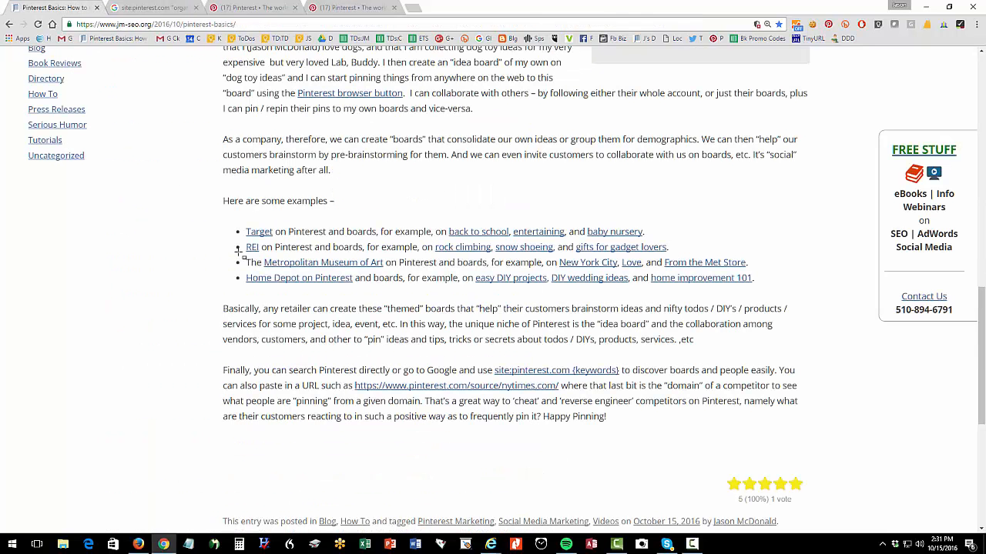
pyautogui.rightClick(455, 386)
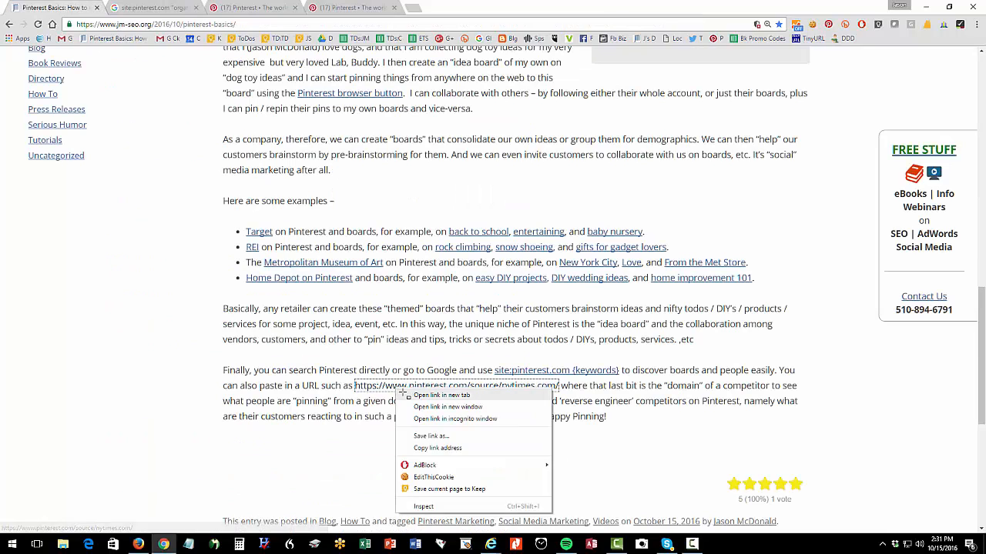
pyautogui.click(439, 394)
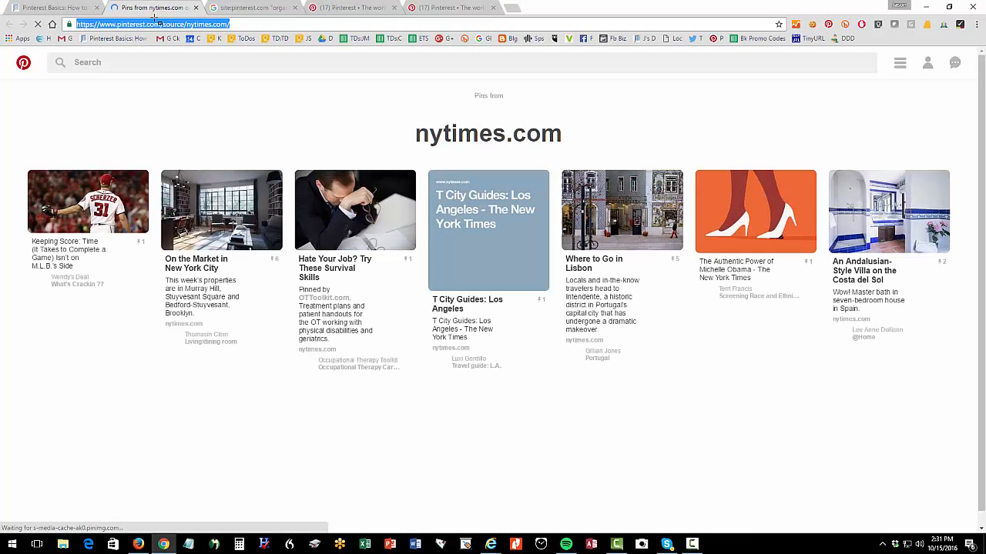
pyautogui.scroll(-3)
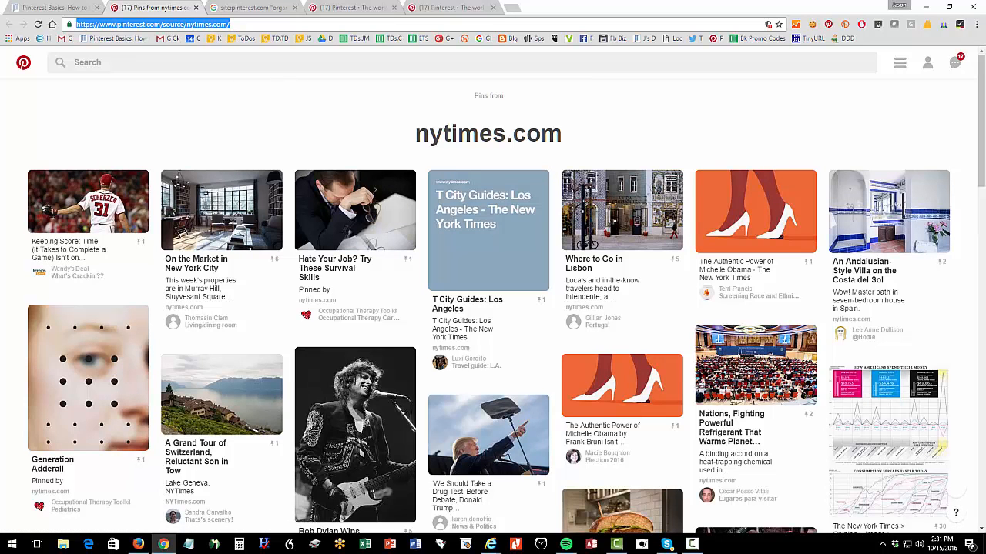
pyautogui.scroll(-3)
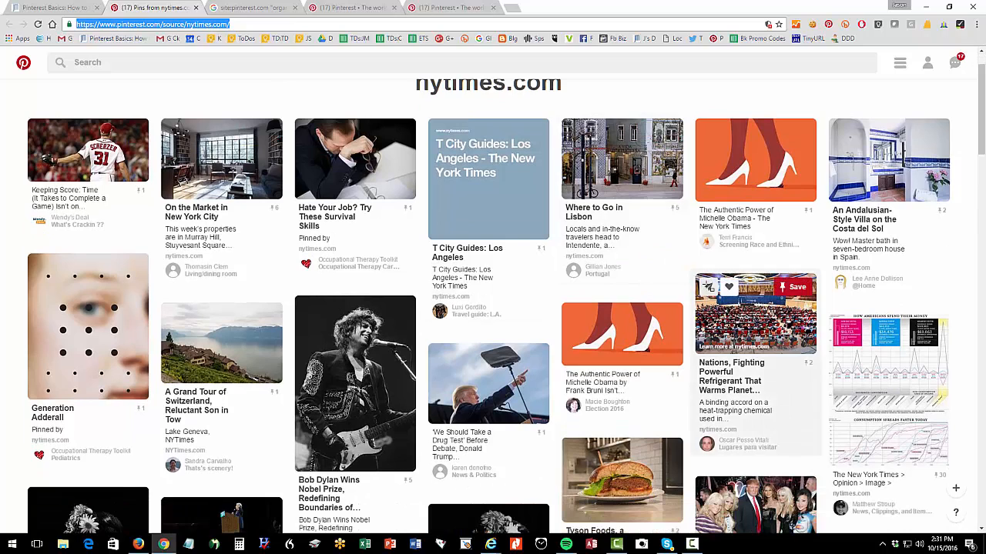
pyautogui.moveTo(980, 132)
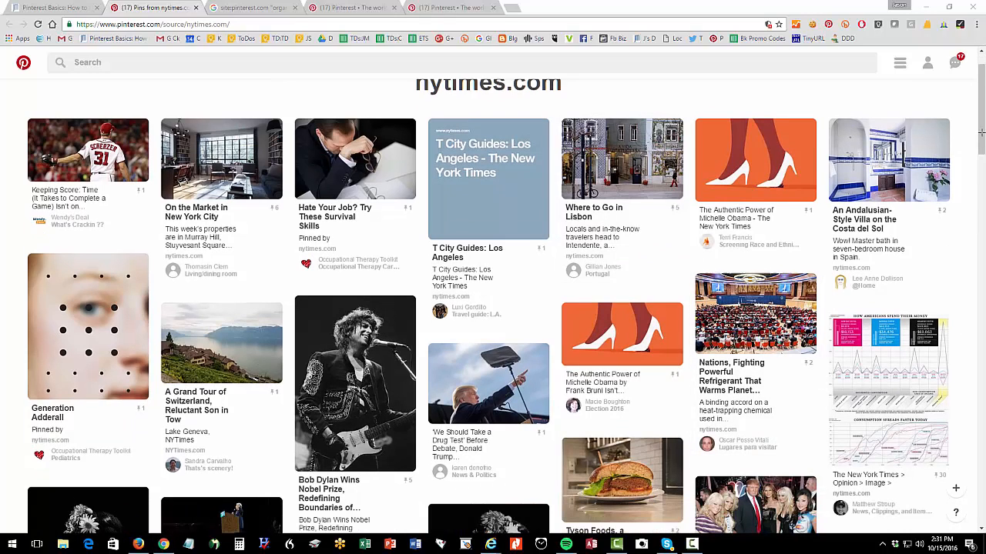
pyautogui.moveTo(940, 208)
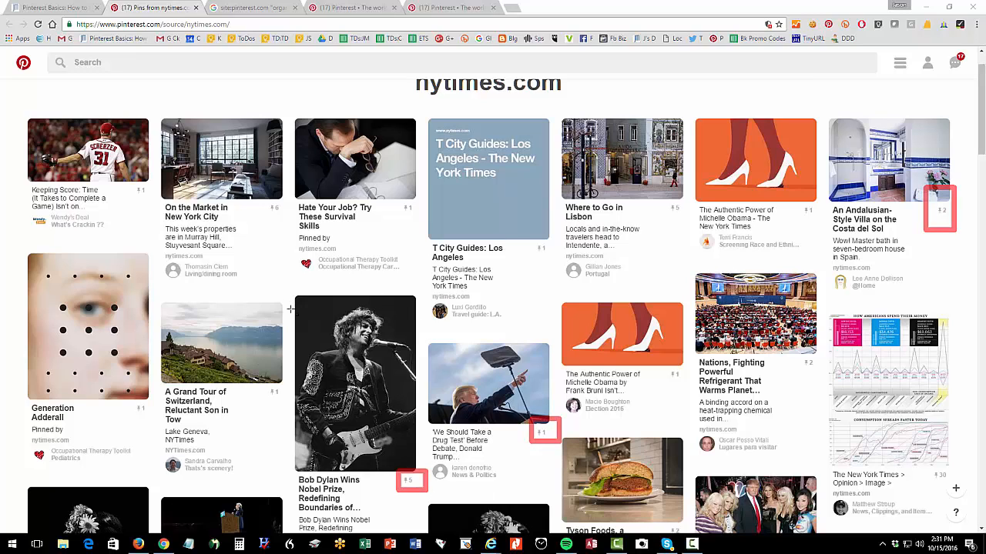
pyautogui.moveTo(354, 385)
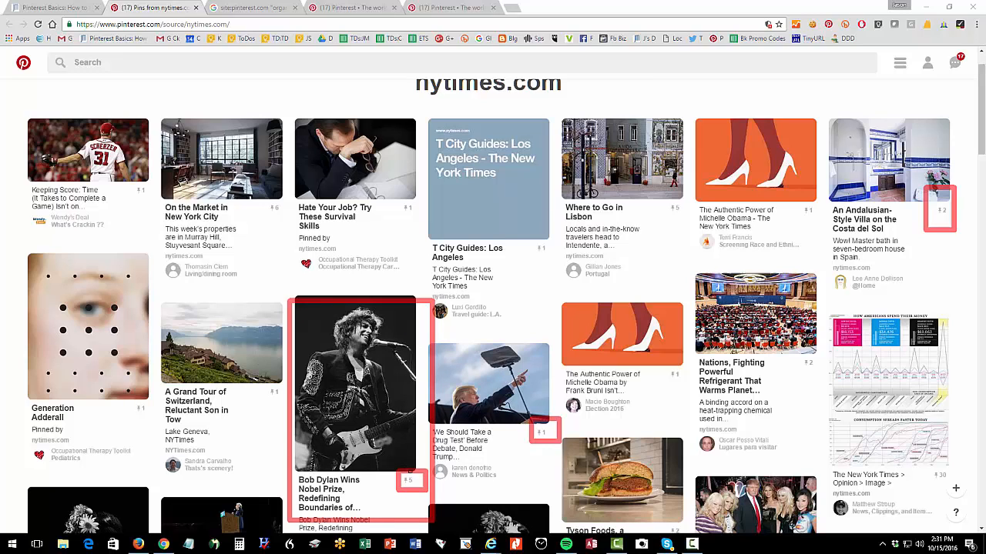
pyautogui.moveTo(315, 290)
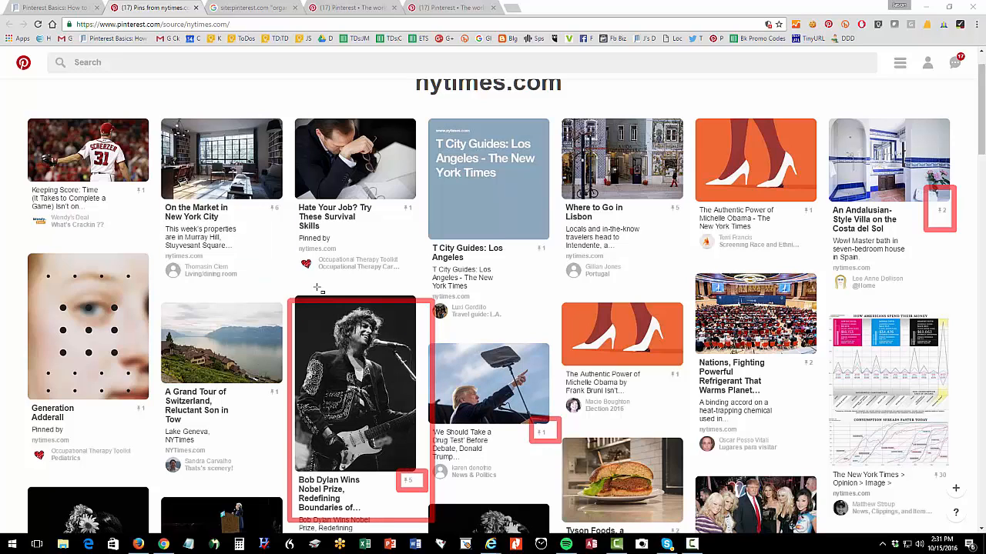
pyautogui.moveTo(222, 208)
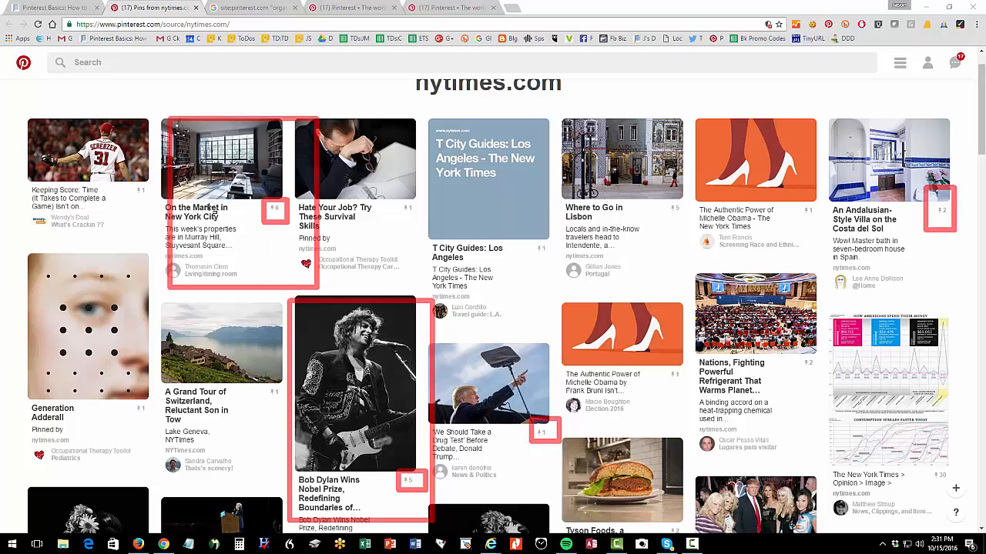
pyautogui.moveTo(131, 407)
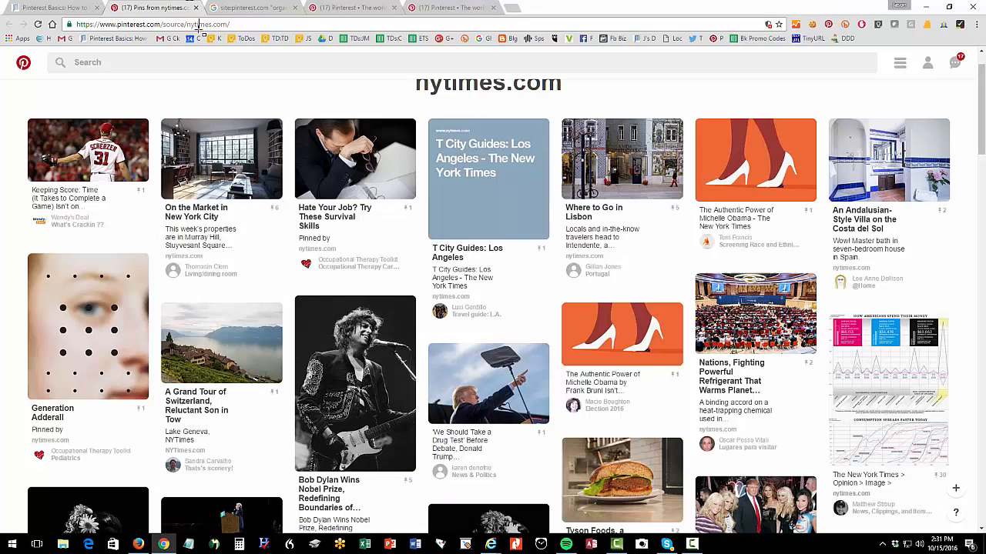
# Step: Change the source domain to target.com, scroll through its pins, then return to the blog post
pyautogui.doubleClick(208, 25)
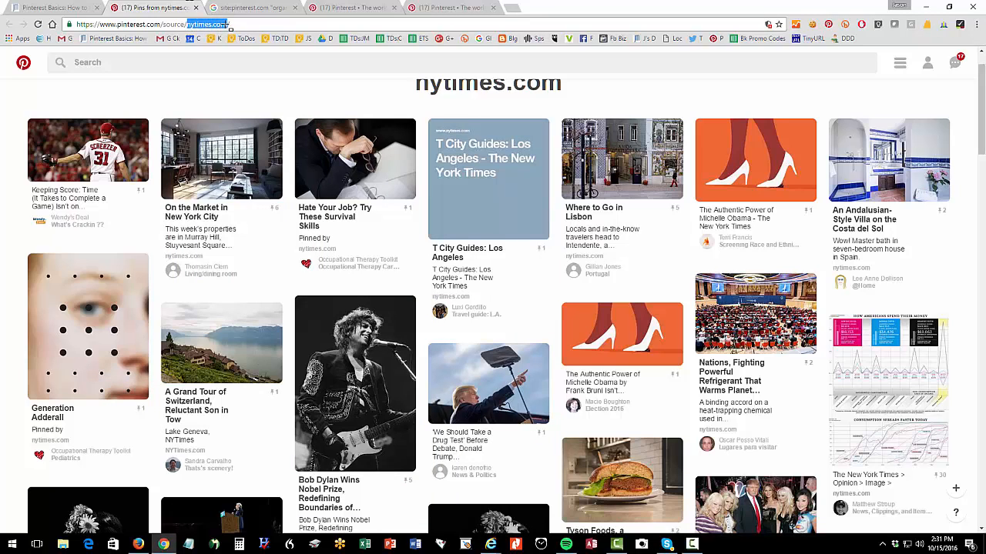
pyautogui.write('target/')
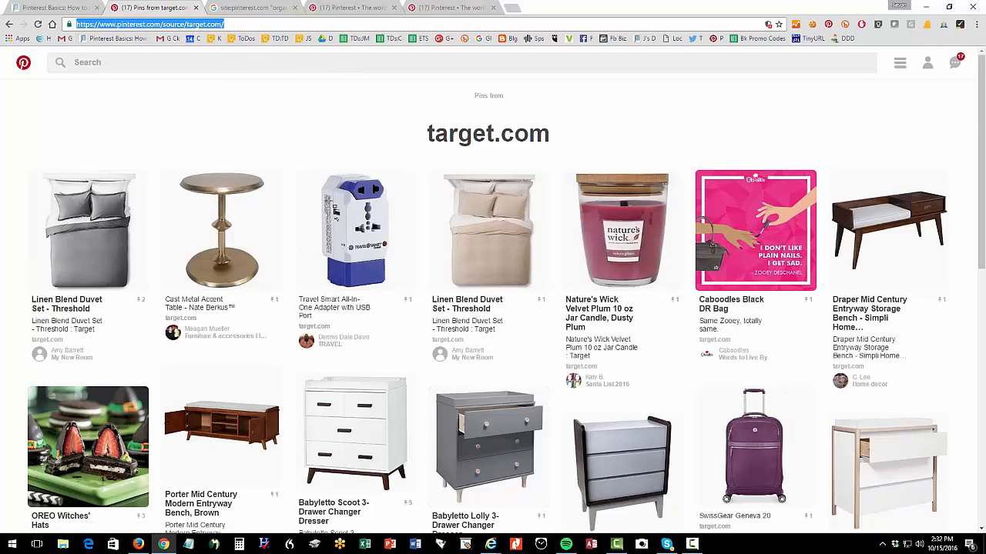
pyautogui.scroll(-3)
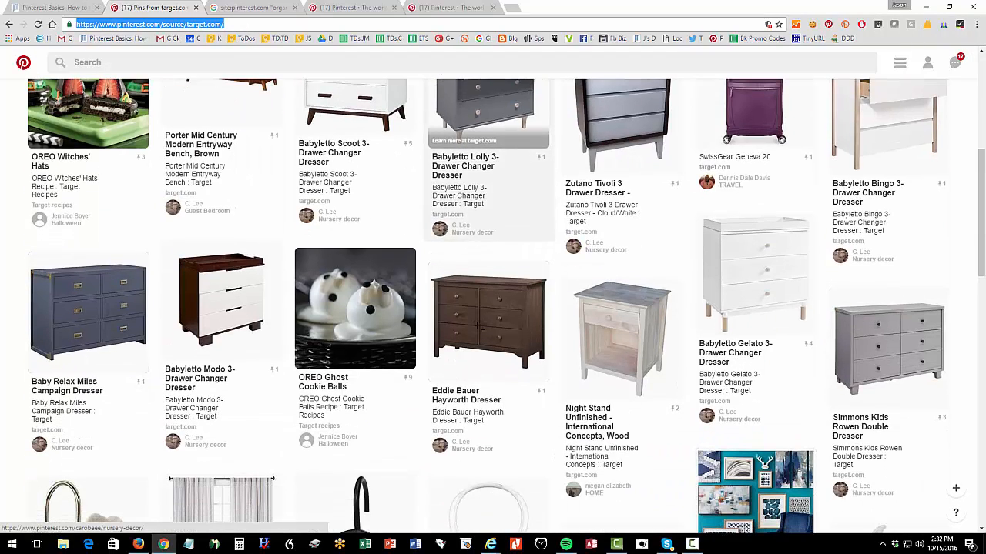
pyautogui.scroll(-3)
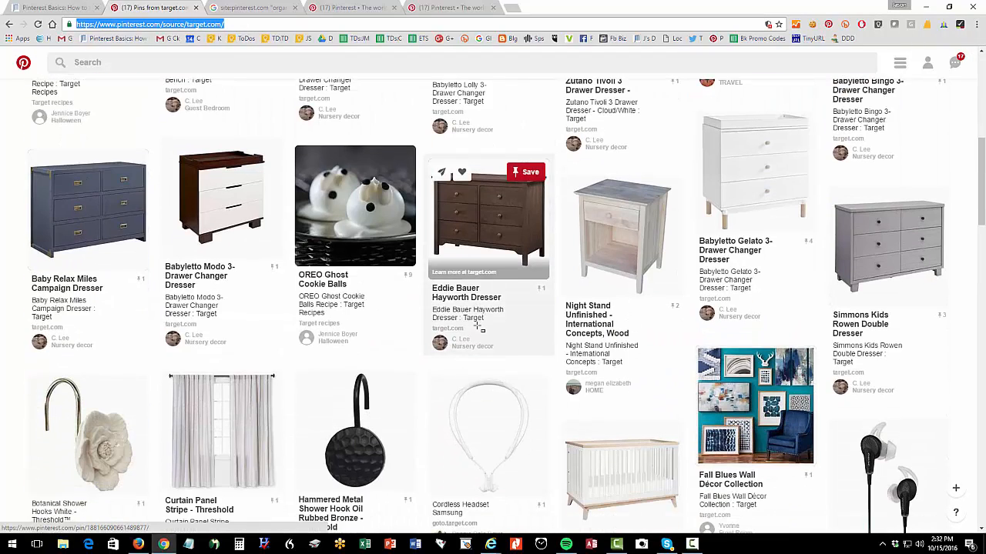
pyautogui.scroll(-3)
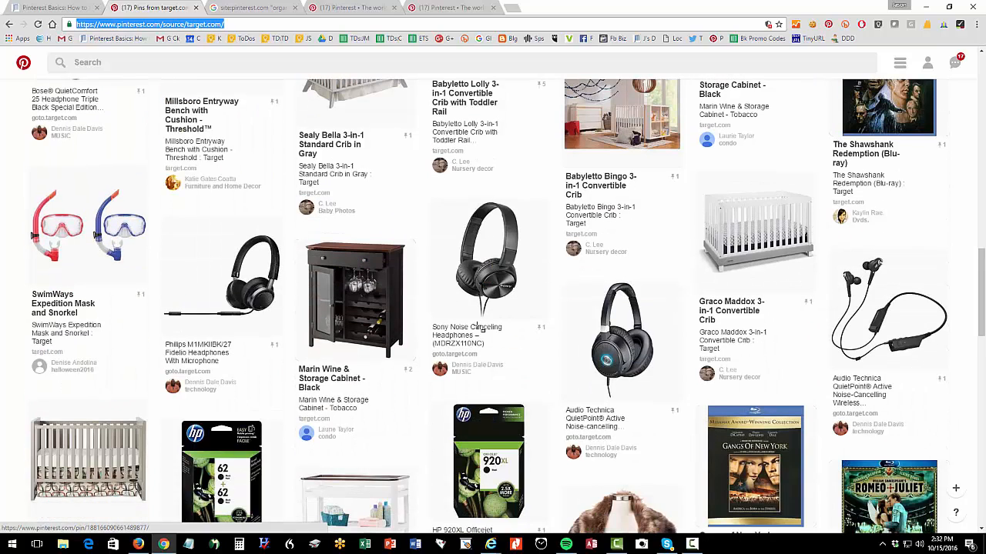
pyautogui.moveTo(488, 259)
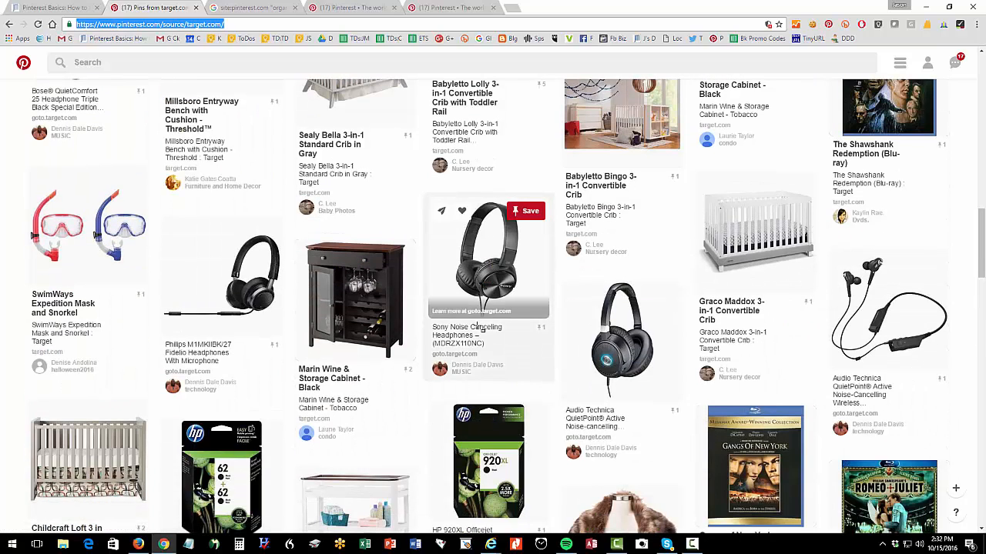
pyautogui.scroll(-3)
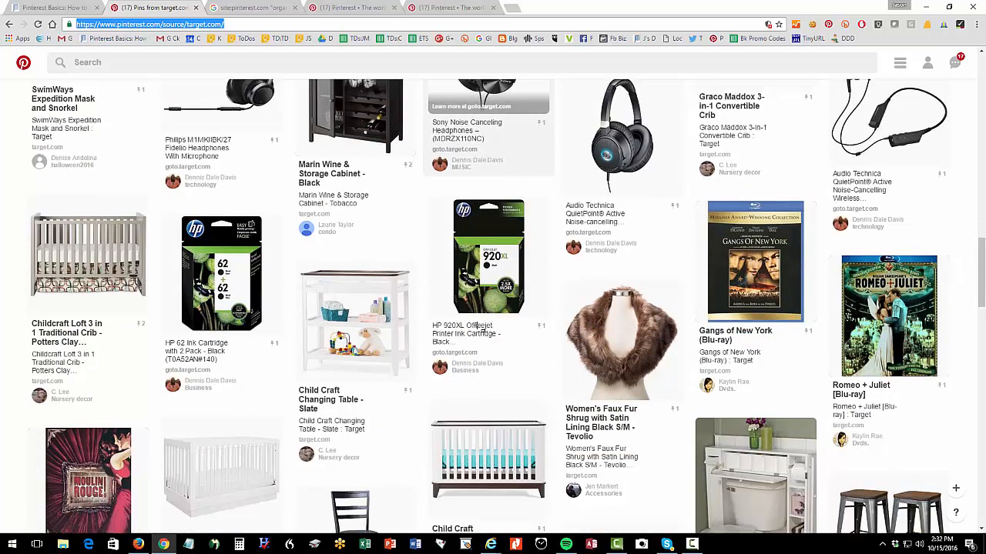
pyautogui.scroll(-3)
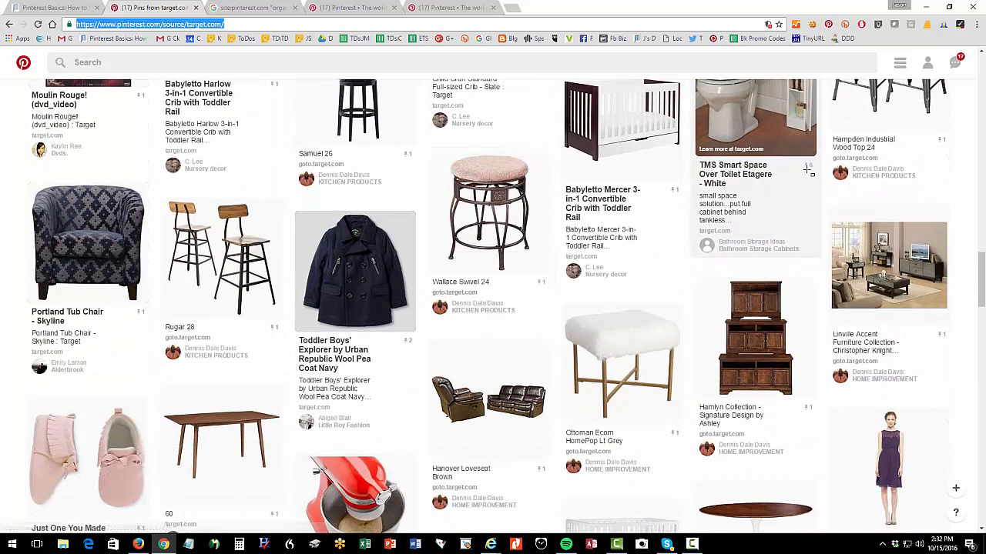
pyautogui.scroll(-3)
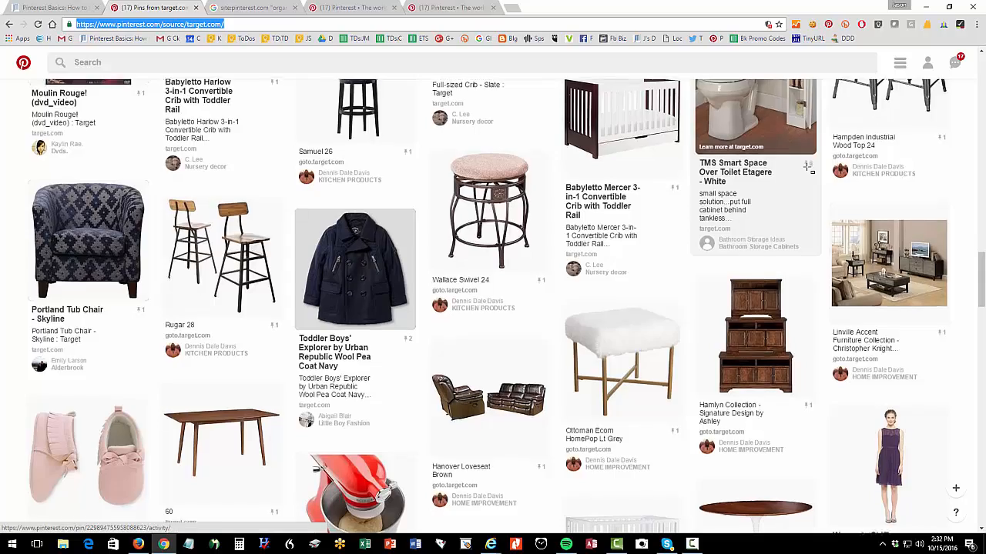
pyautogui.scroll(-3)
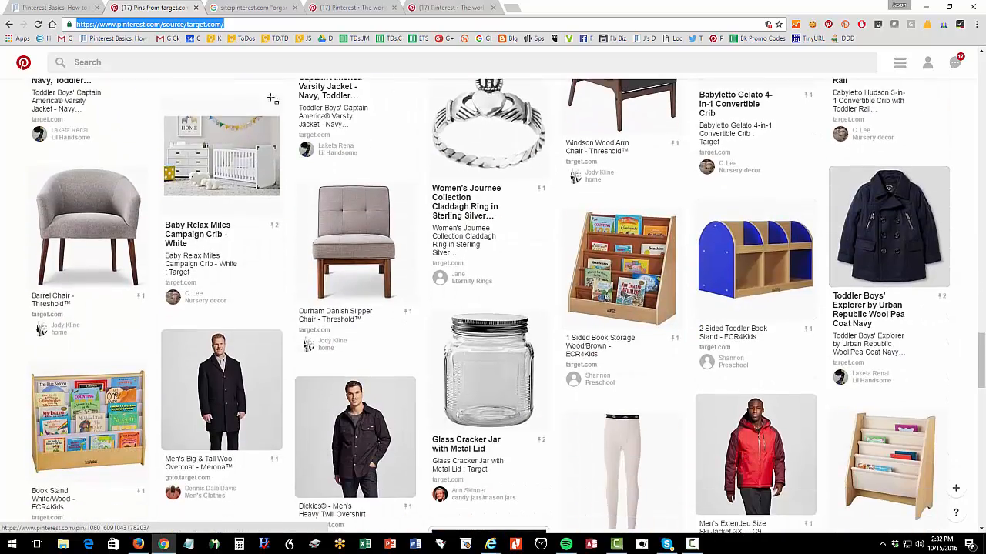
pyautogui.click(54, 6)
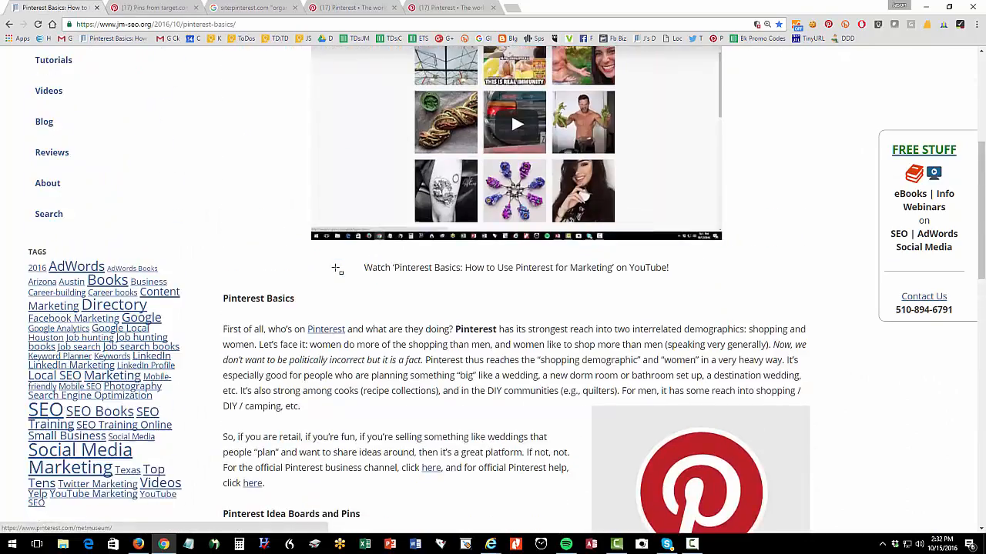
# Step: Scroll down the Pinterest Basics post and highlight the 'Idea Boards' heading
pyautogui.scroll(-3)
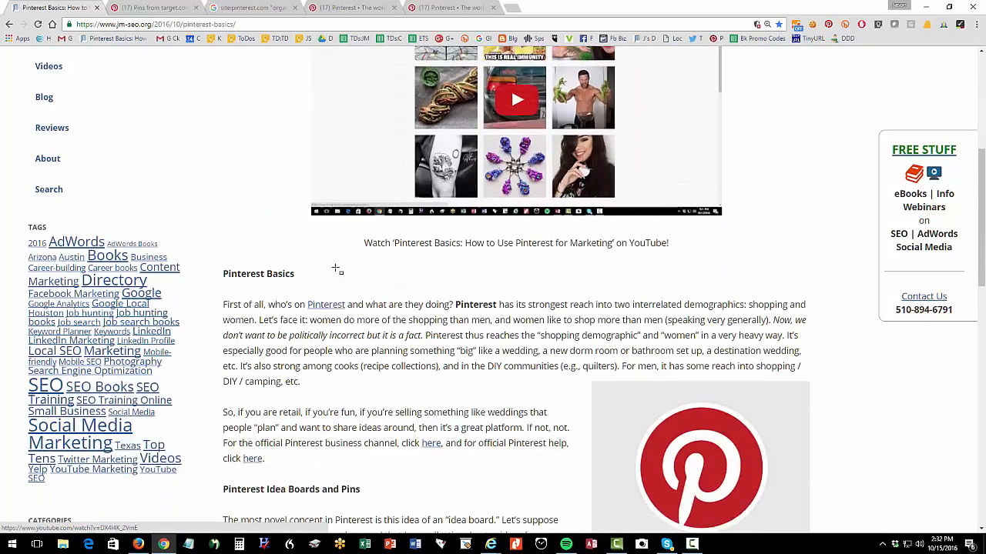
pyautogui.scroll(-3)
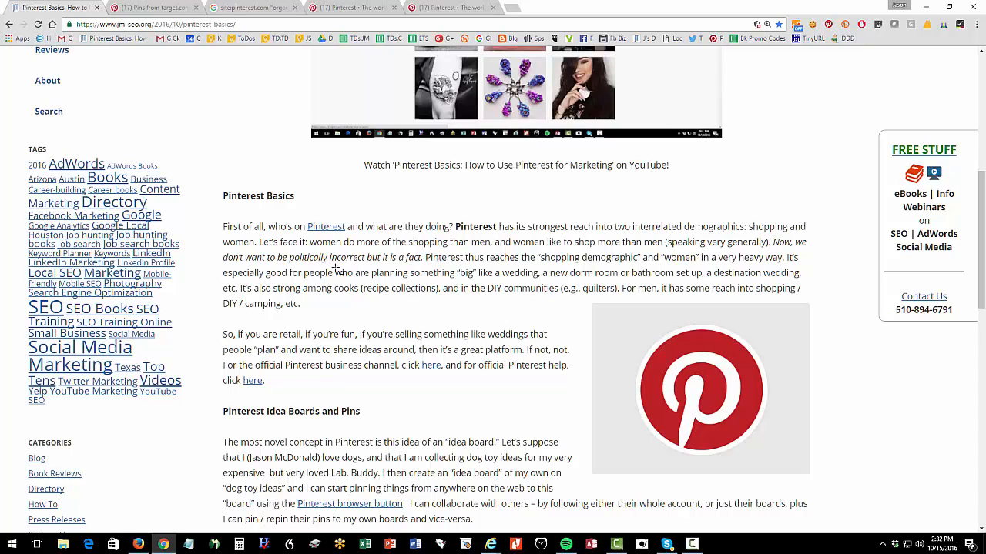
pyautogui.scroll(-3)
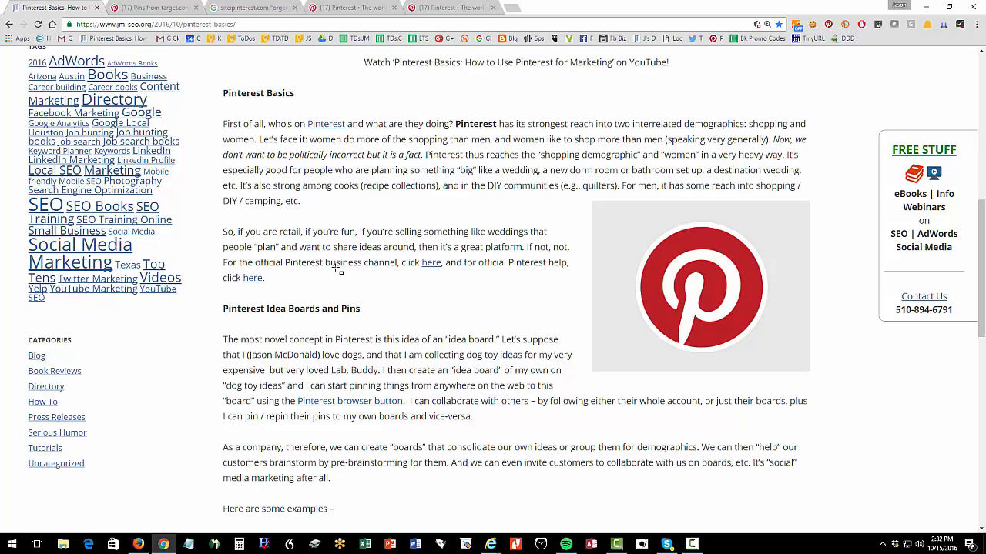
pyautogui.scroll(-3)
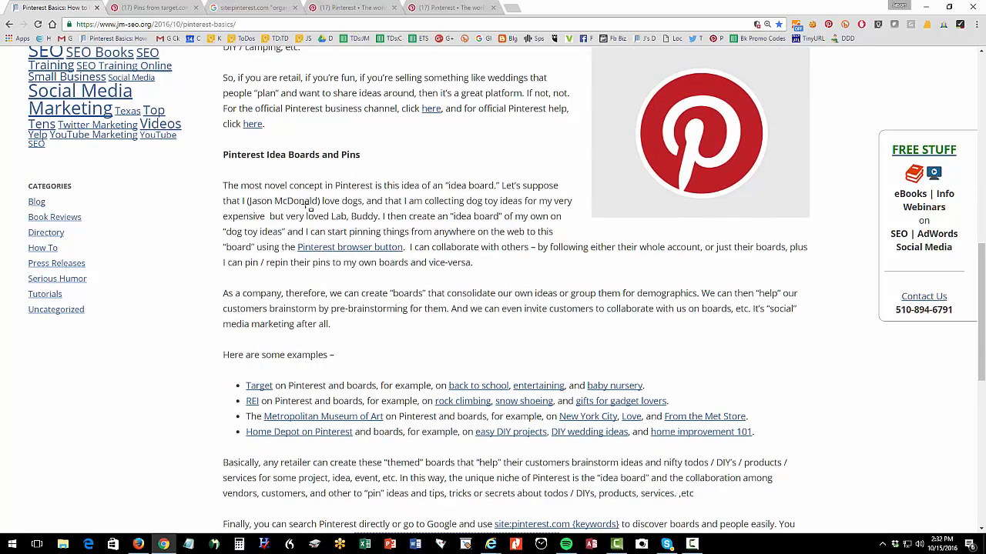
pyautogui.doubleClick(291, 154)
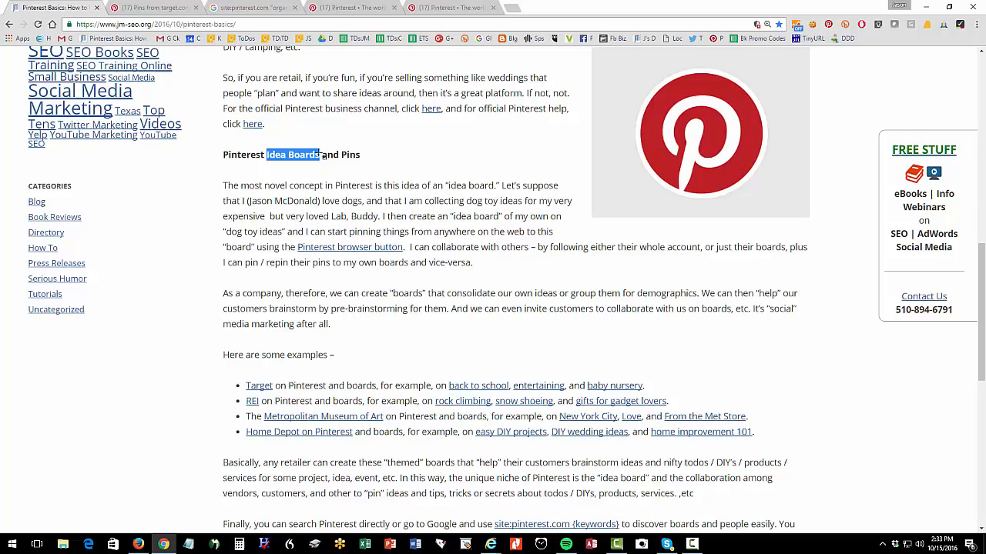
# Step: Continue to the end of the post and highlight the closing 'Happy Pinning' line
pyautogui.scroll(-3)
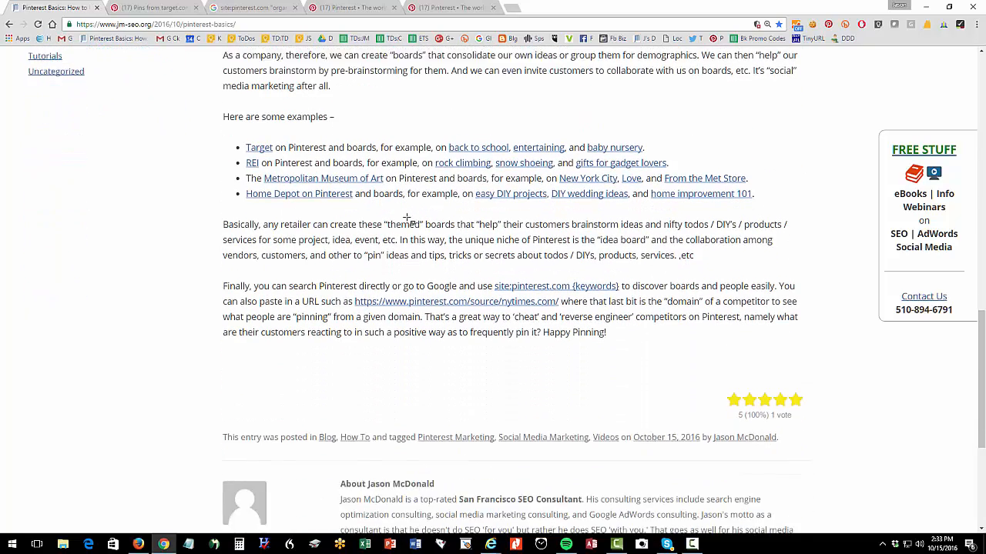
pyautogui.scroll(-3)
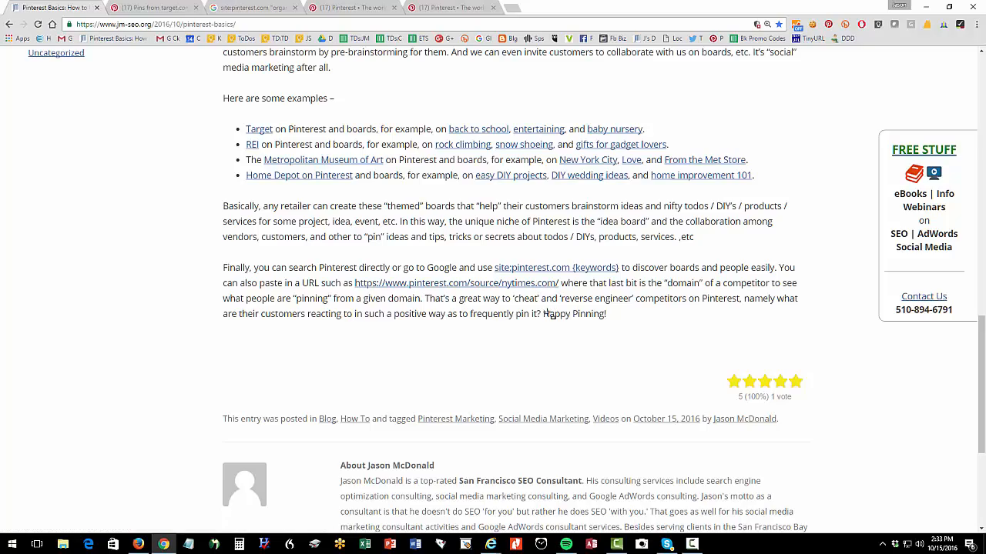
pyautogui.doubleClick(573, 314)
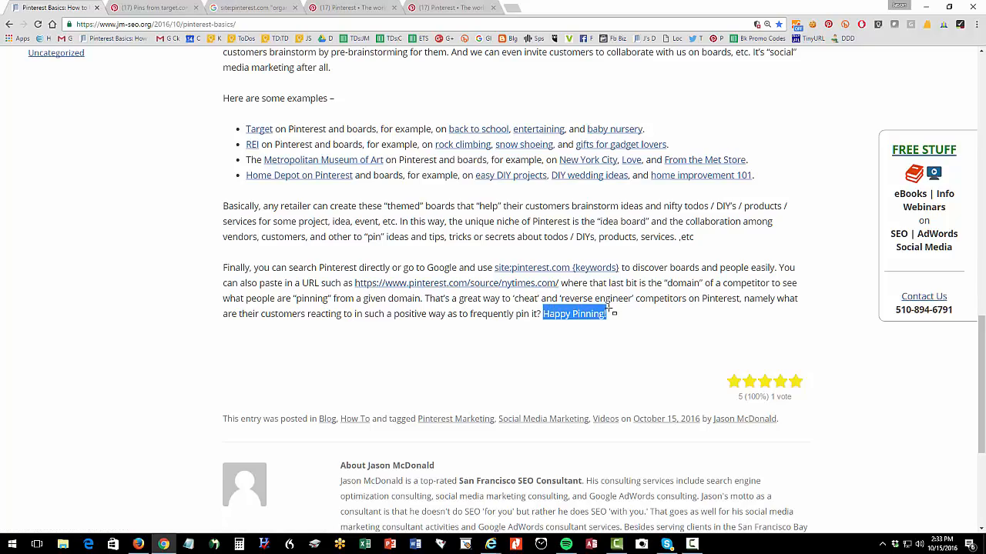
pyautogui.scroll(3)
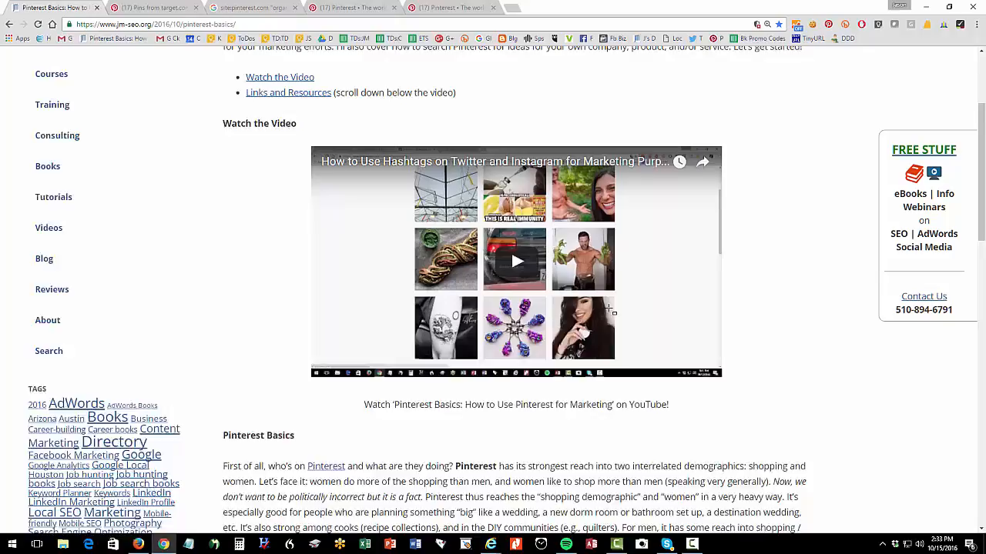
pyautogui.scroll(3)
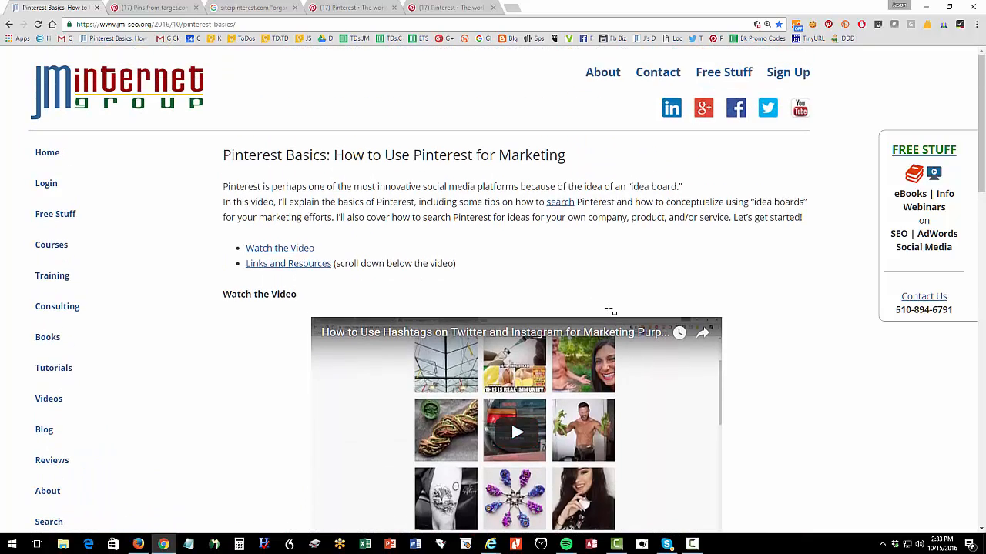
pyautogui.moveTo(370, 215)
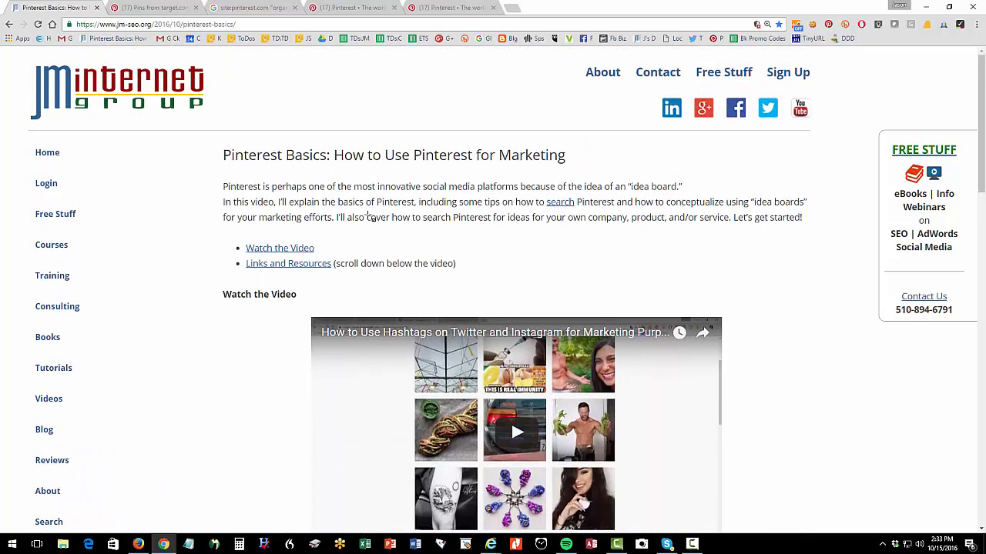
pyautogui.scroll(-3)
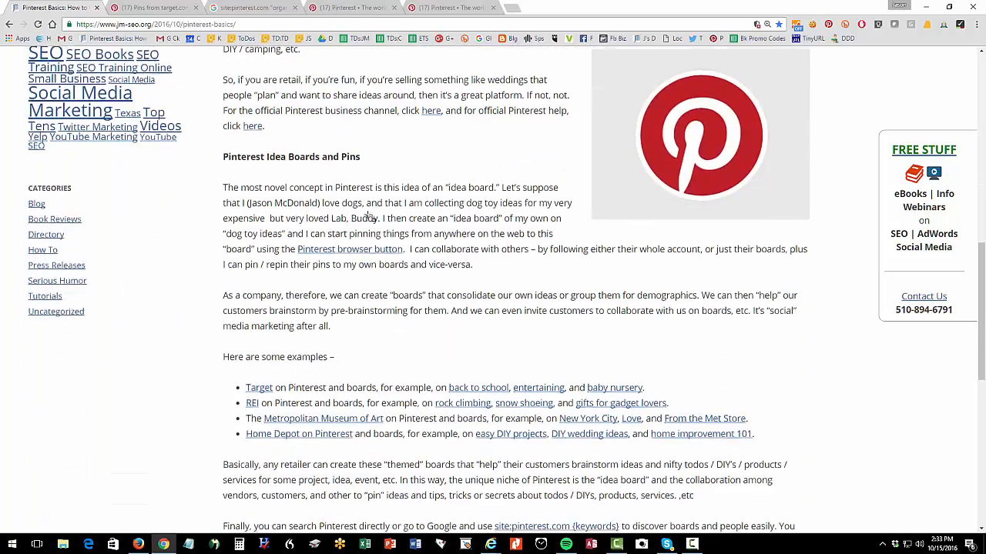
pyautogui.scroll(-3)
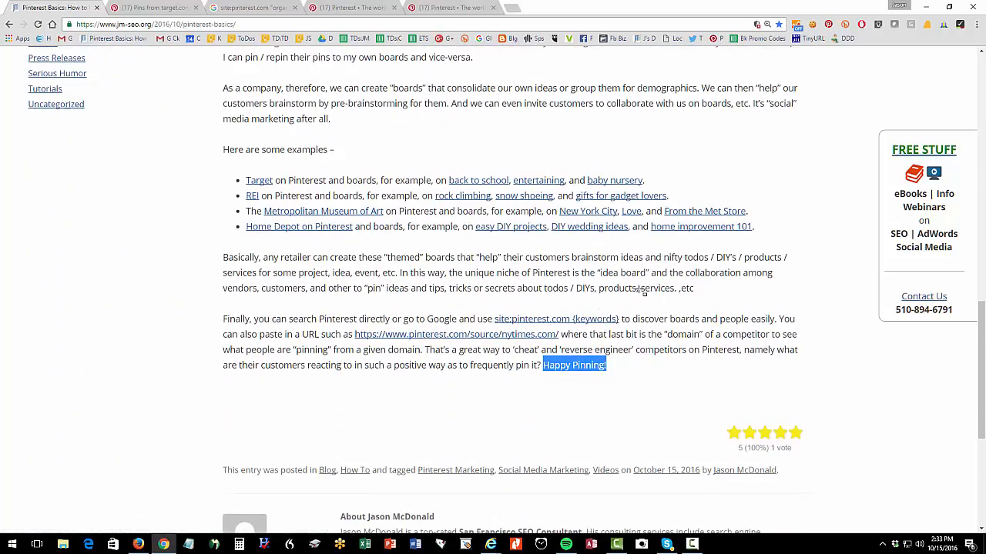
pyautogui.moveTo(780, 351)
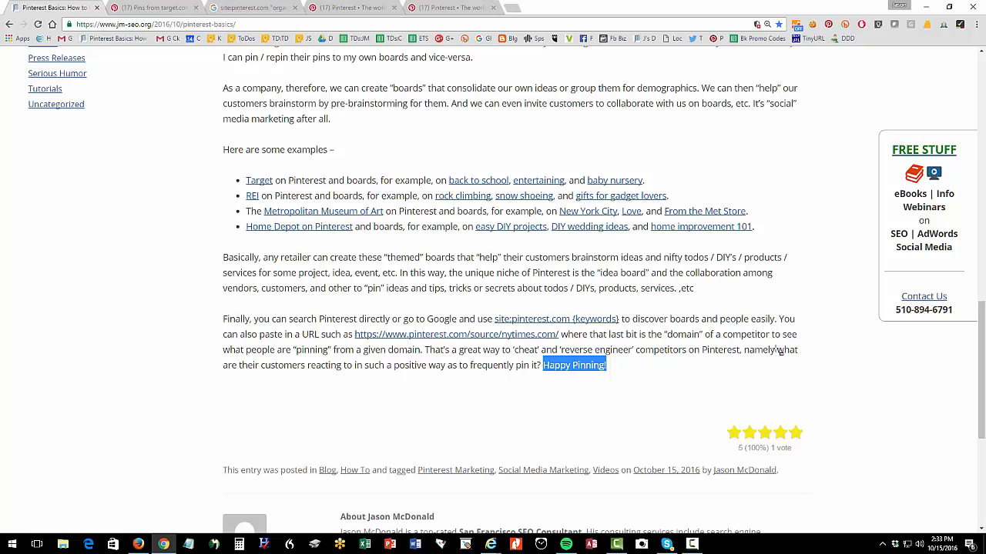